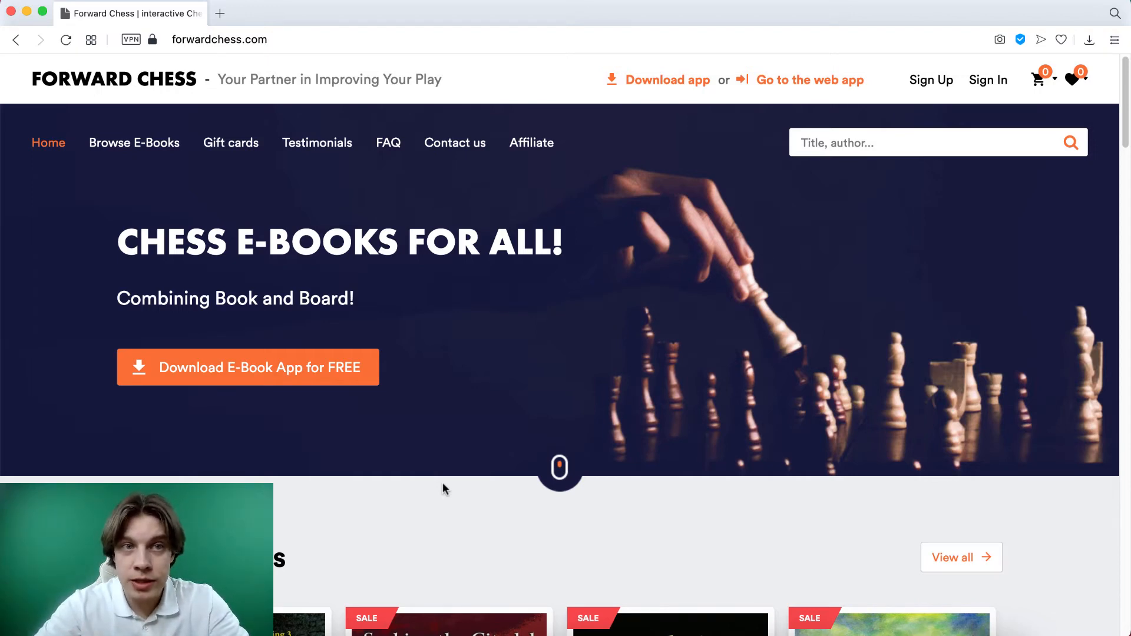
mouse_move(334, 52)
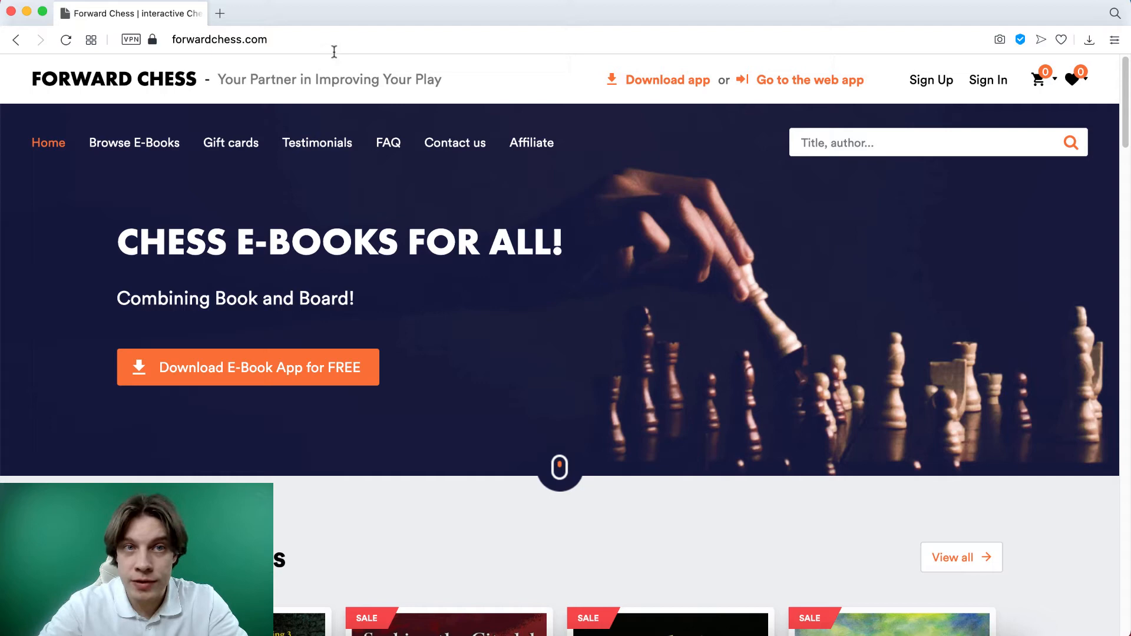
- Load the Forward Chess website and open the full e-book catalogue
click(219, 40)
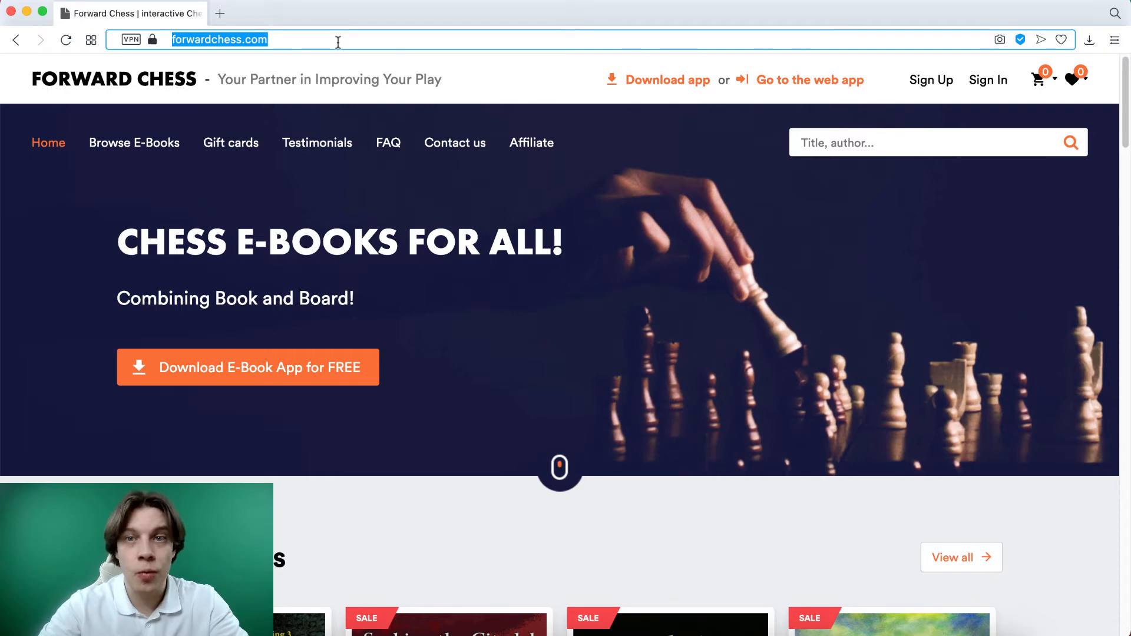
mouse_move(282, 96)
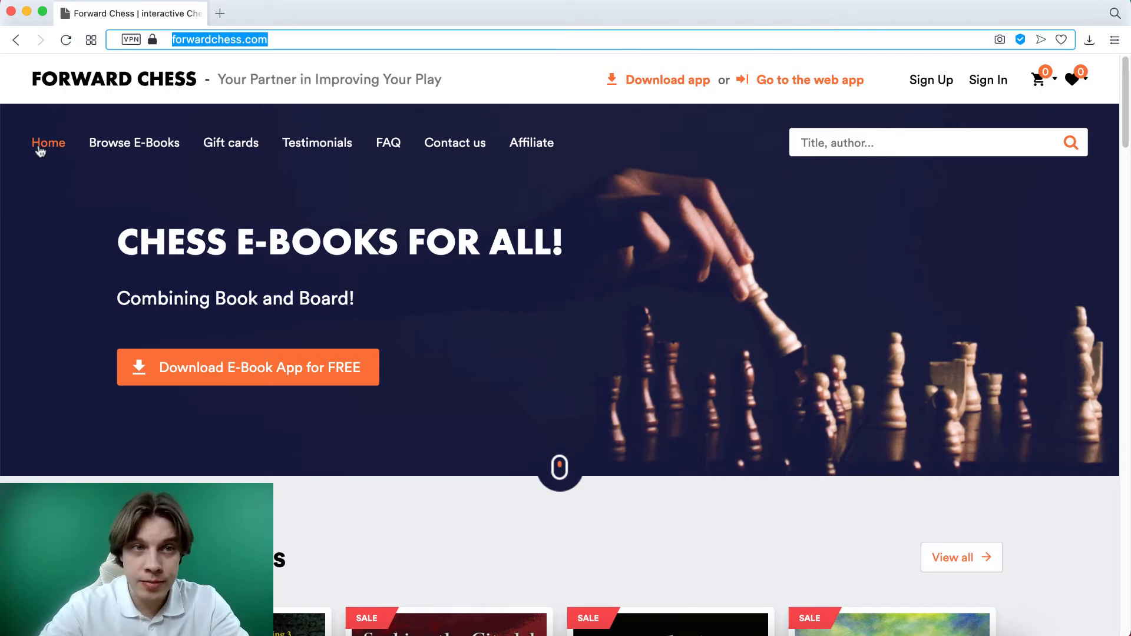
key(Enter)
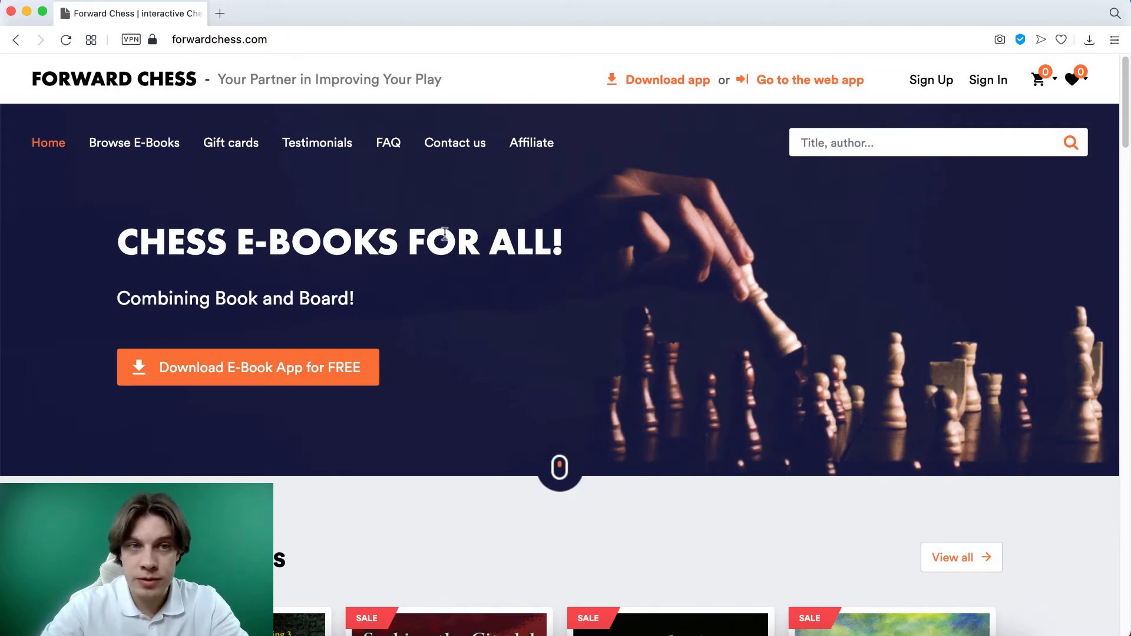
click(134, 142)
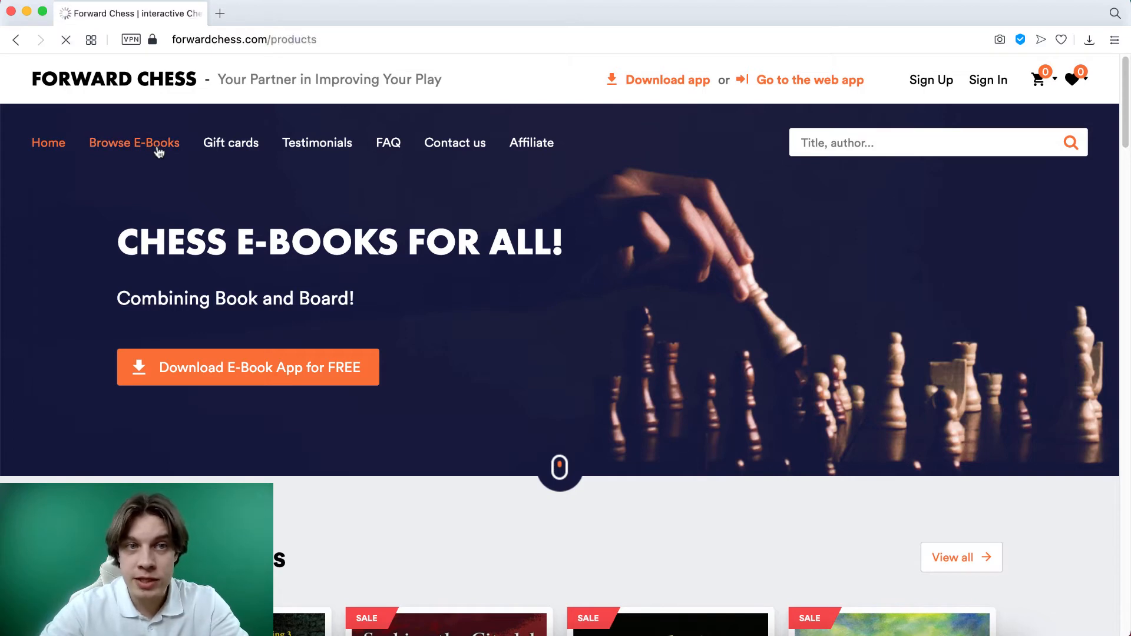
click(134, 143)
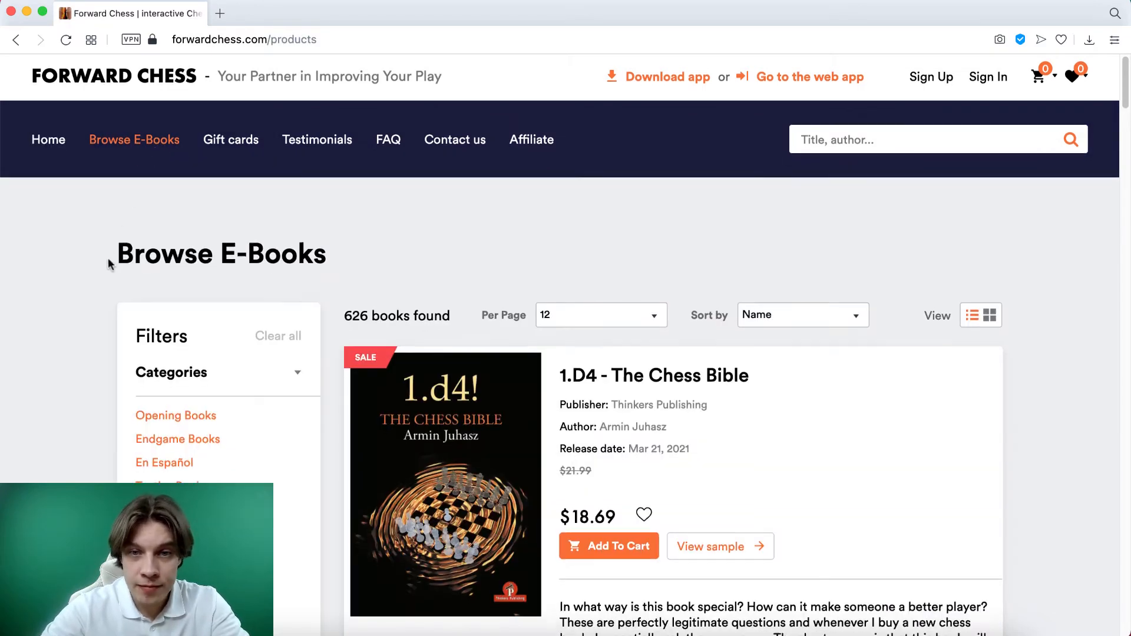
scroll(down, 3)
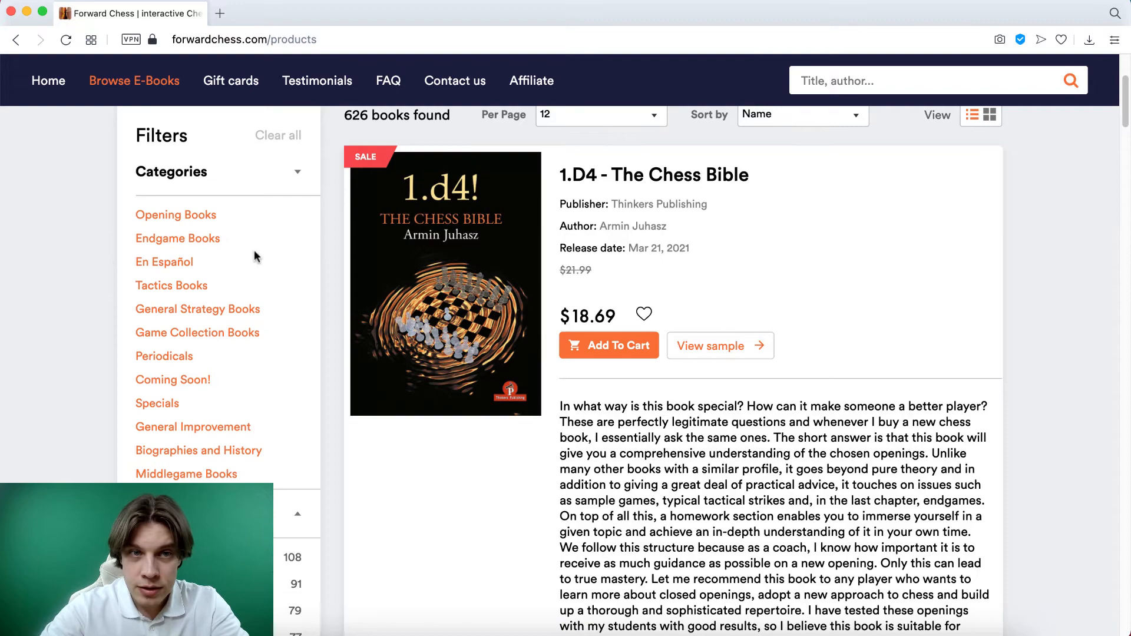
scroll(down, 3)
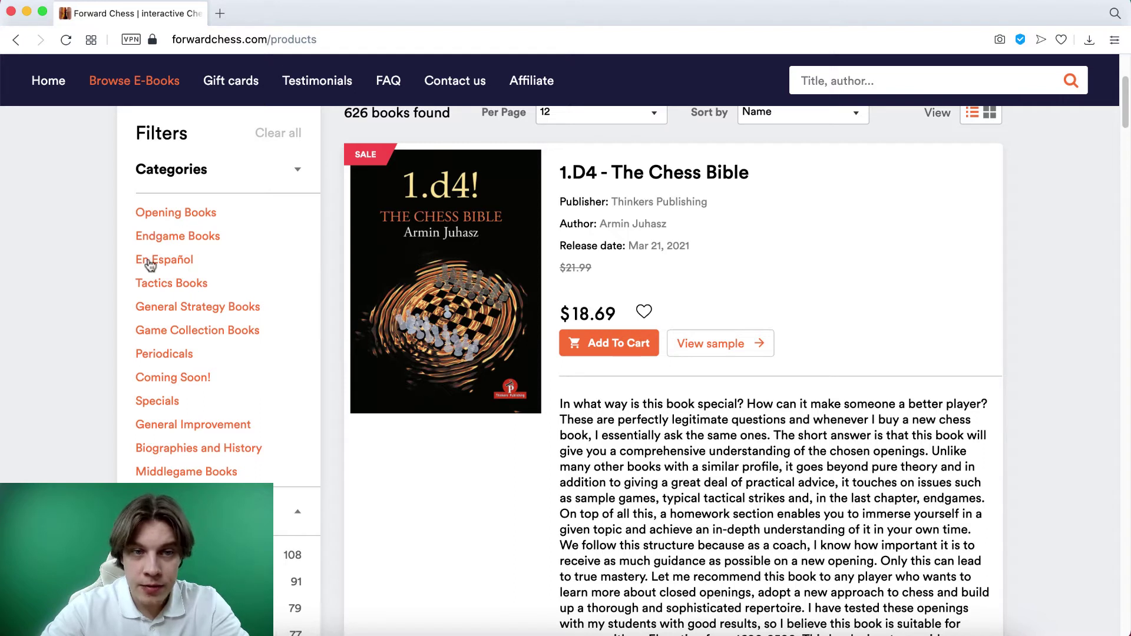
mouse_move(169, 401)
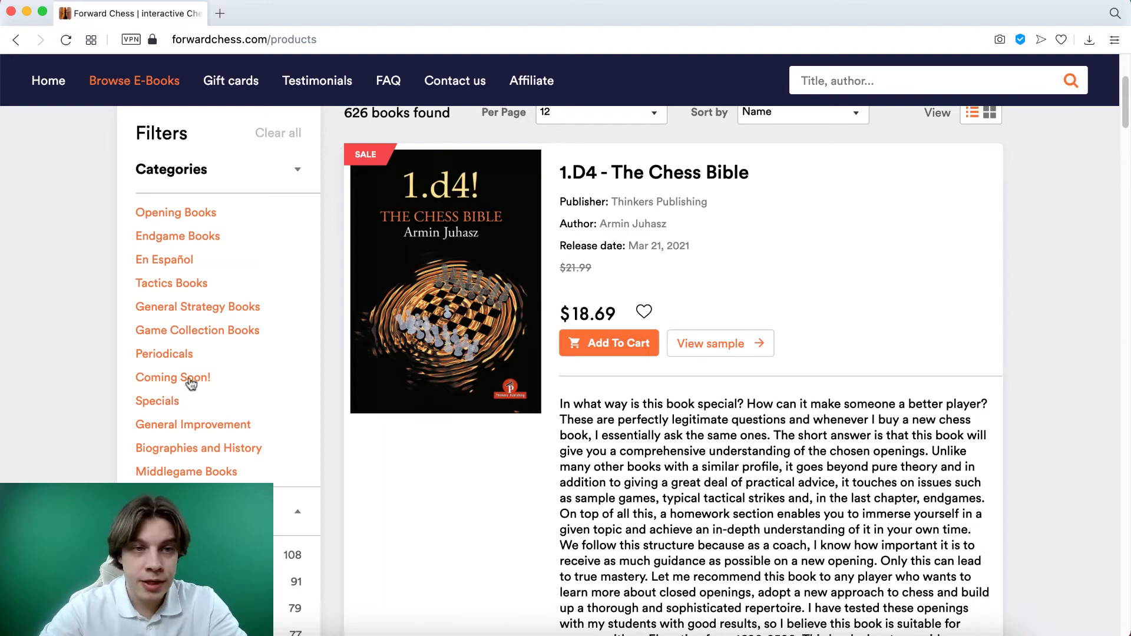
- Filter the catalogue by Opening, then Endgame, then Tactics Books (79 found)
scroll(down, 3)
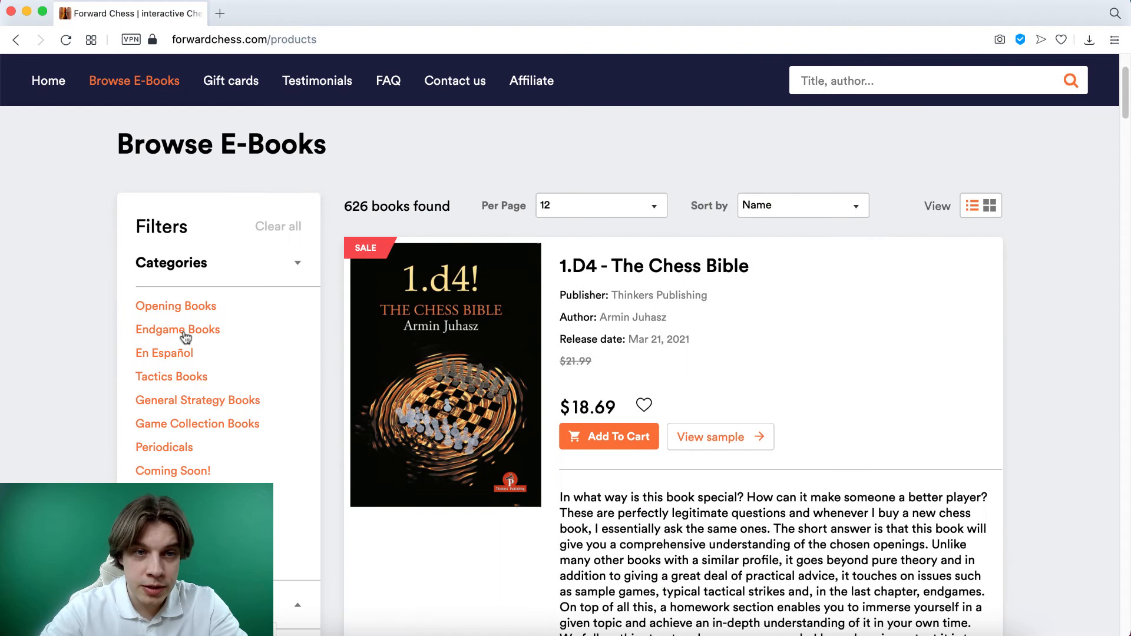
click(178, 329)
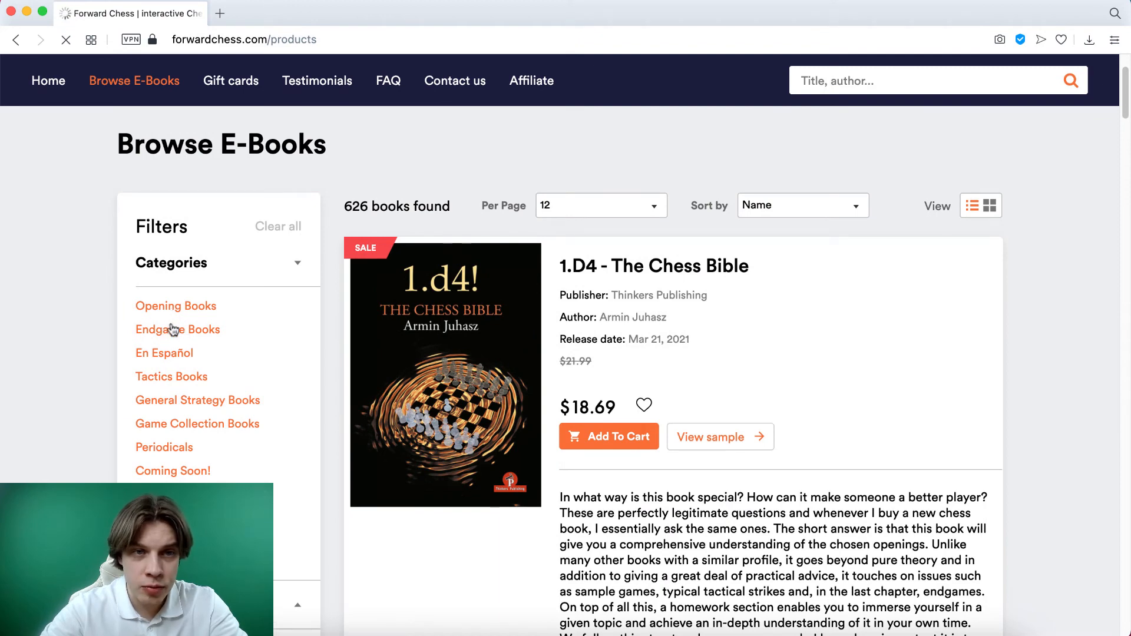
click(176, 306)
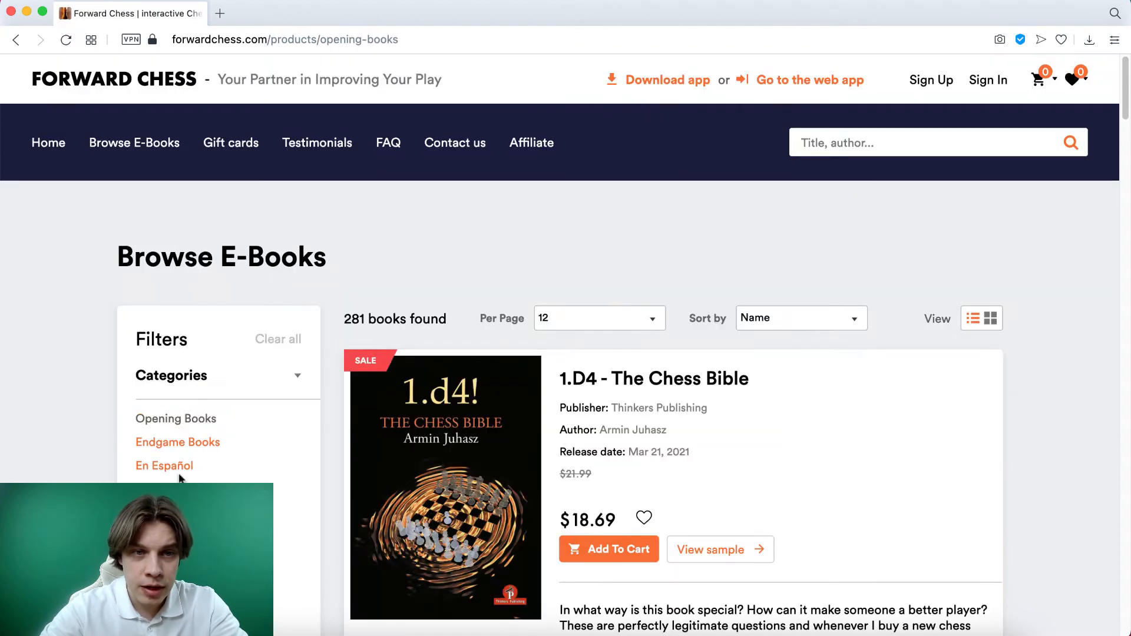
click(177, 442)
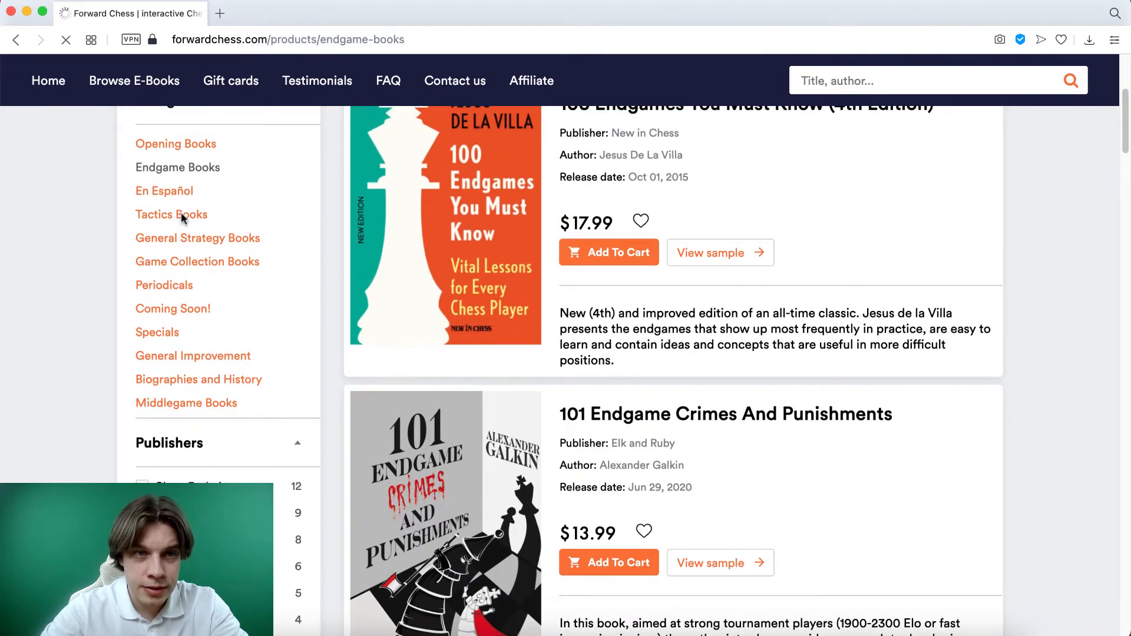
click(171, 214)
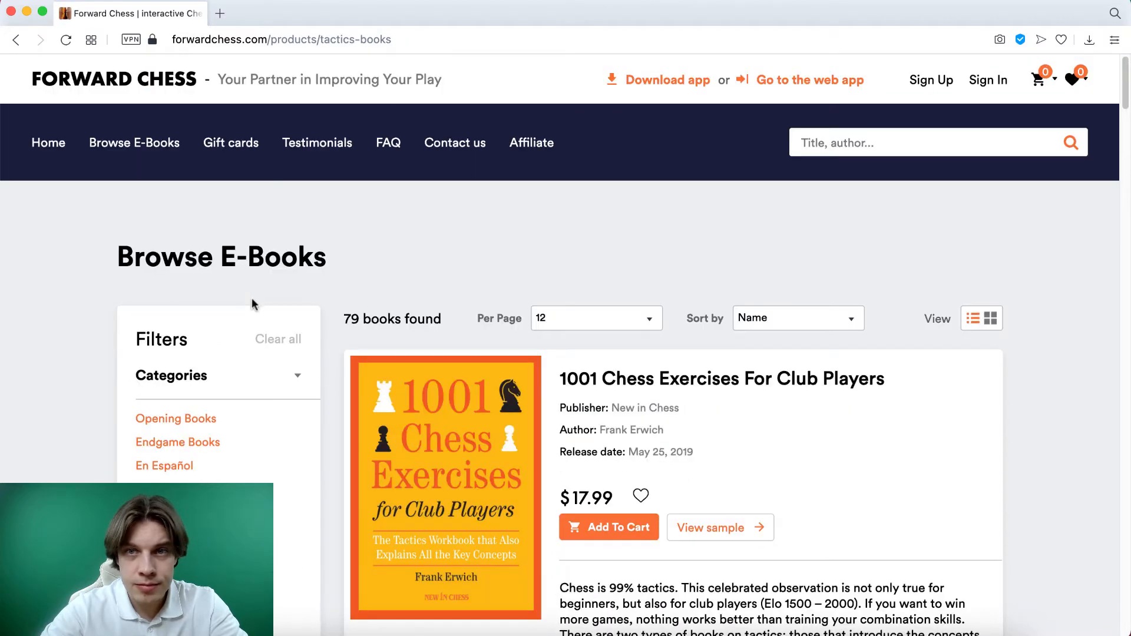
mouse_move(162, 152)
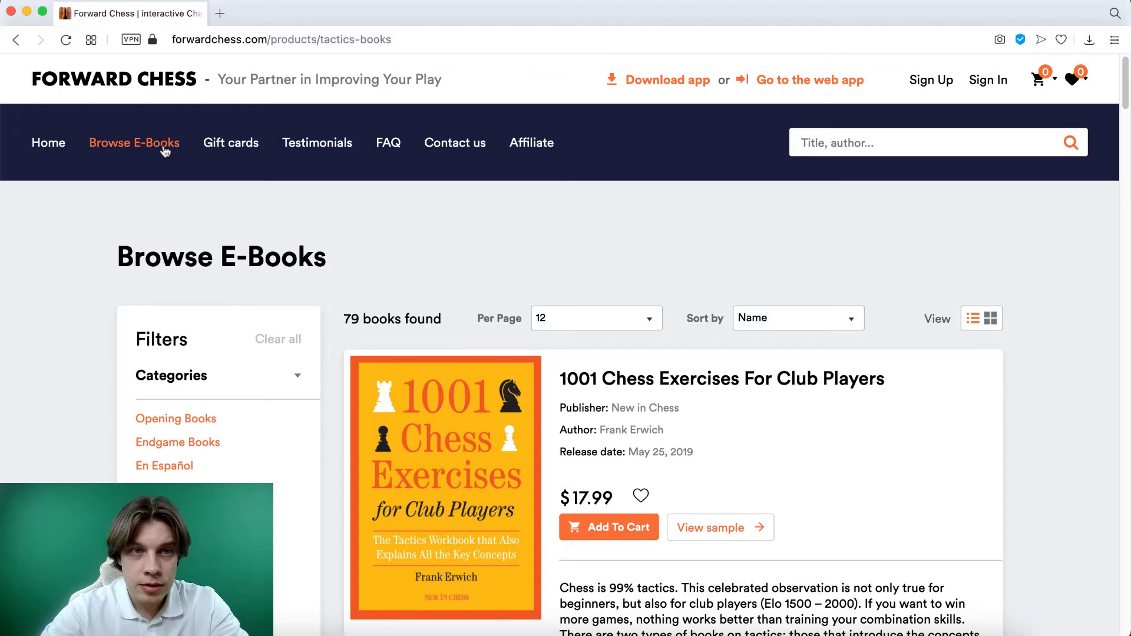
- Visit the Gift cards, Testimonials and FAQ pages, ending on the Contact Us form
click(231, 144)
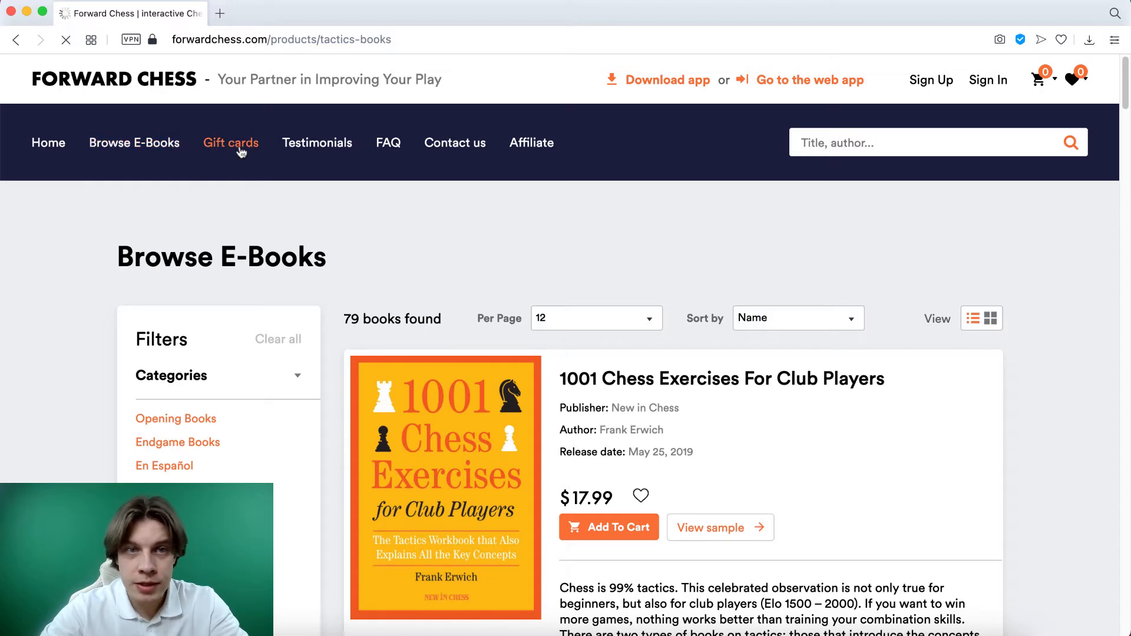
click(231, 144)
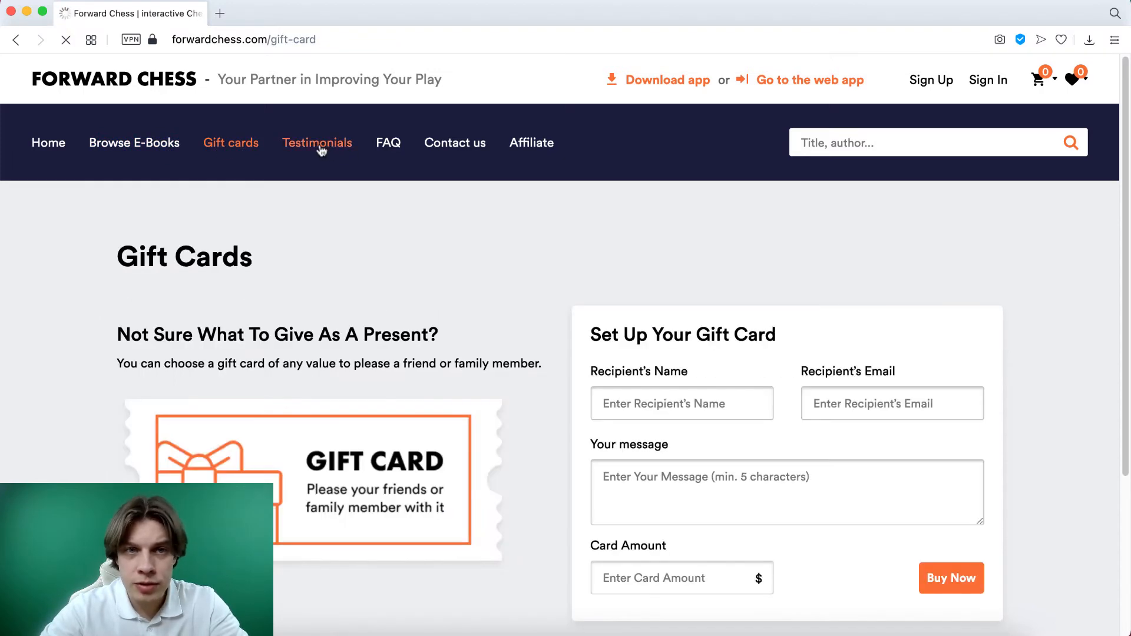
click(317, 143)
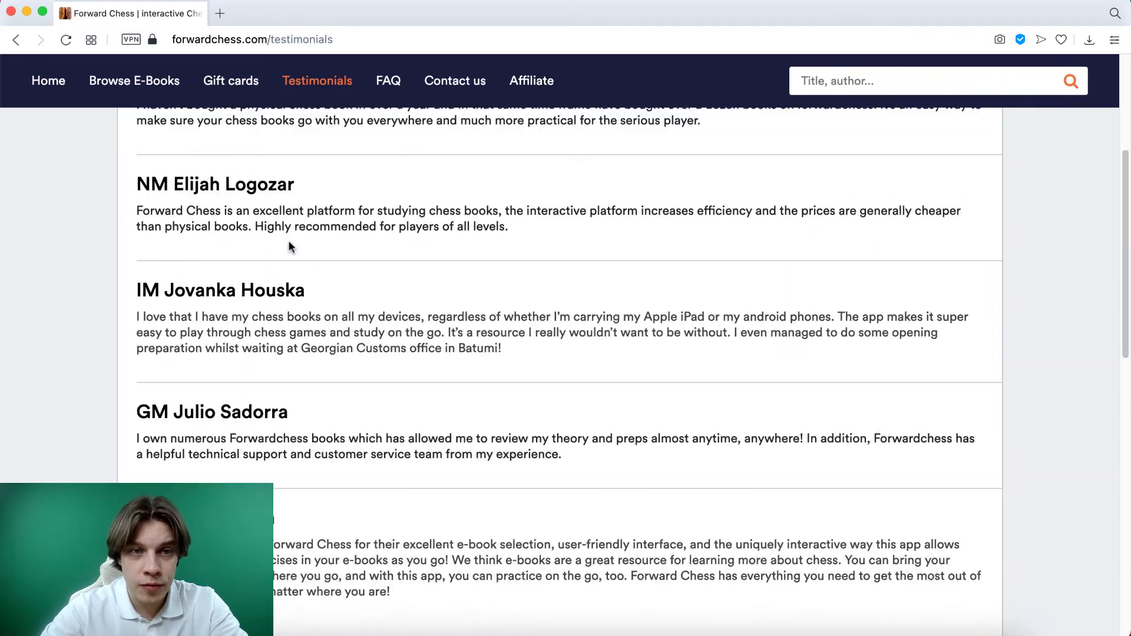
scroll(down, 3)
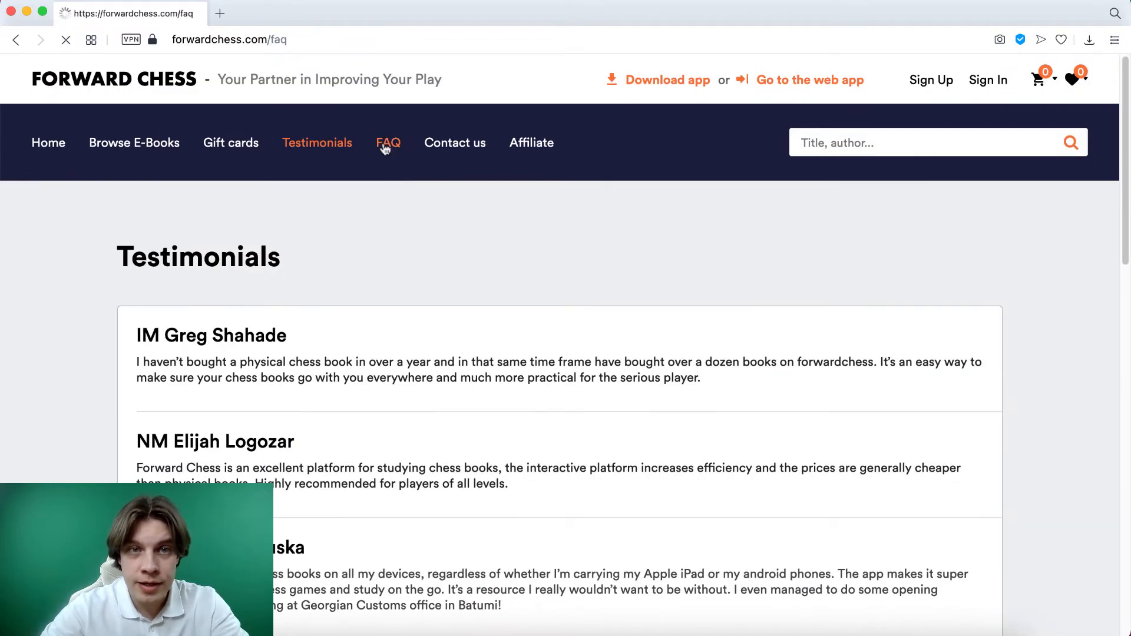
click(388, 143)
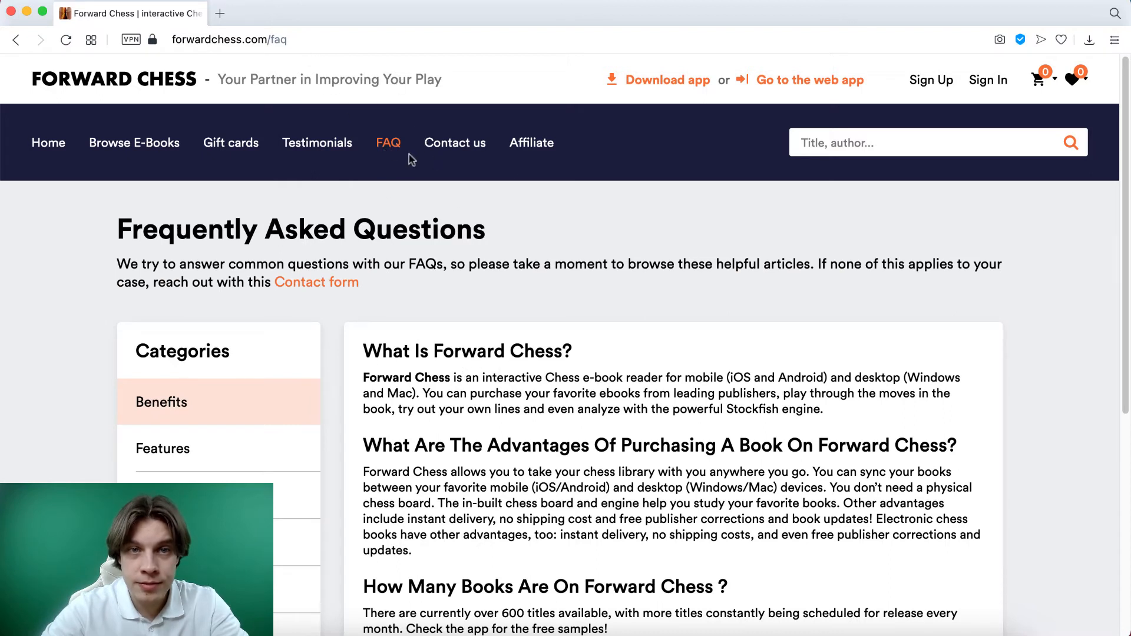
click(455, 143)
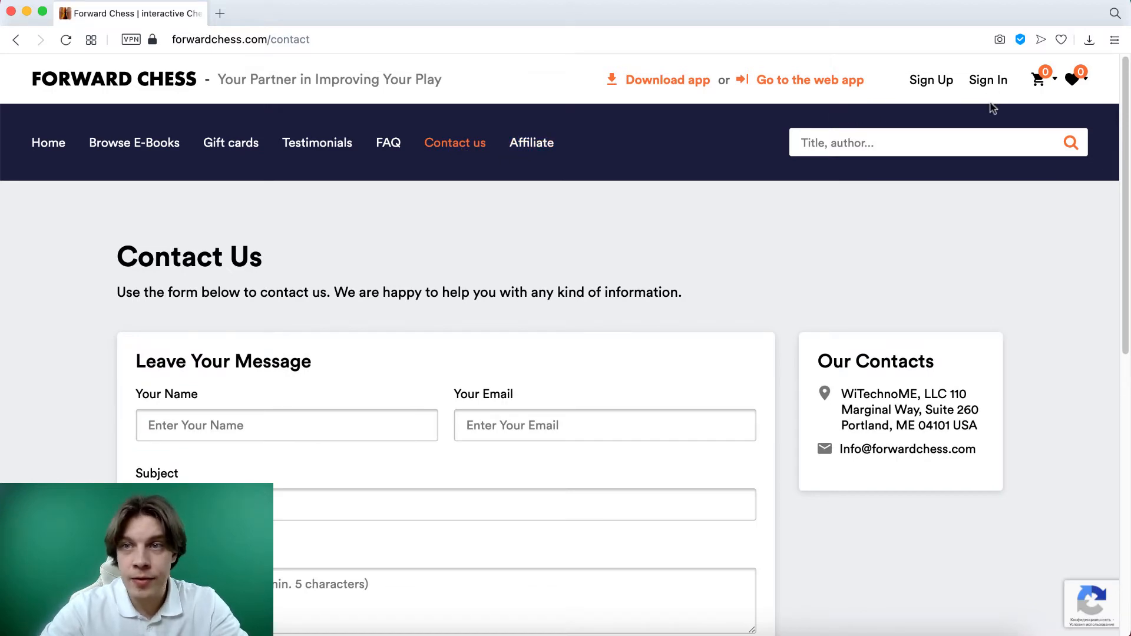
mouse_move(938, 87)
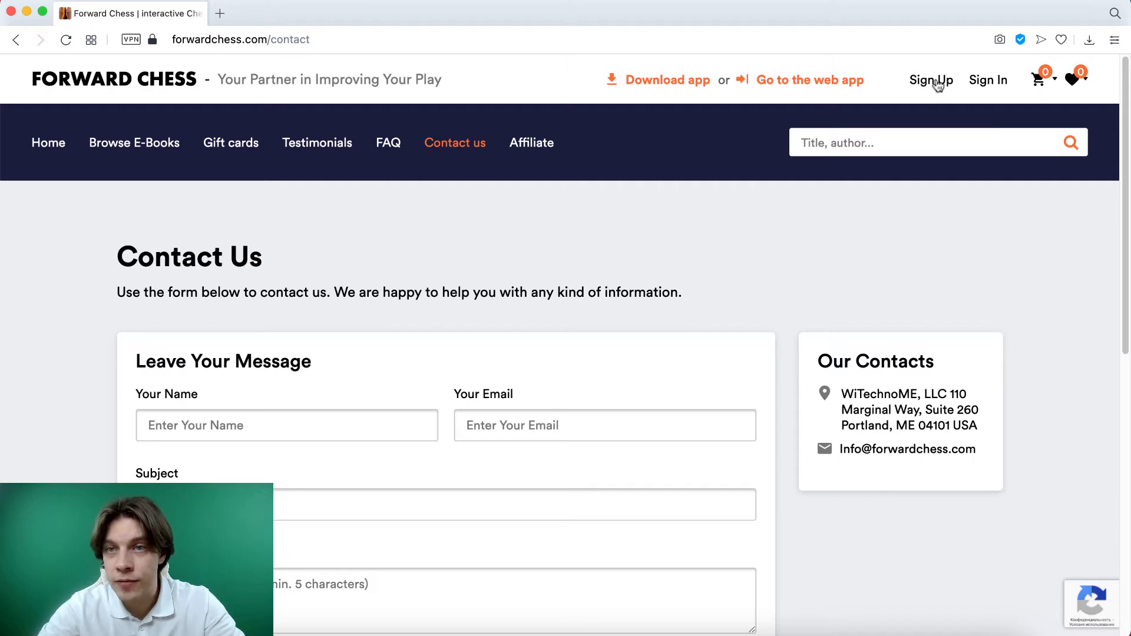
- Register a new Forward Chess account opting into news and offers, then sign in
click(931, 80)
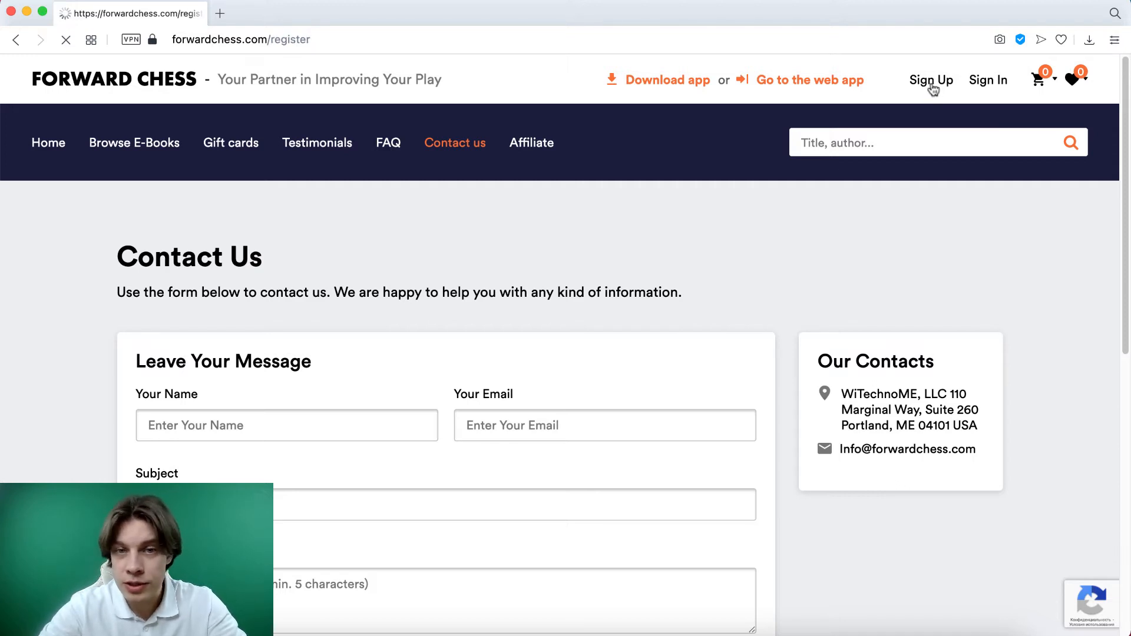
click(931, 80)
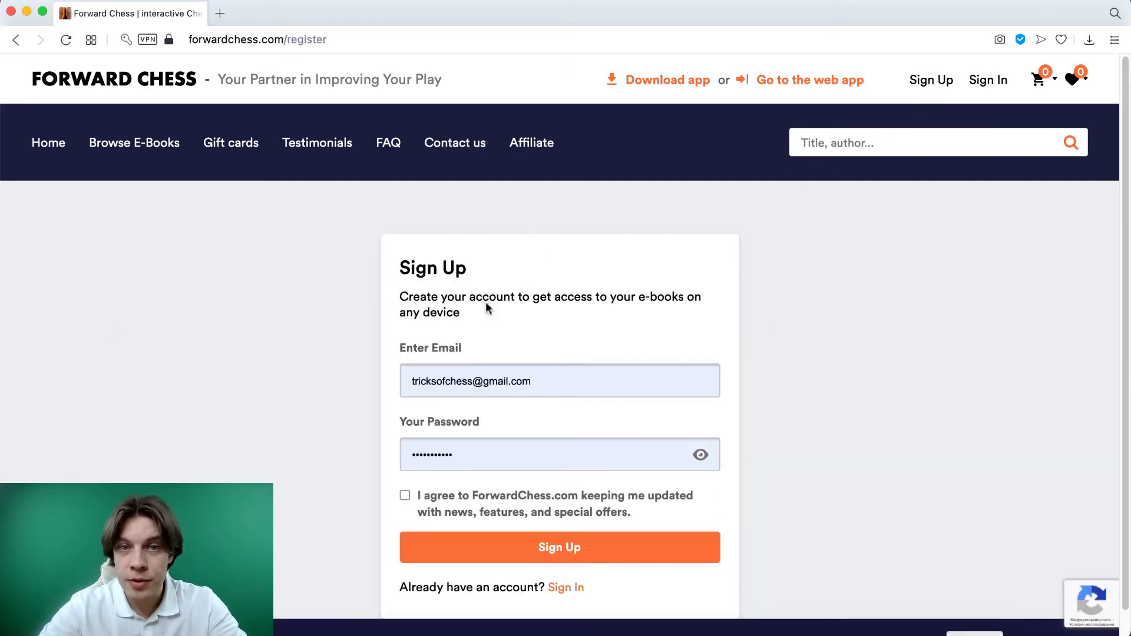
click(559, 547)
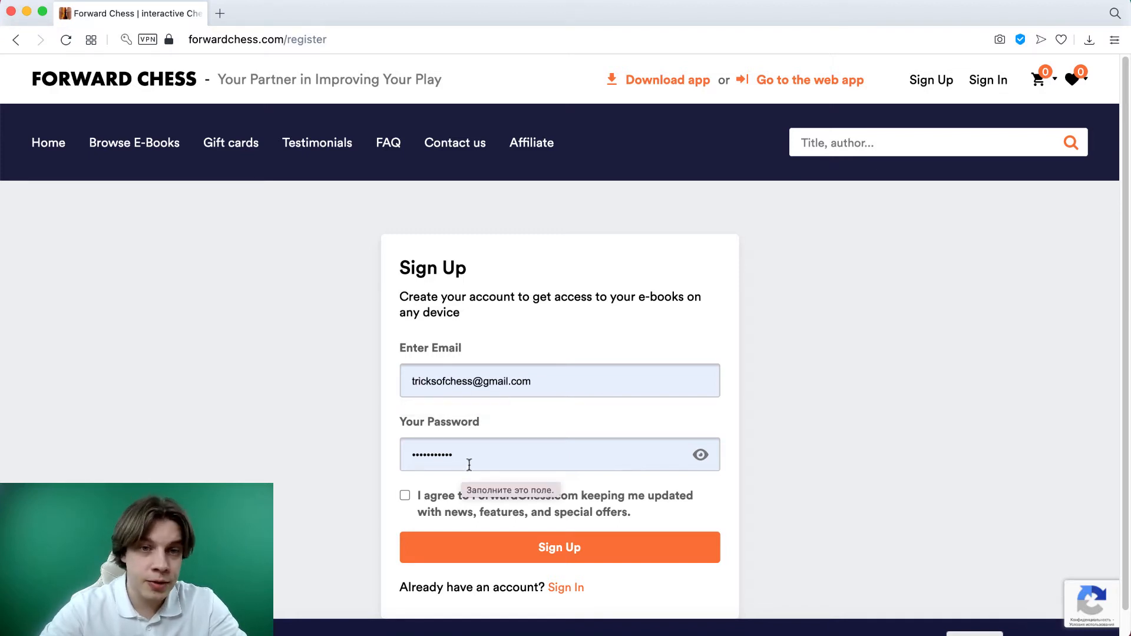
click(405, 495)
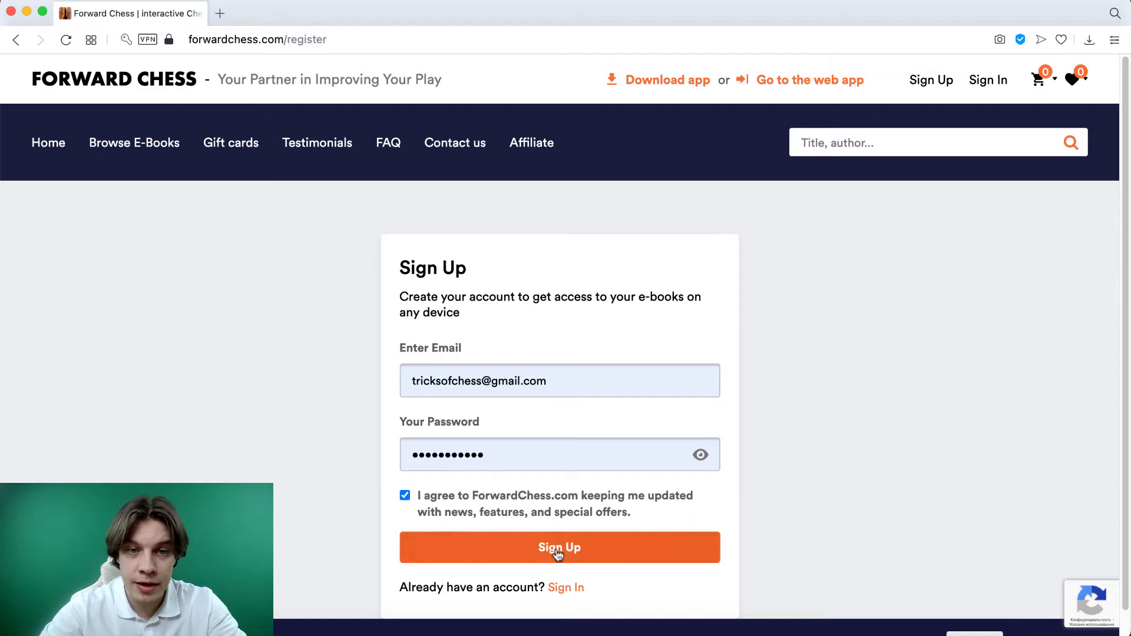
mouse_move(1003, 77)
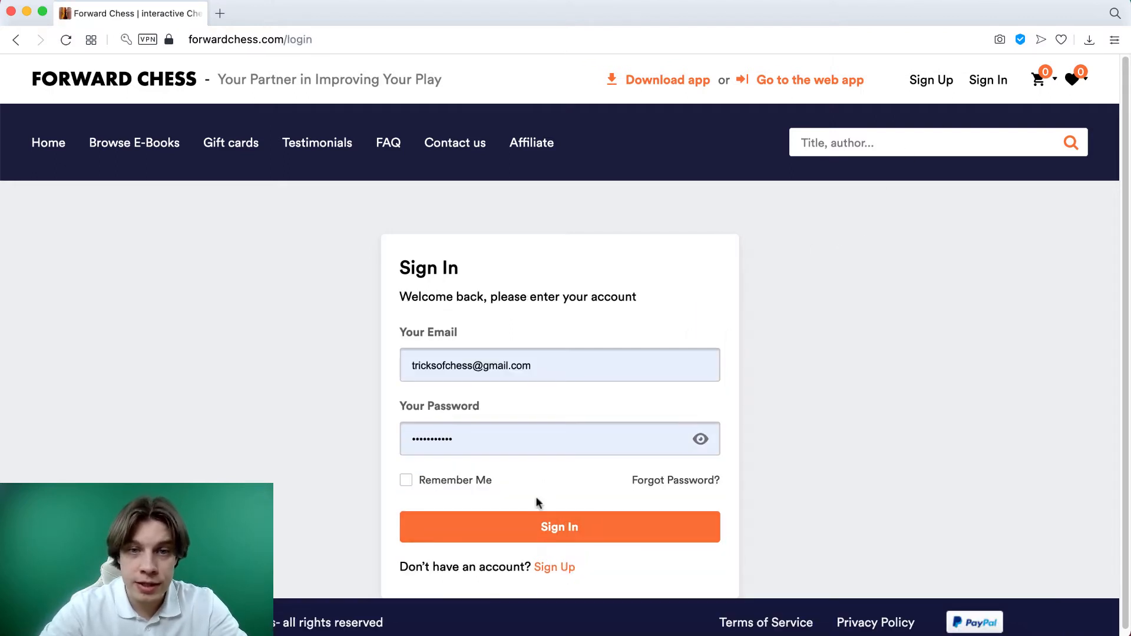
click(574, 534)
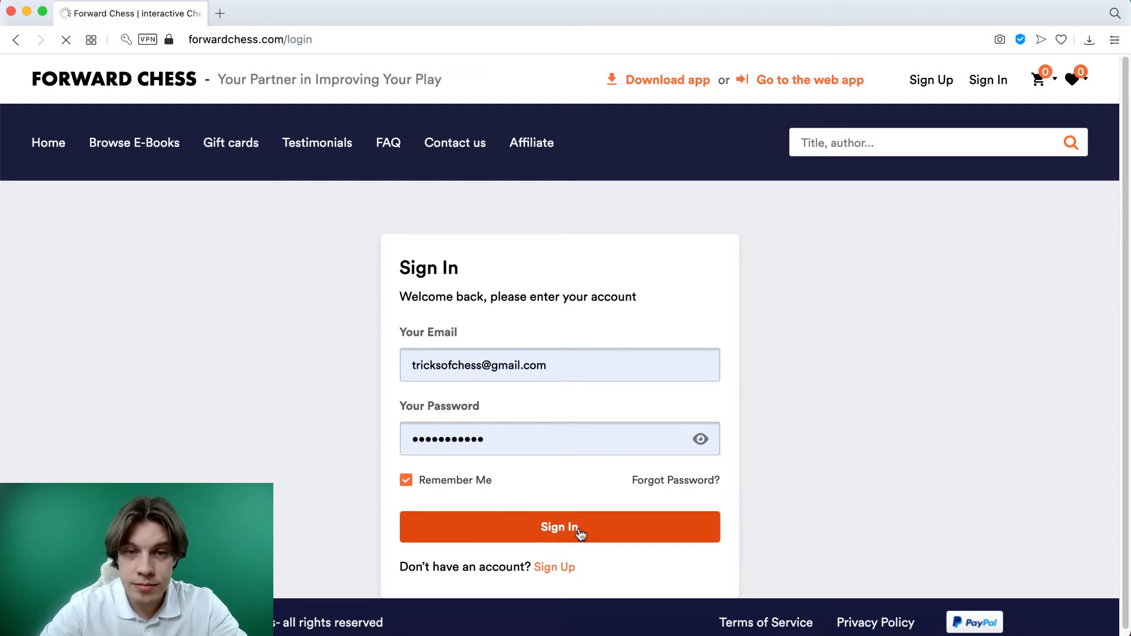
click(559, 527)
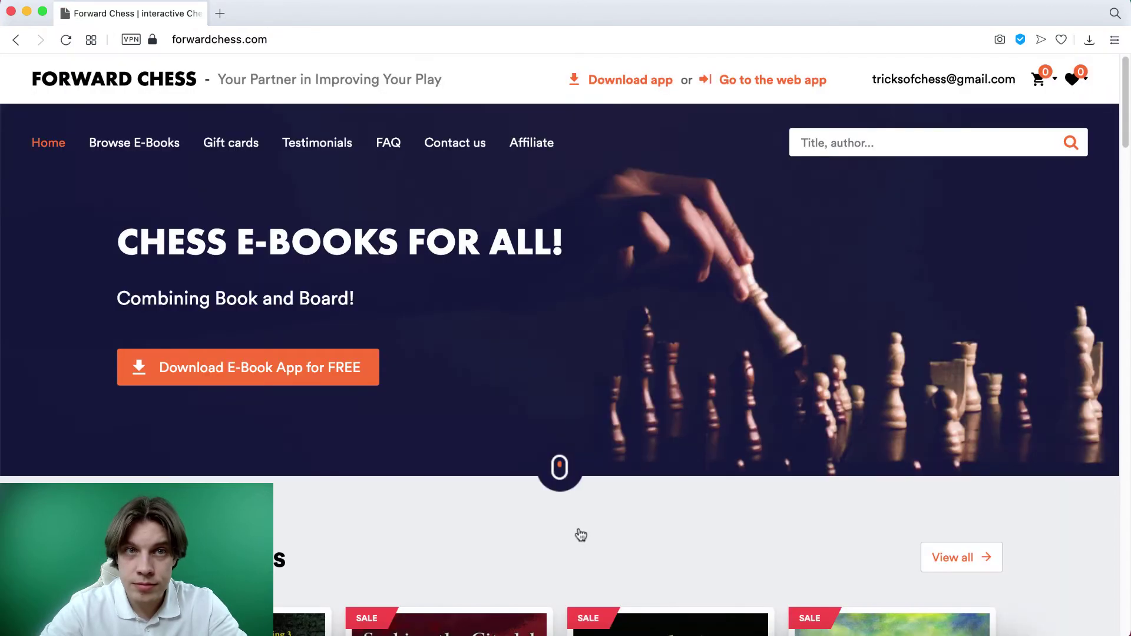
click(943, 80)
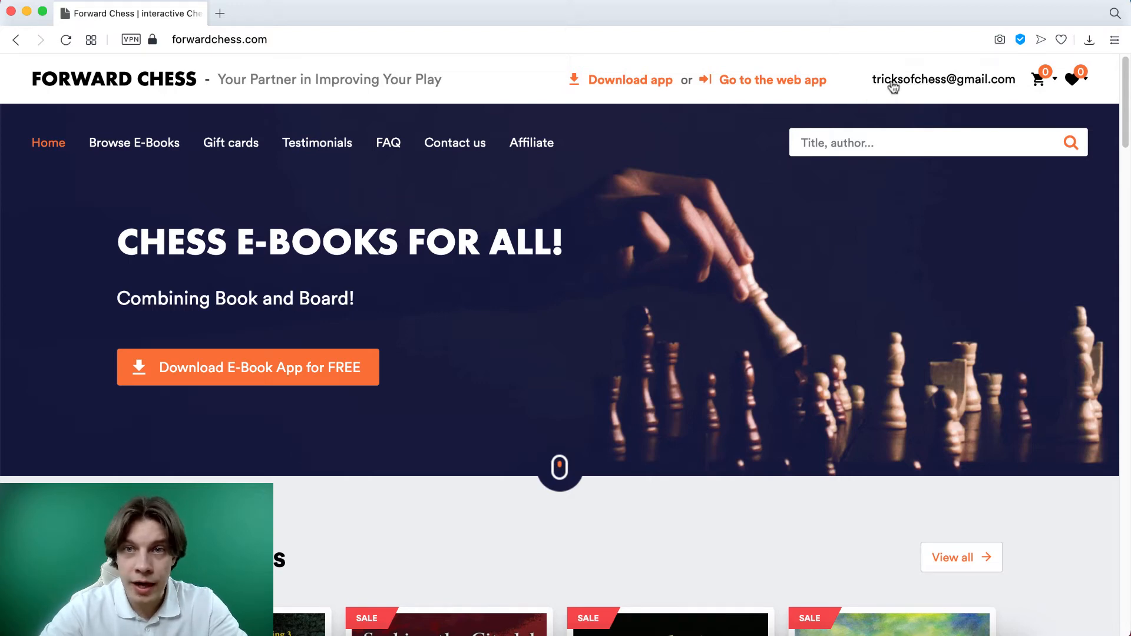
mouse_move(751, 87)
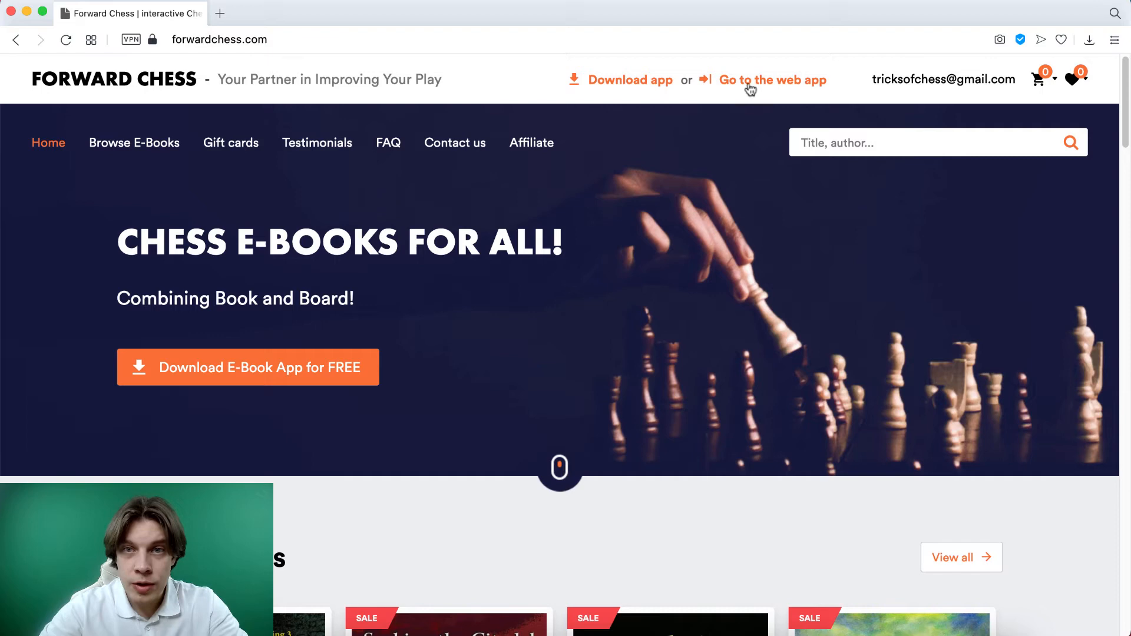
mouse_move(646, 76)
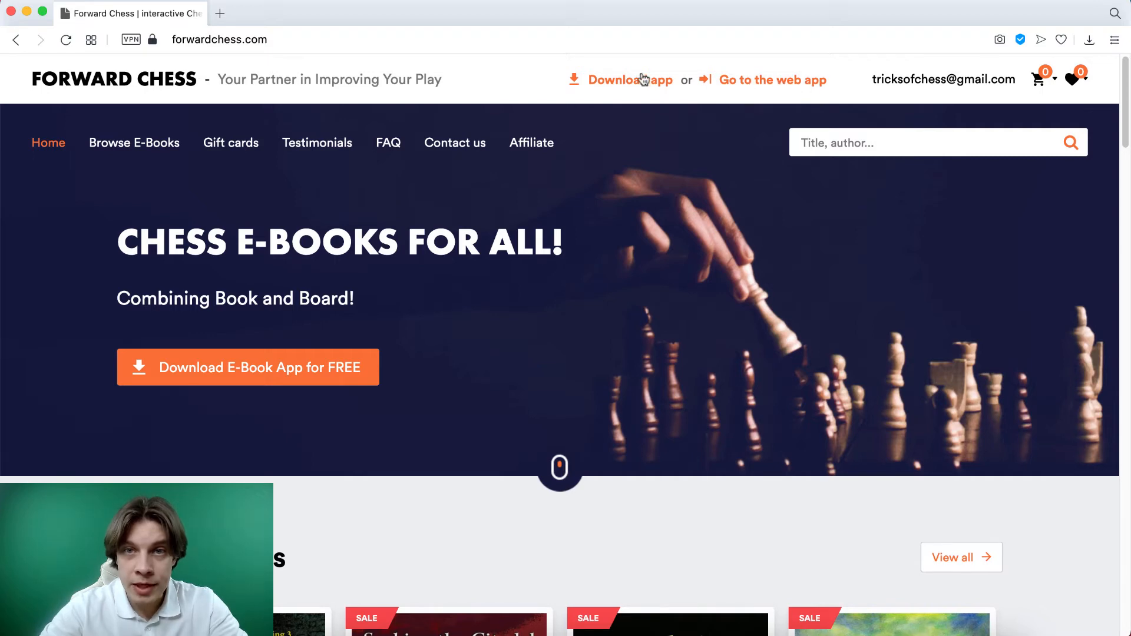
mouse_move(752, 99)
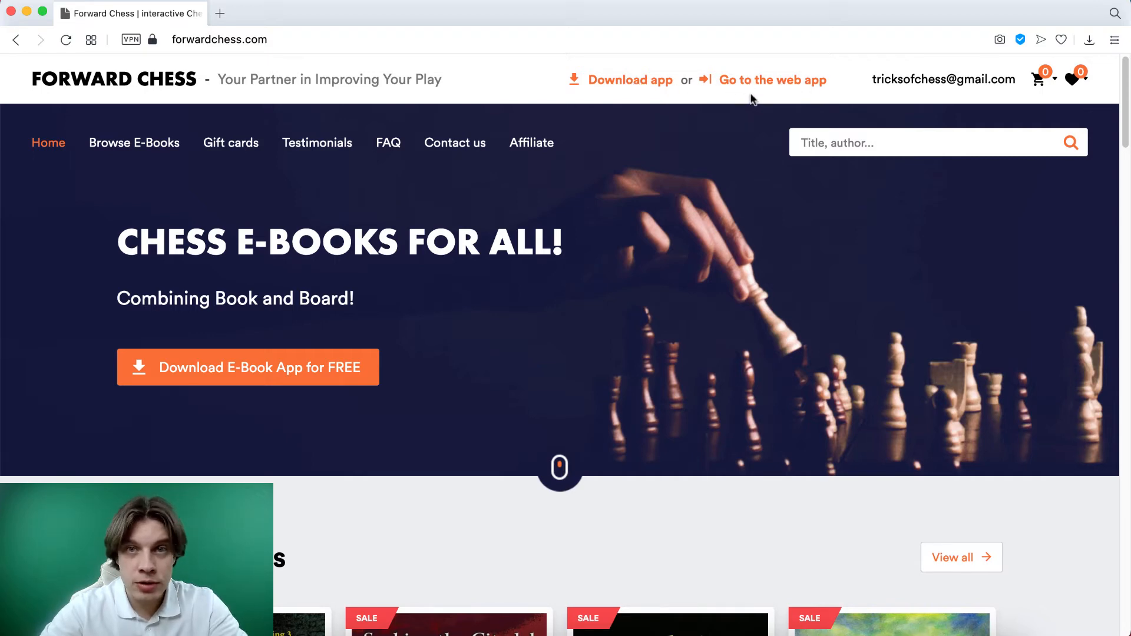
- Open the web app, log out, re-enter as Guest, and pick Fundamental Chess Strategy
click(772, 80)
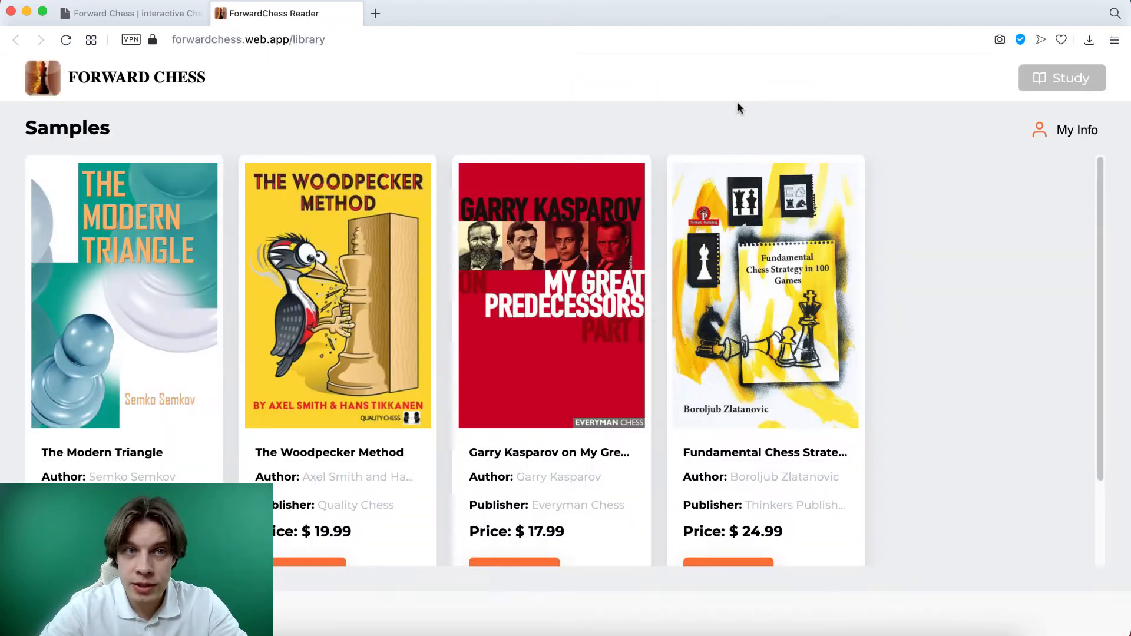
mouse_move(1061, 133)
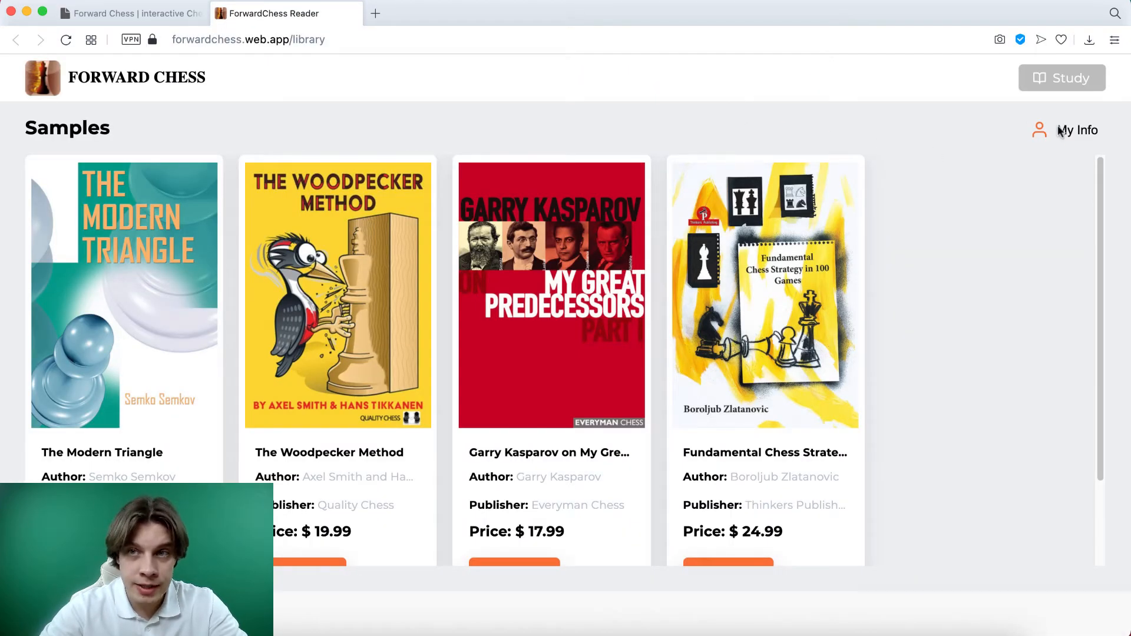
click(1077, 130)
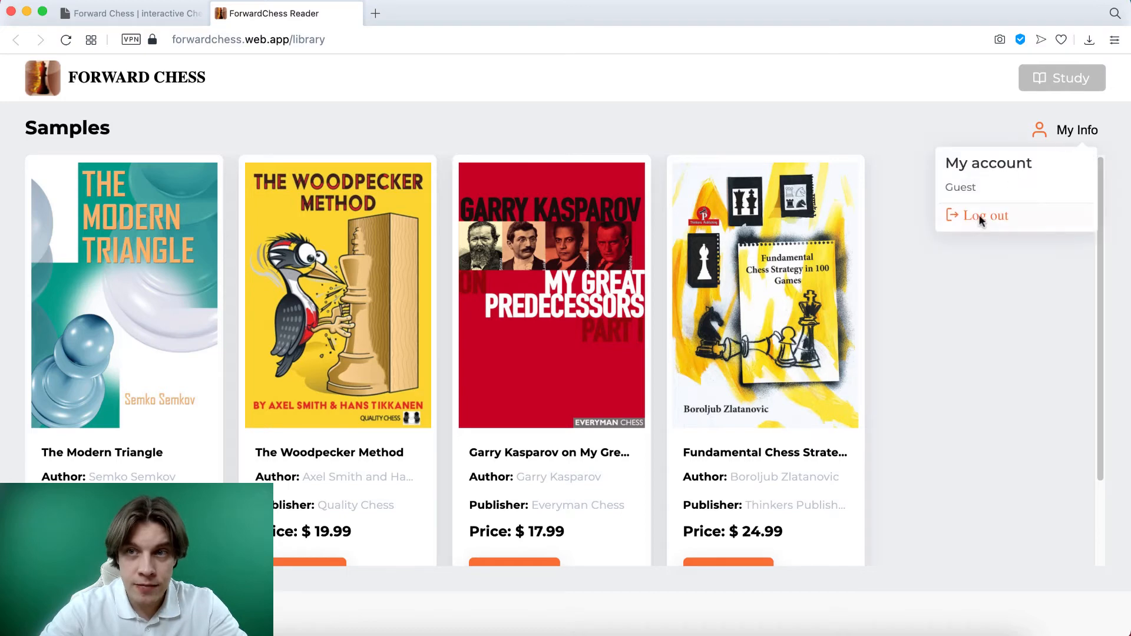
click(985, 215)
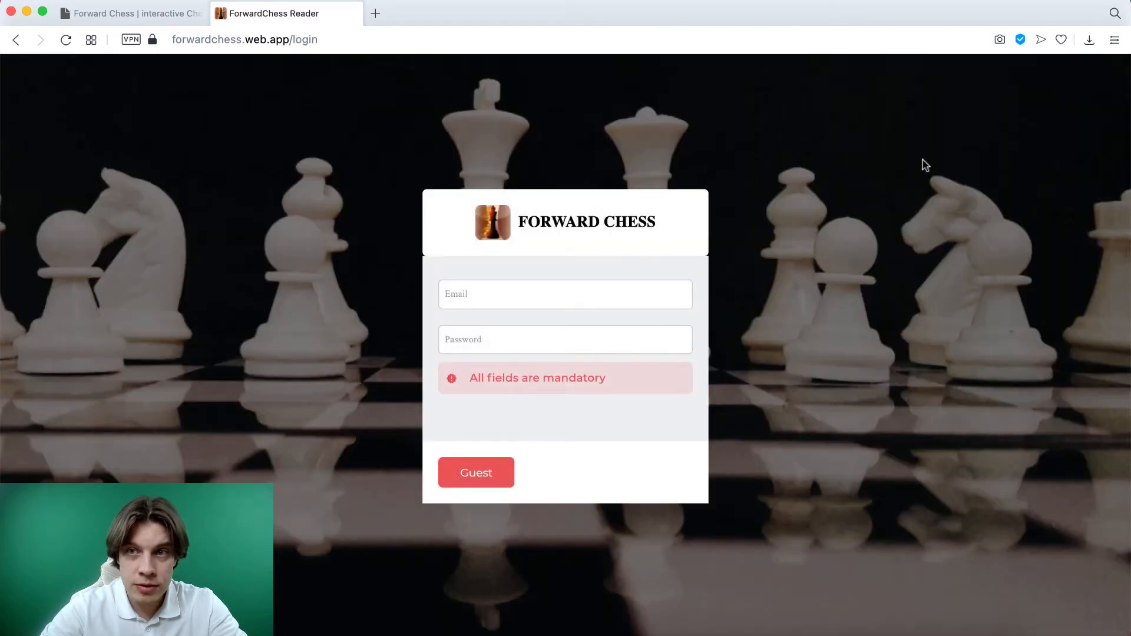
mouse_move(470, 510)
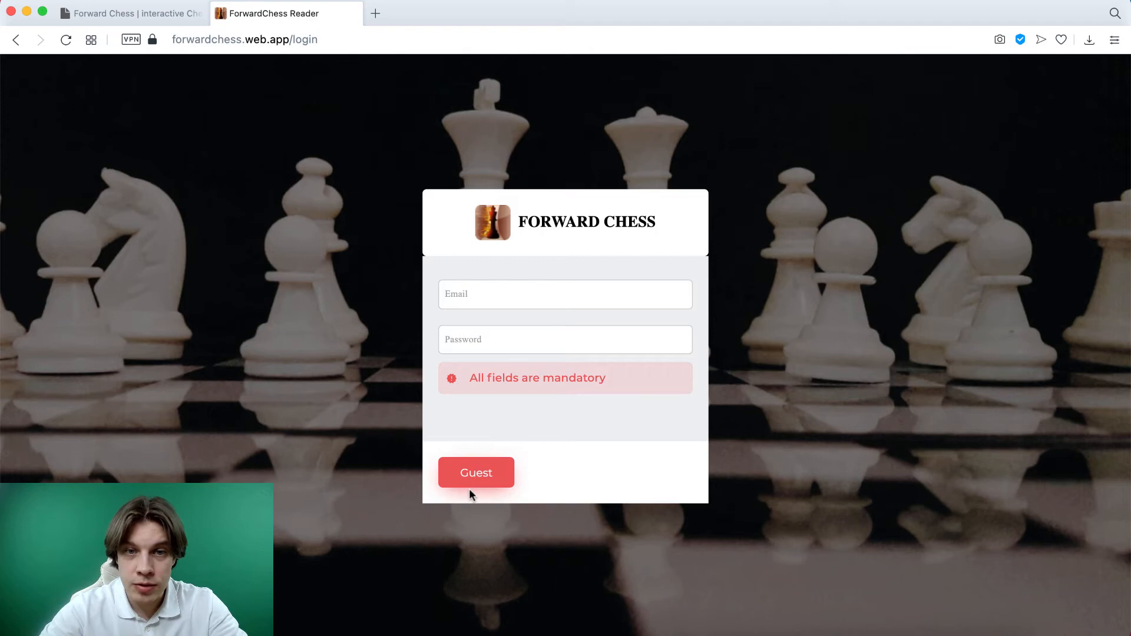
click(476, 472)
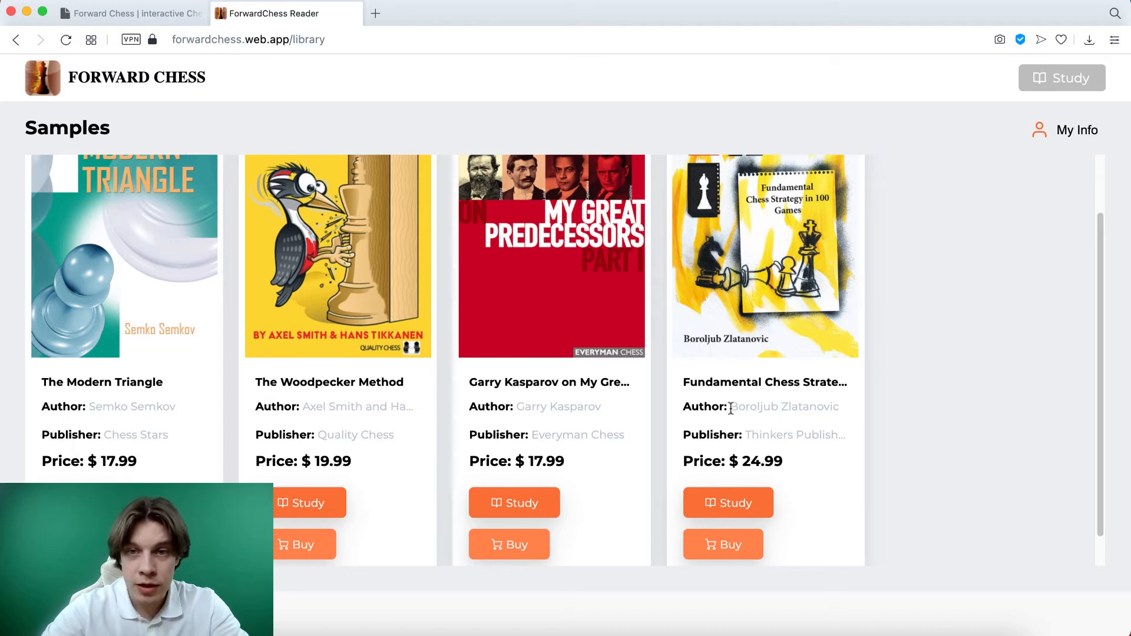
click(729, 503)
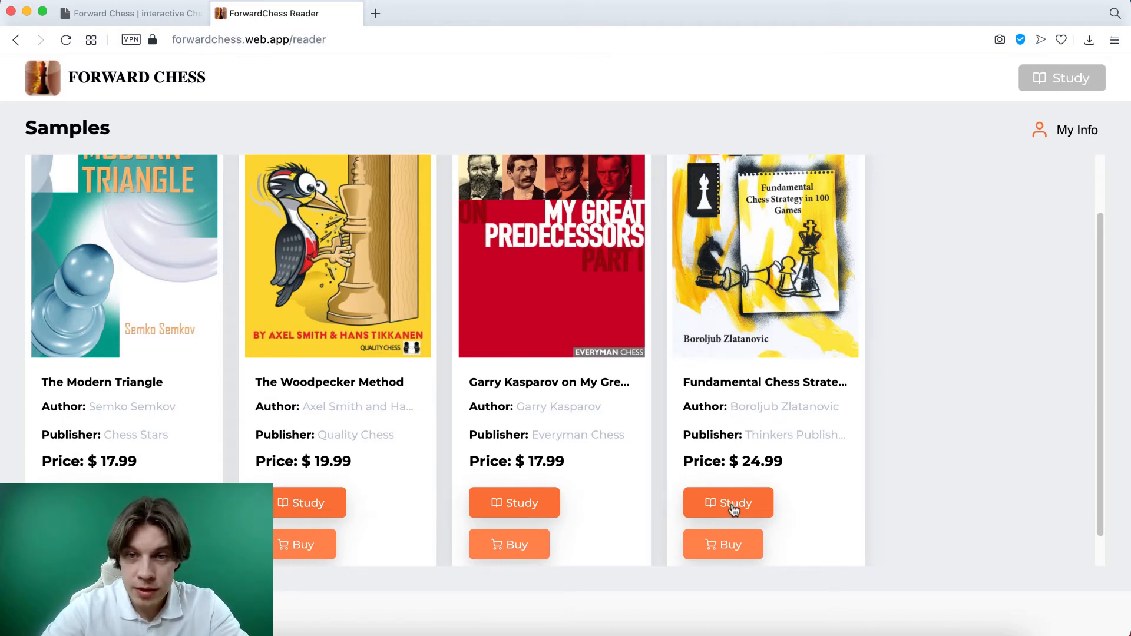
- Open Games 1-4, step Game 1 to 4...c5, then return to the website tab
click(728, 502)
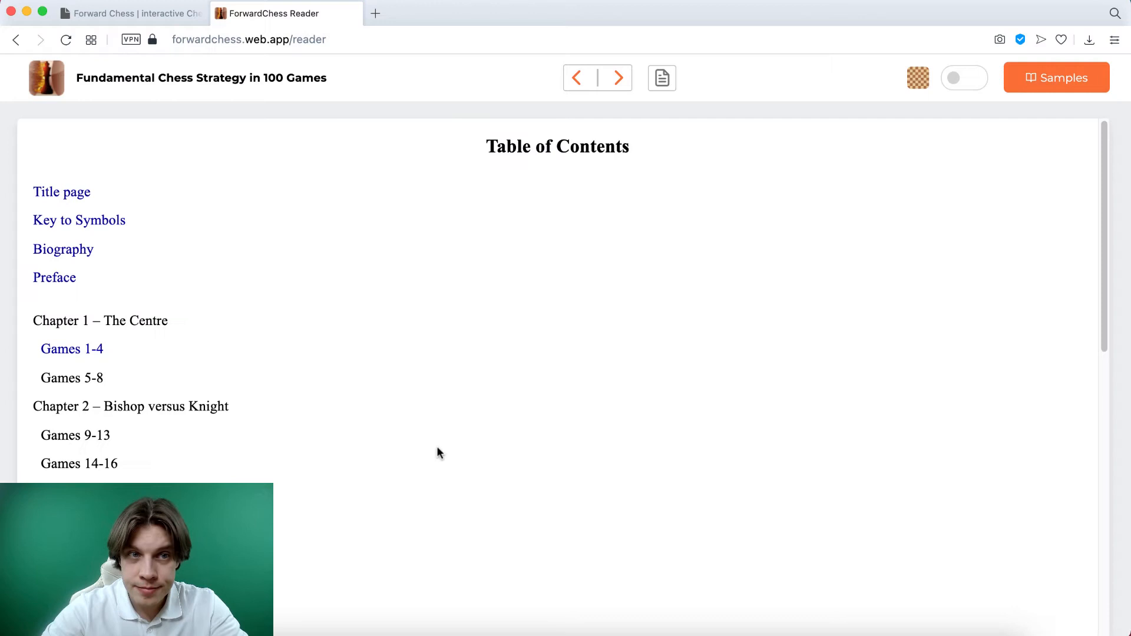
scroll(down, 3)
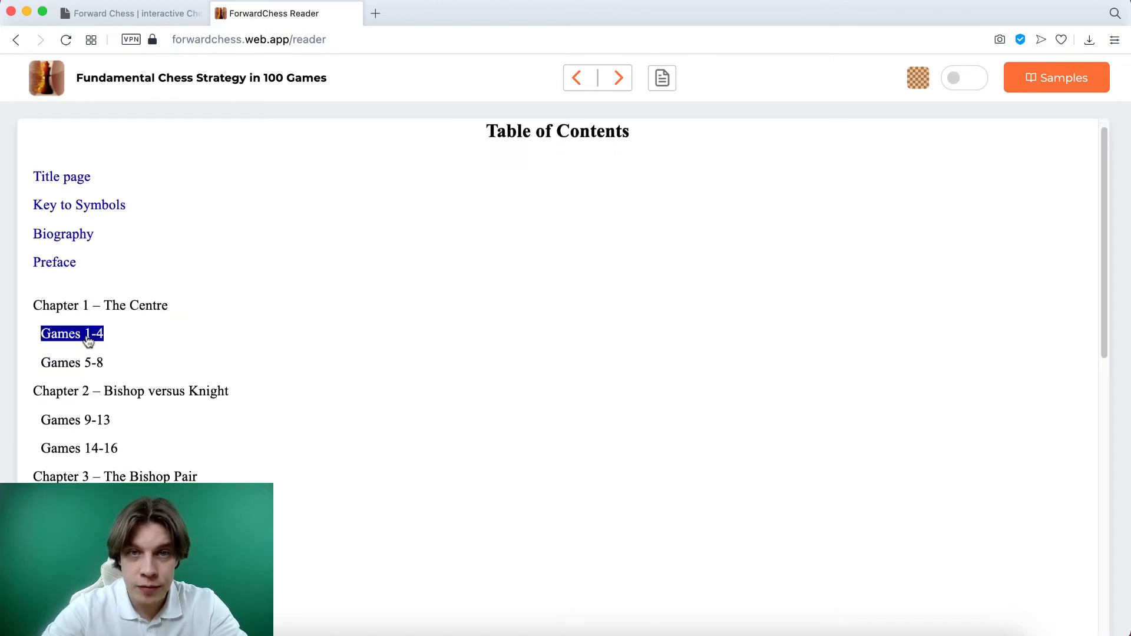
click(69, 334)
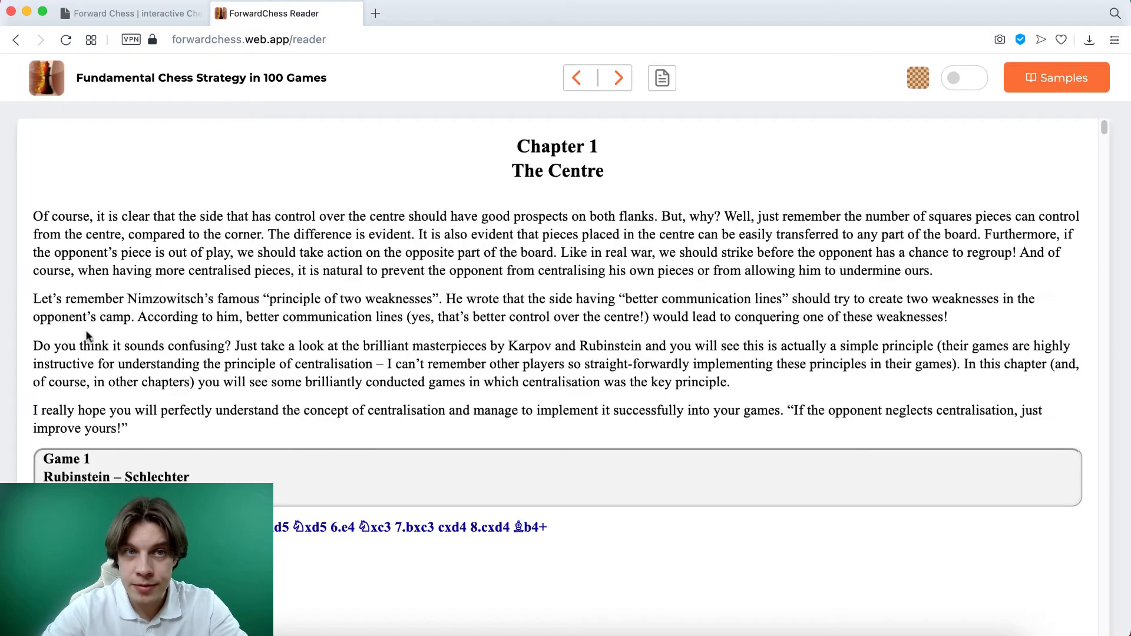
scroll(down, 3)
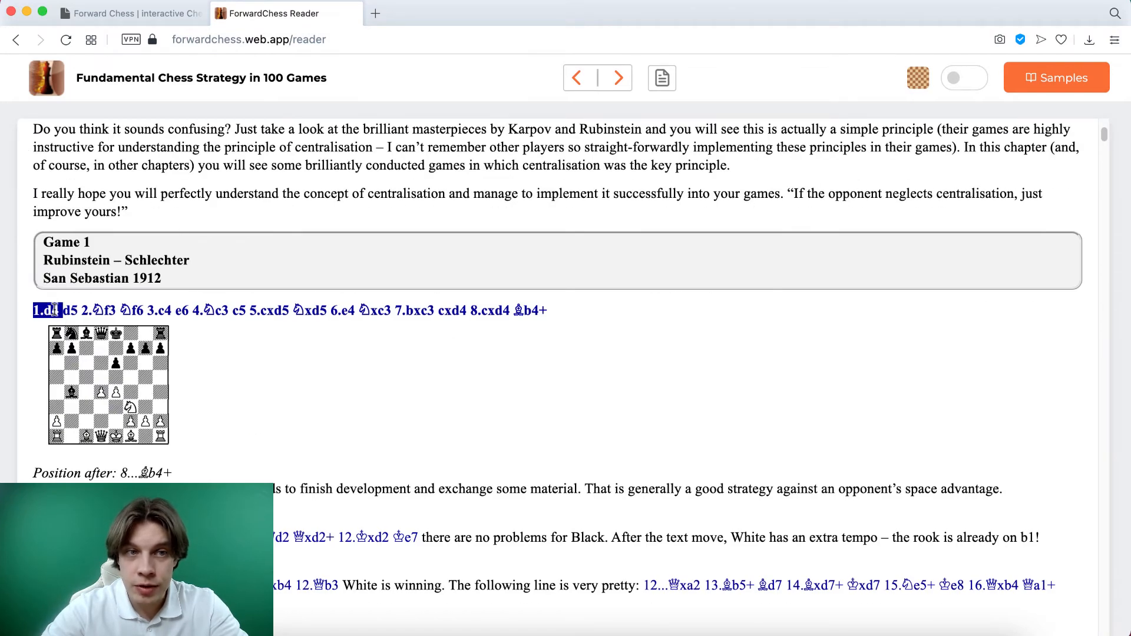
click(964, 78)
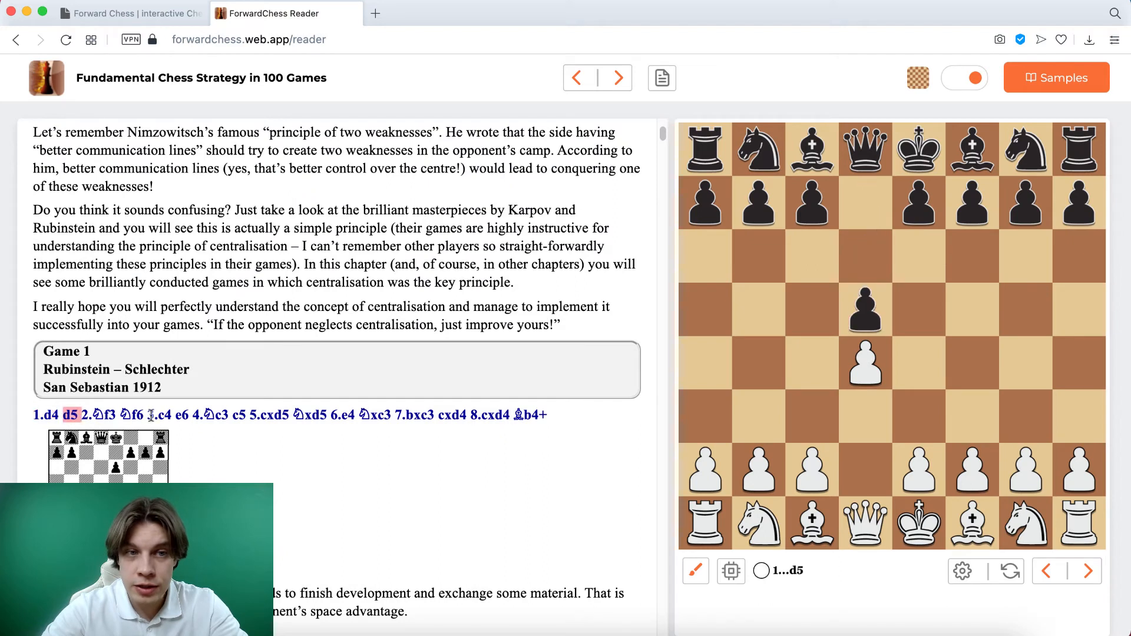
click(269, 417)
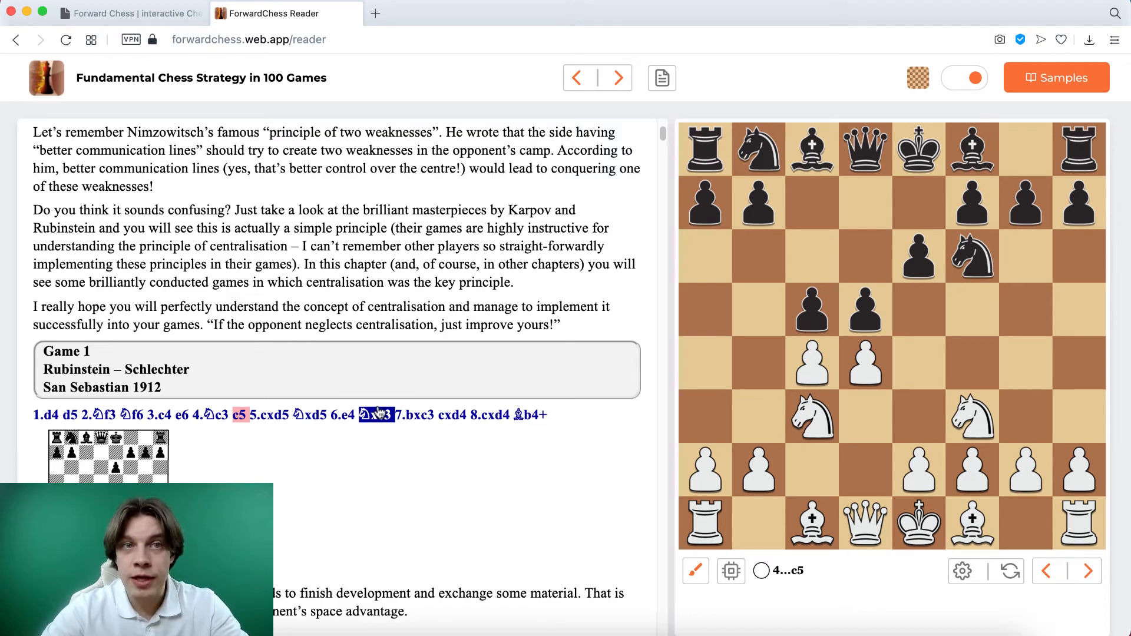
click(135, 13)
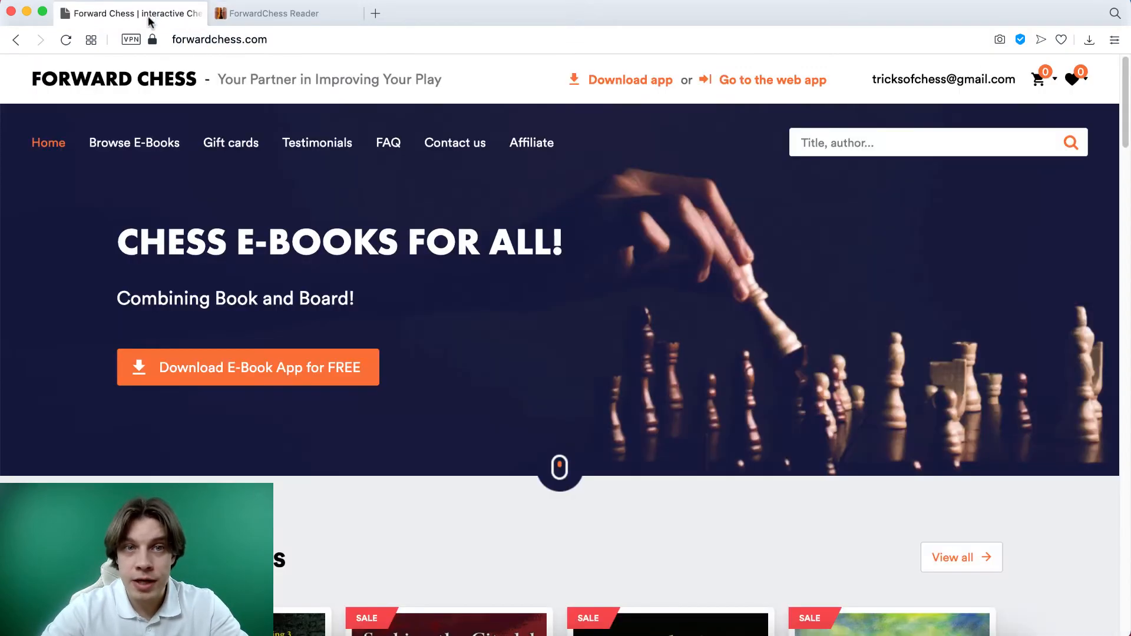
- Open the Download app page with App Store, Google Play, Windows and MacOS options
click(629, 79)
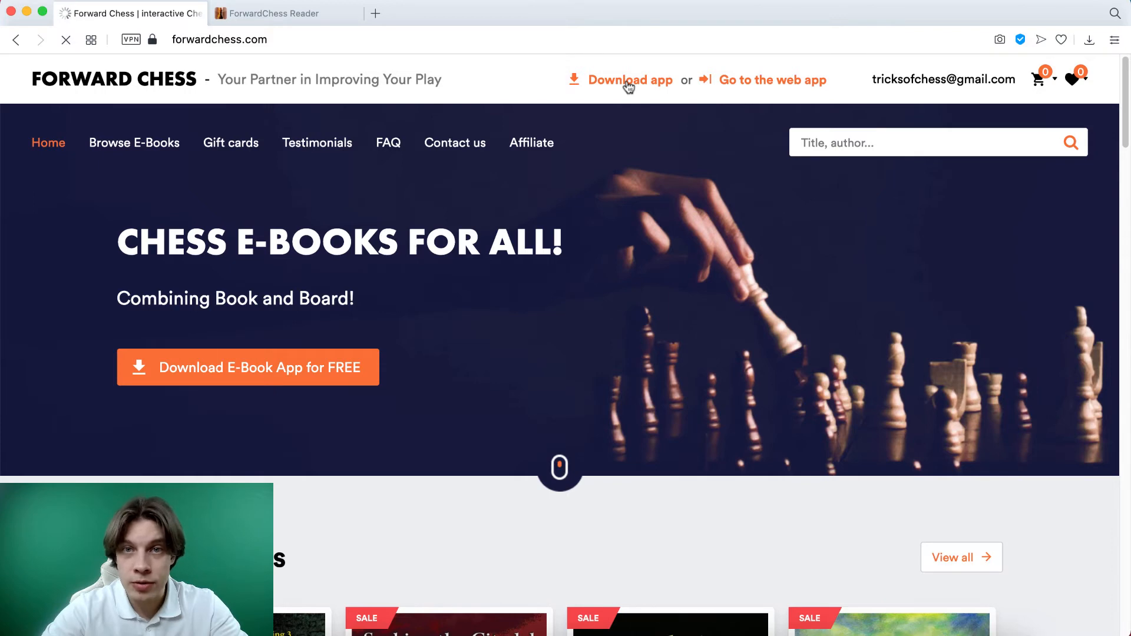
click(629, 80)
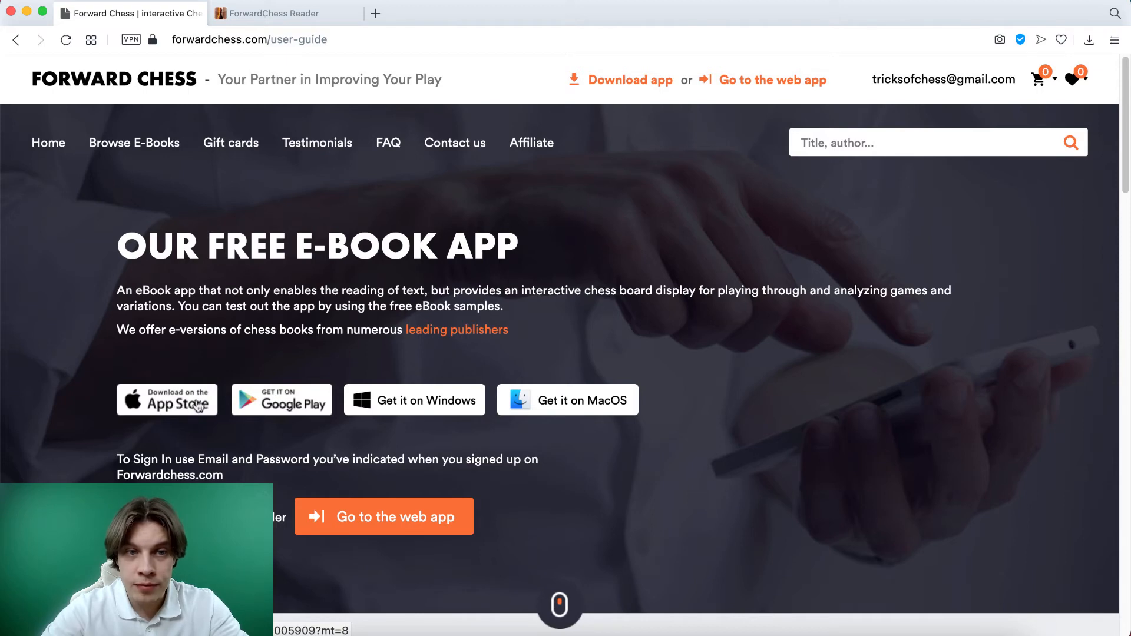
mouse_move(307, 389)
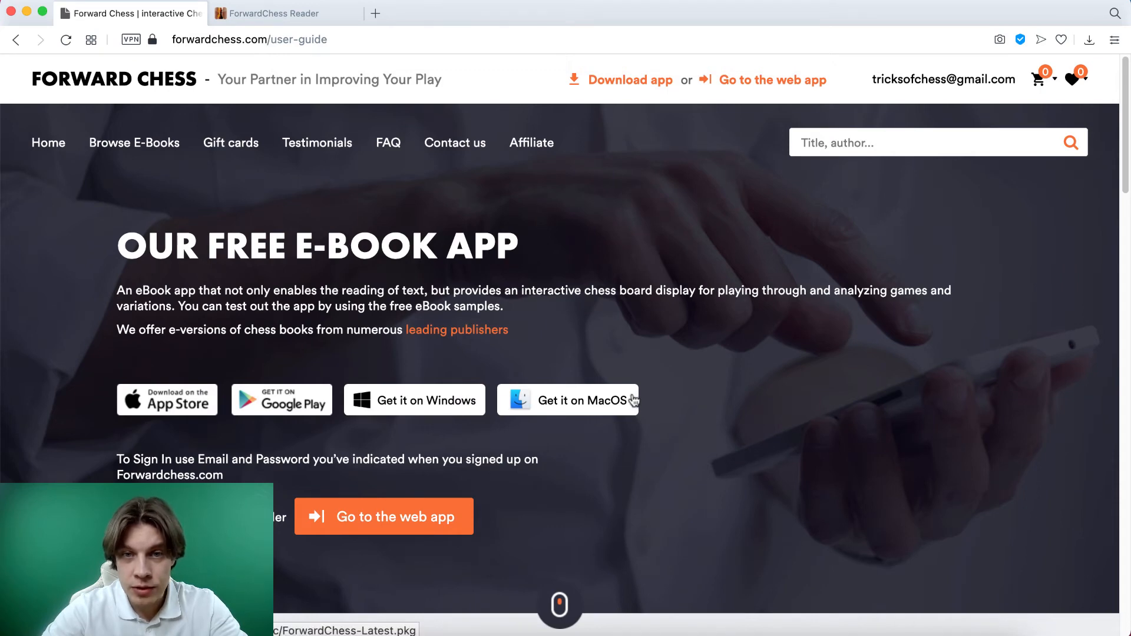
mouse_move(596, 413)
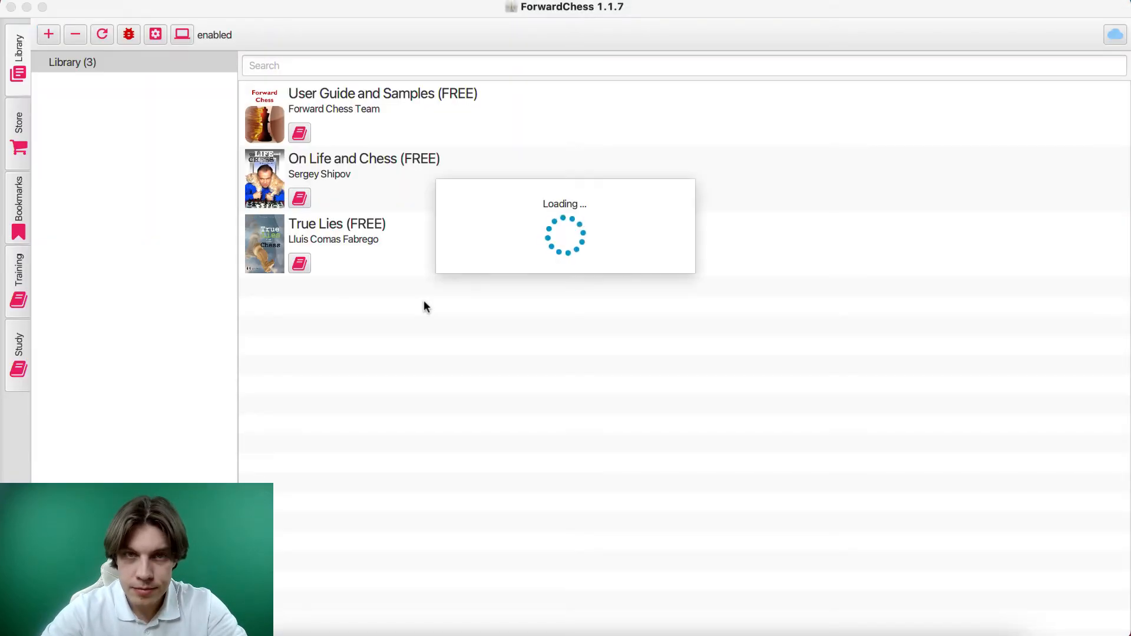
mouse_move(429, 220)
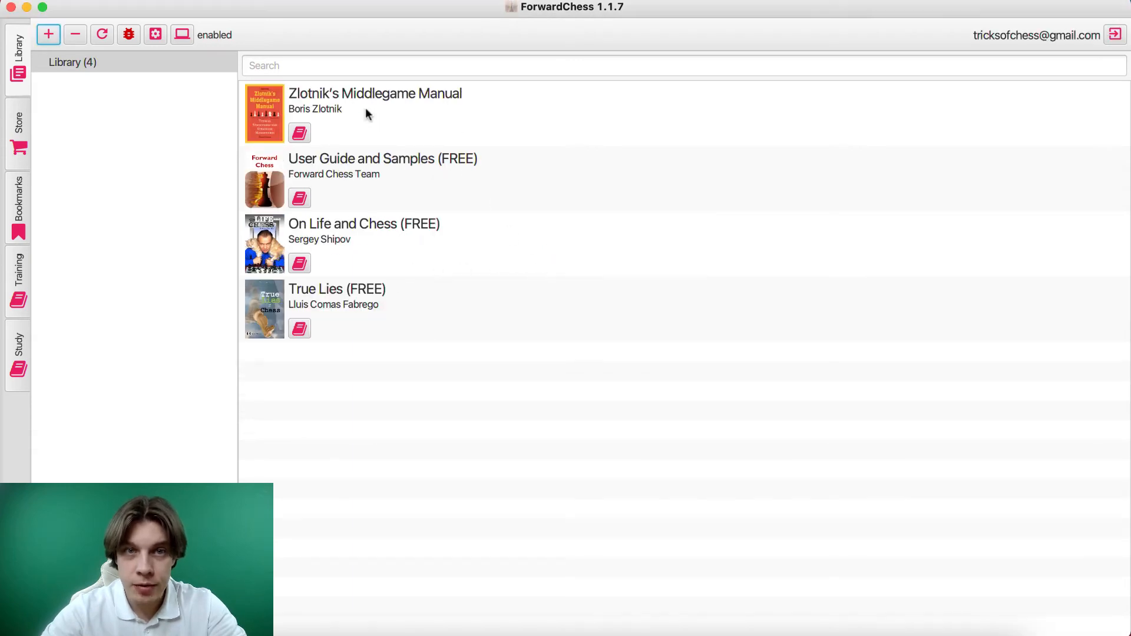
- Select Zlotnik's Middlegame Manual, glance at the store and Study view, then return to Library
click(374, 109)
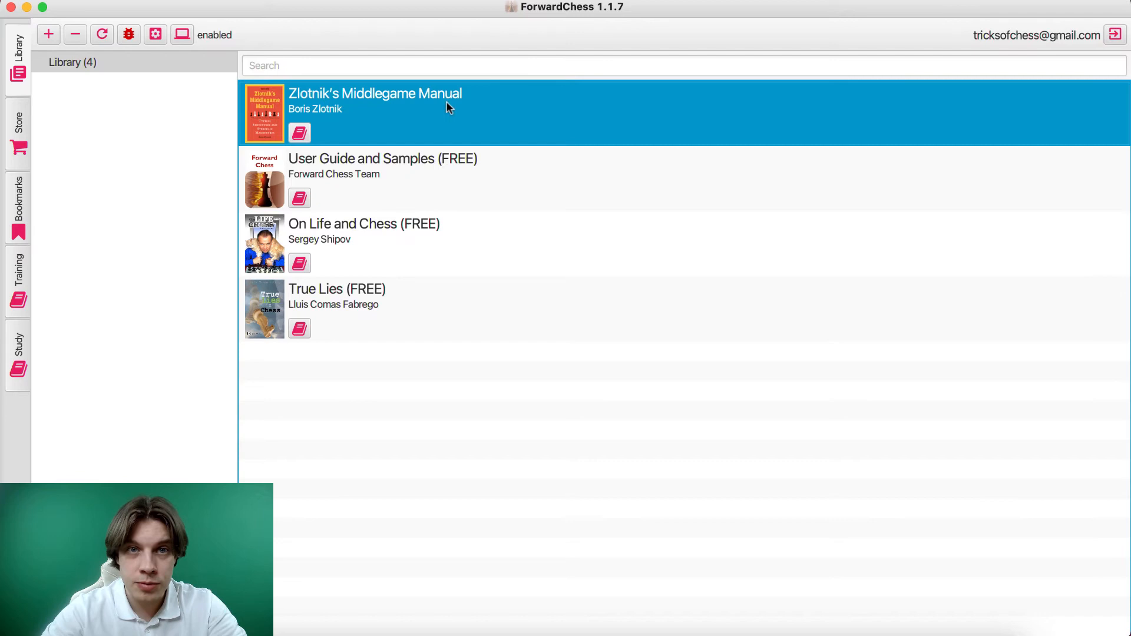
mouse_move(400, 114)
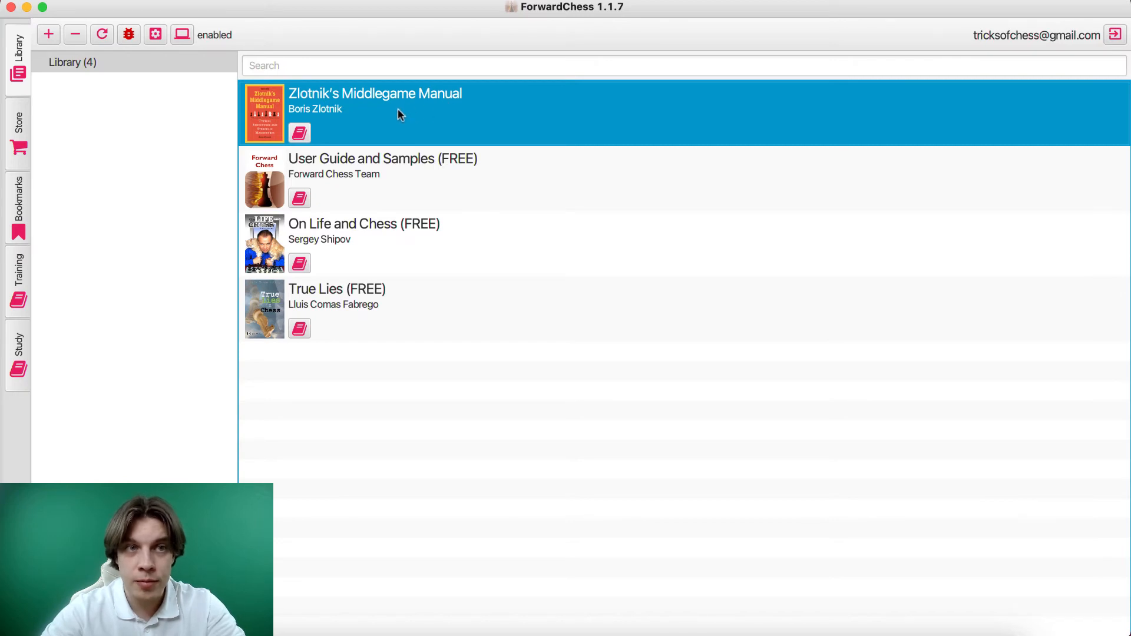
mouse_move(324, 118)
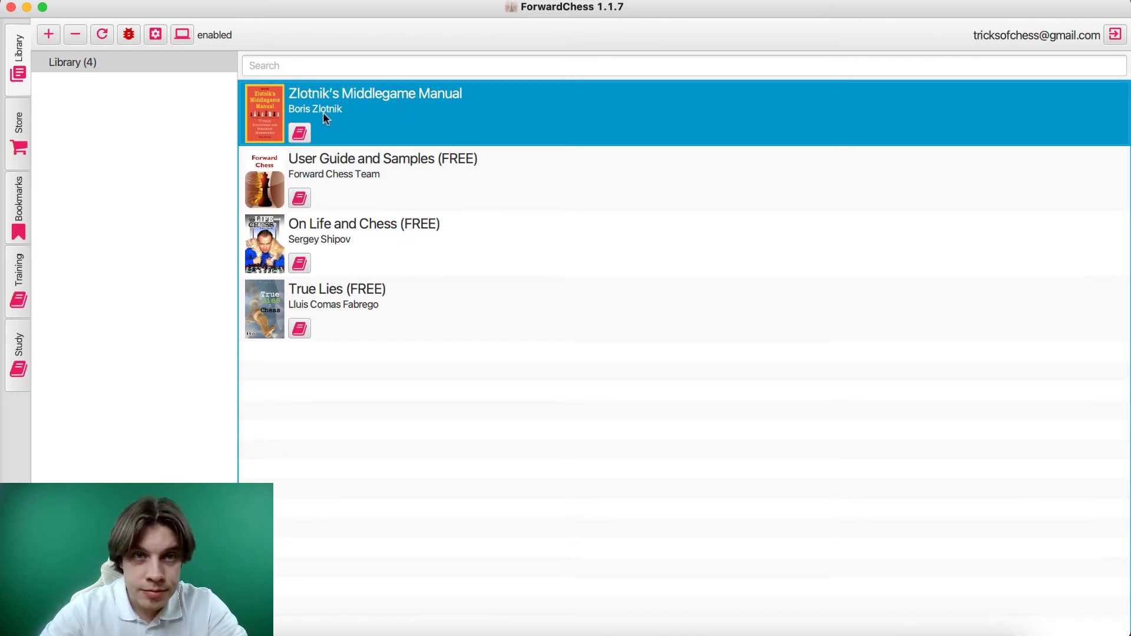
mouse_move(22, 163)
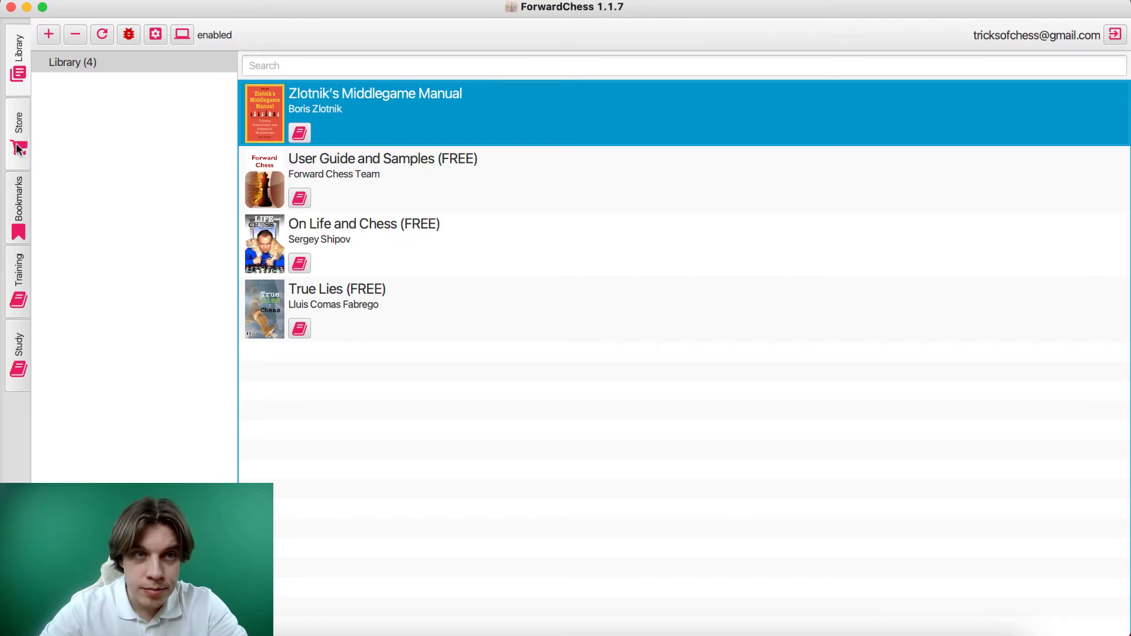
click(18, 146)
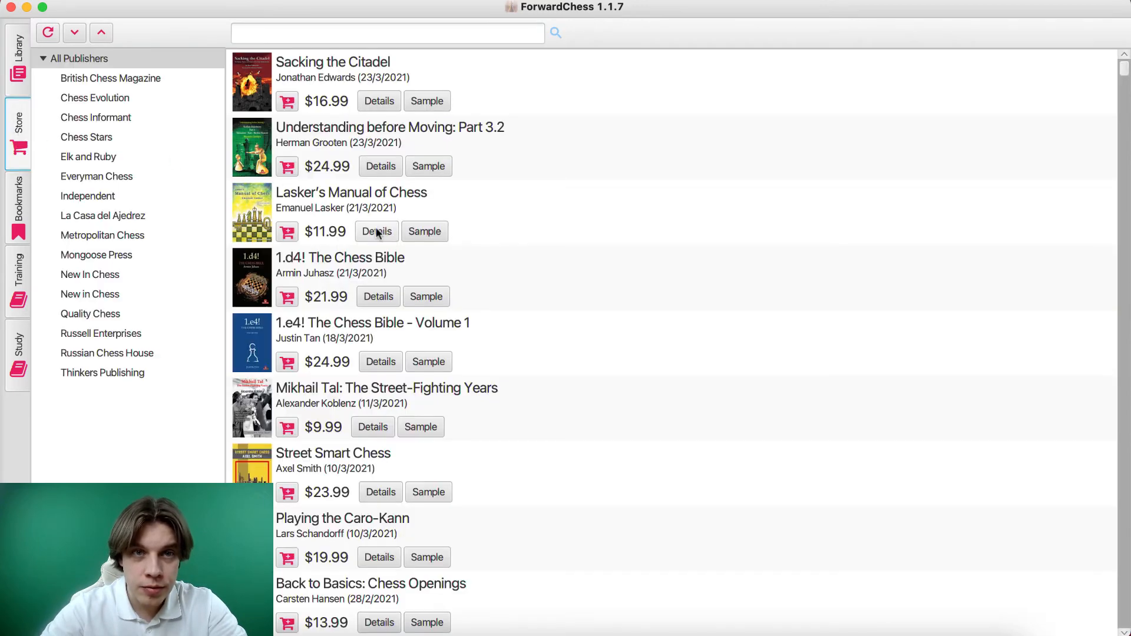
scroll(down, 3)
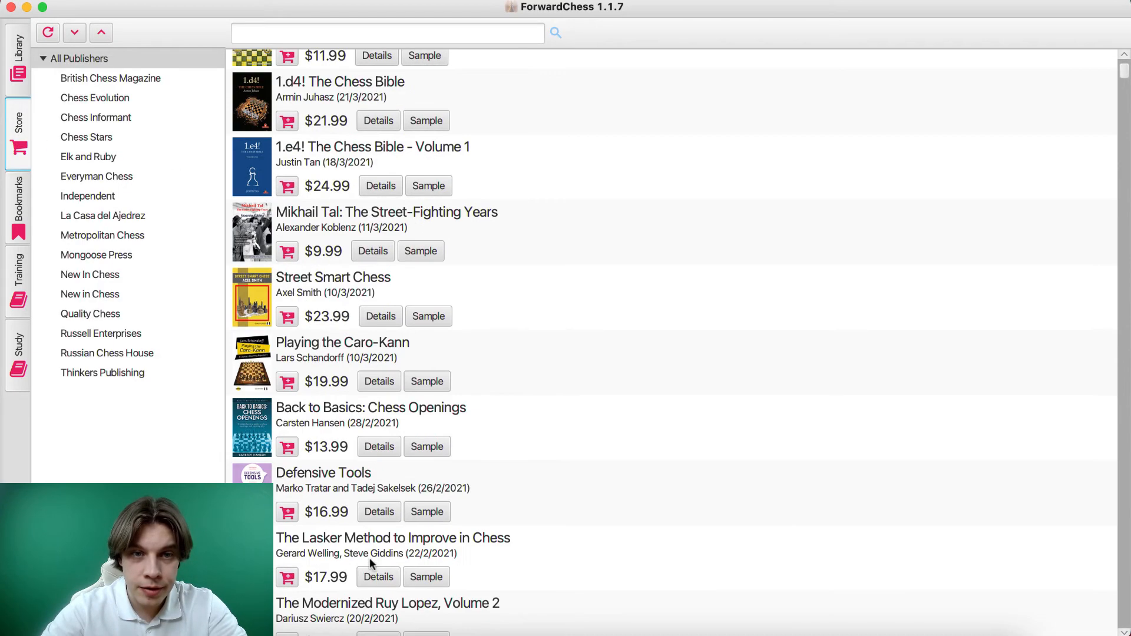
scroll(up, 3)
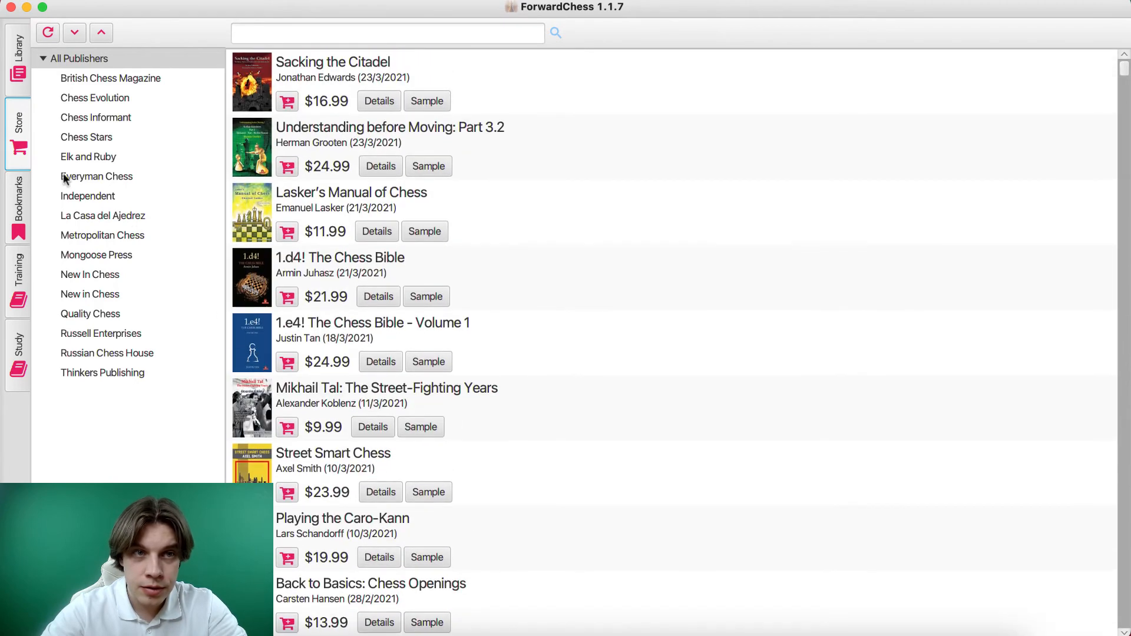
click(14, 56)
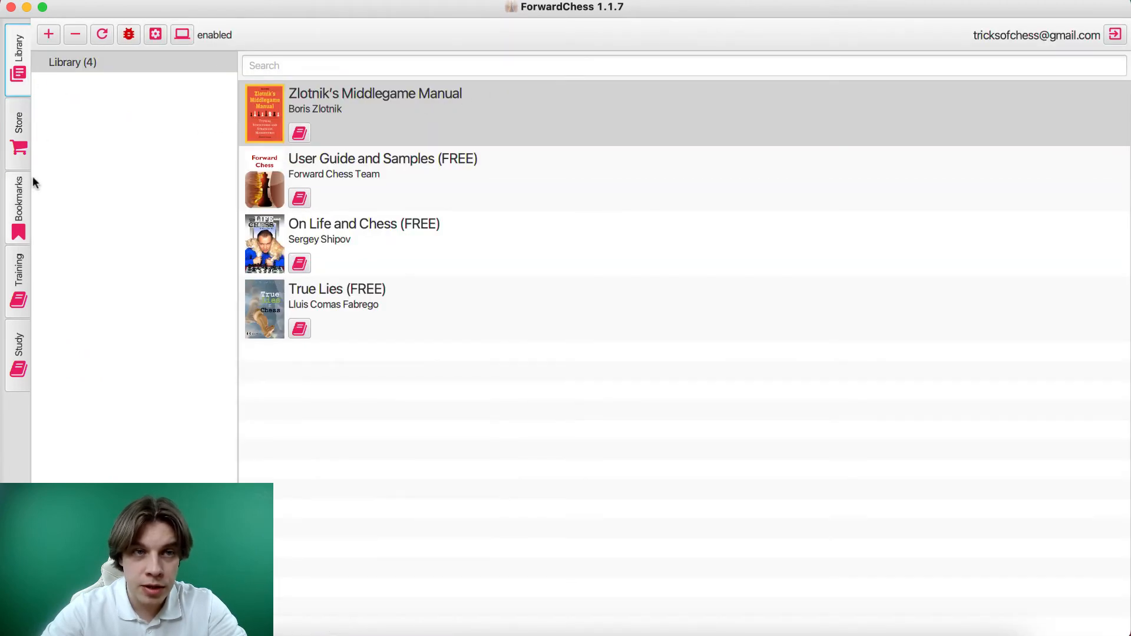
click(16, 212)
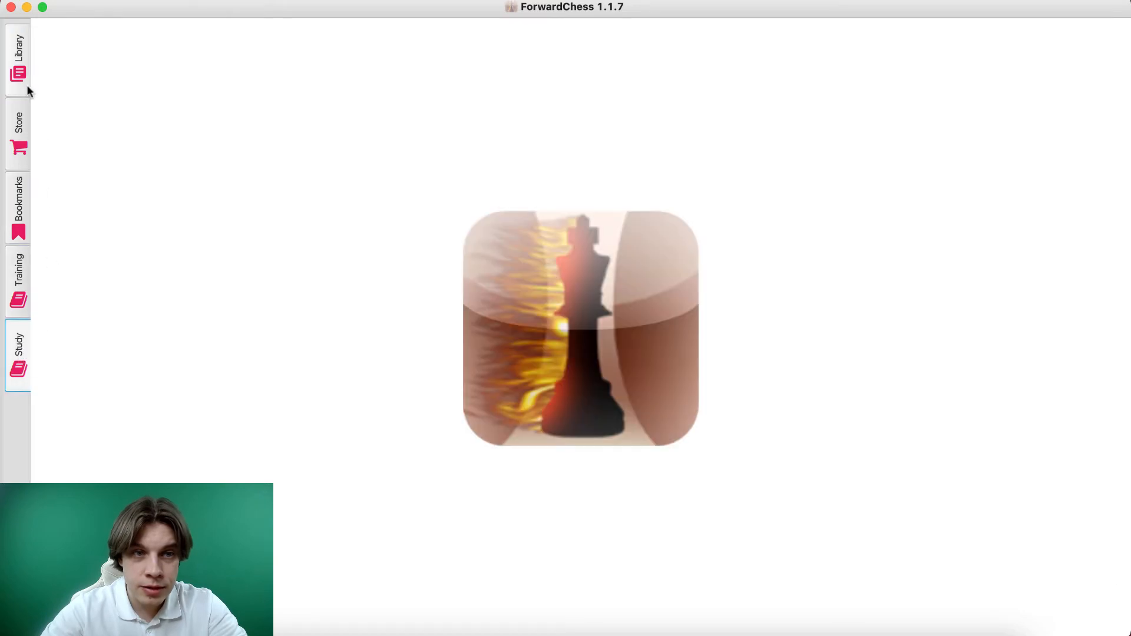
click(17, 56)
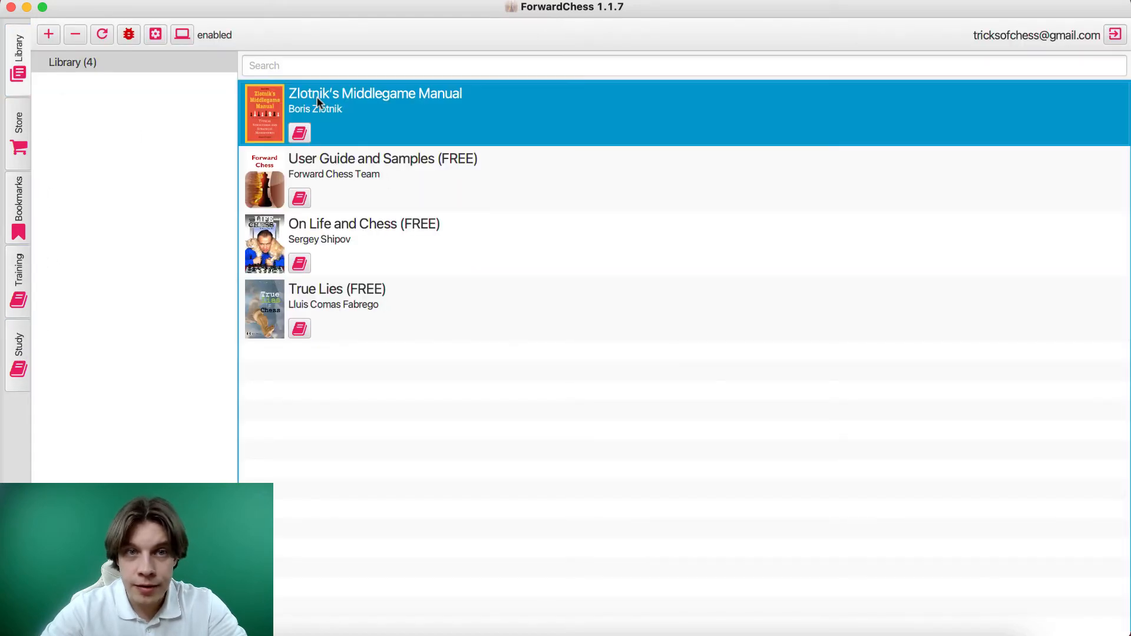
- Open Zlotnik's Middlegame Manual at its title page and scroll contents to Chapter 2
double_click(377, 93)
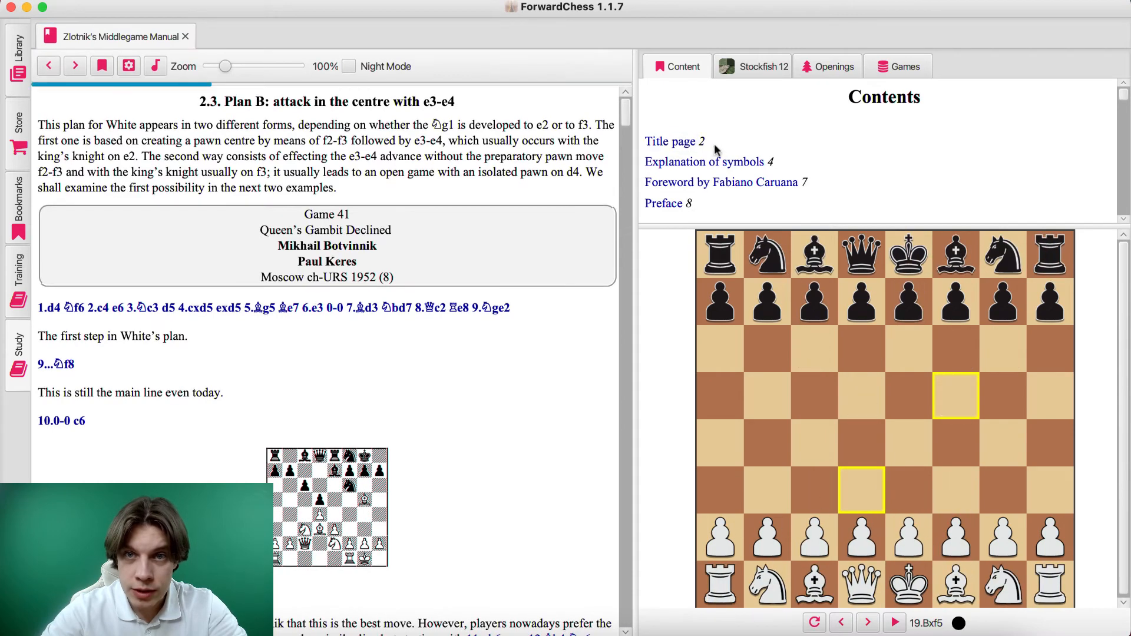
click(708, 161)
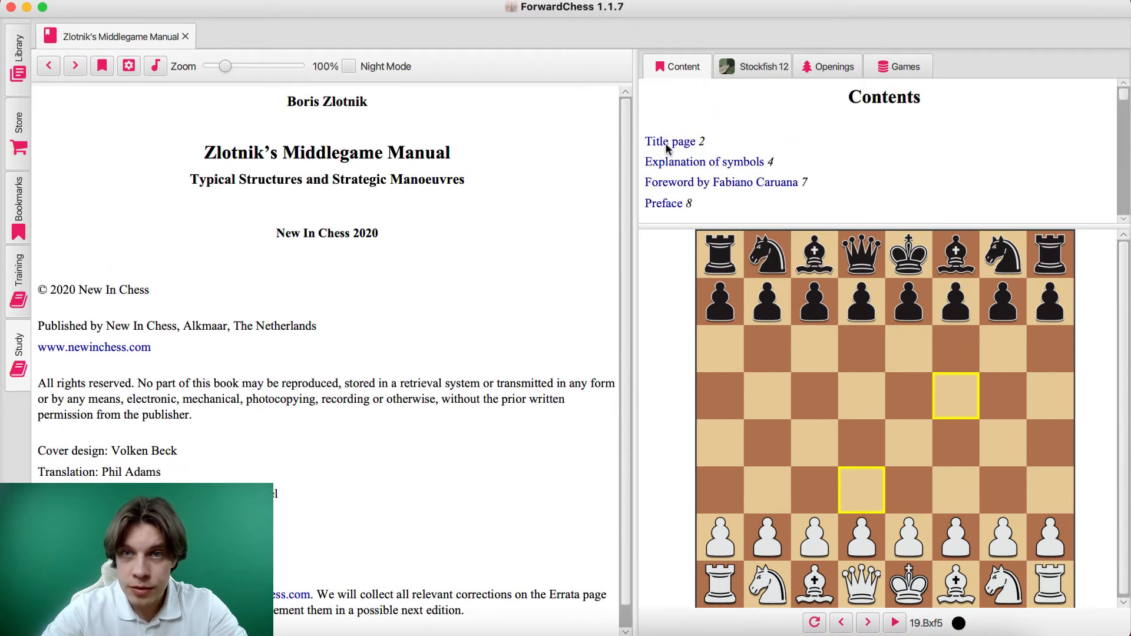
scroll(down, 3)
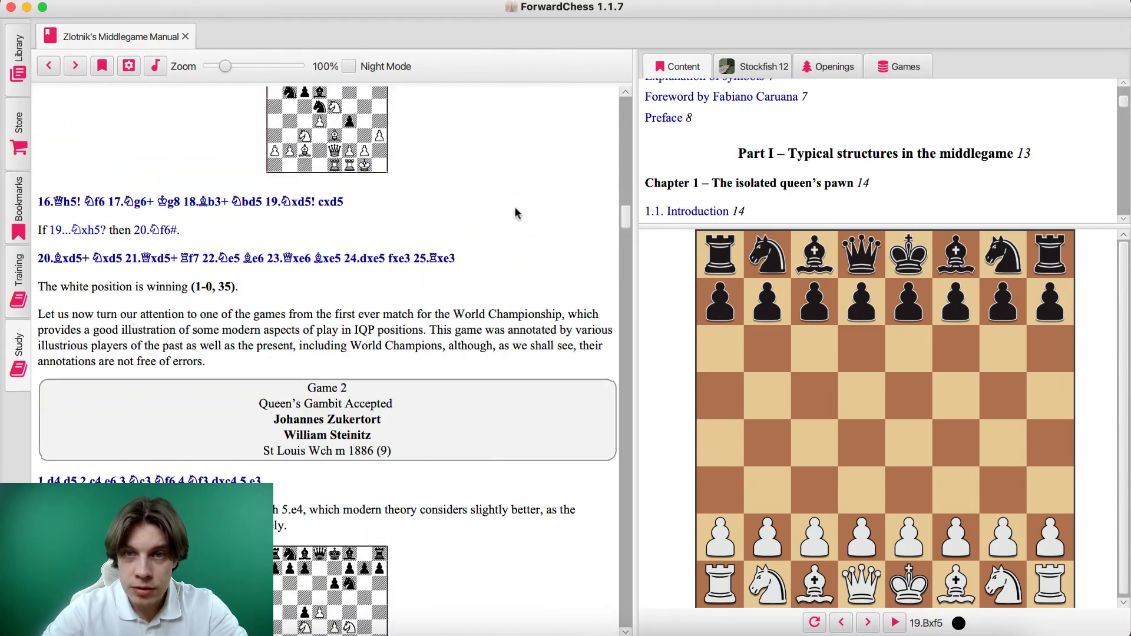
scroll(down, 3)
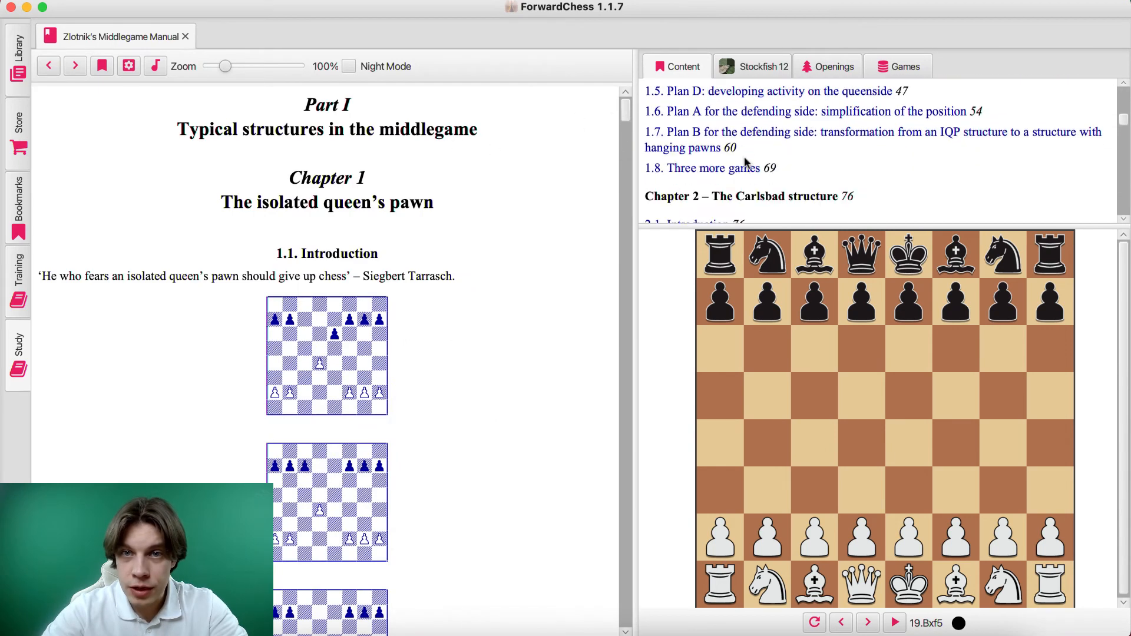
scroll(down, 3)
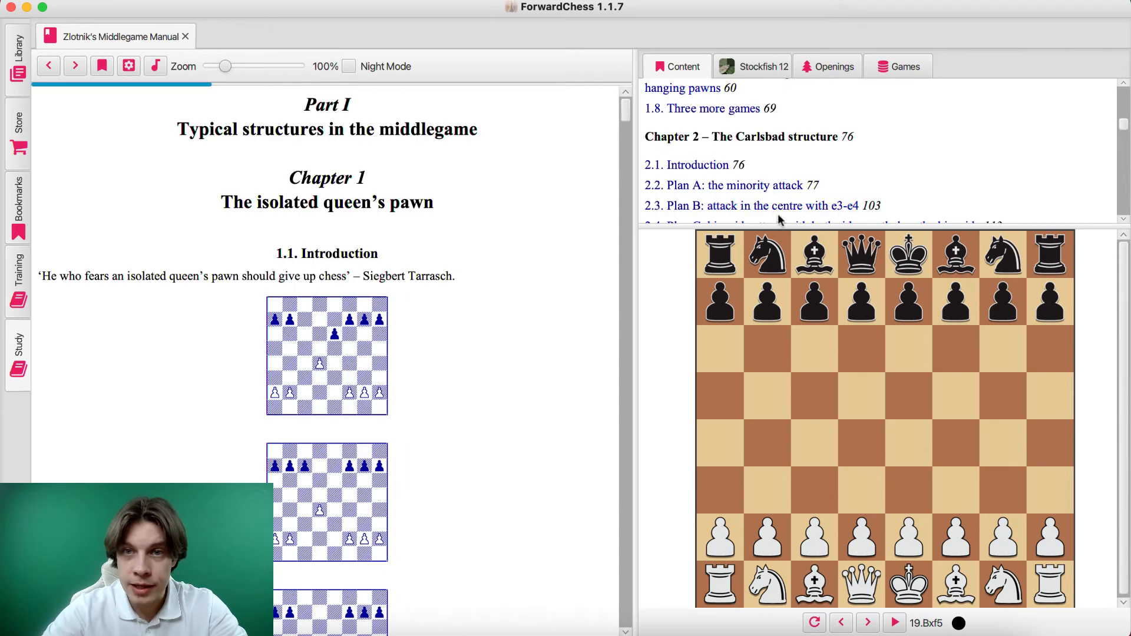
- Jump to section 2.3 and play Botvinnik–Keres Game 41 through to 10...c6
click(751, 206)
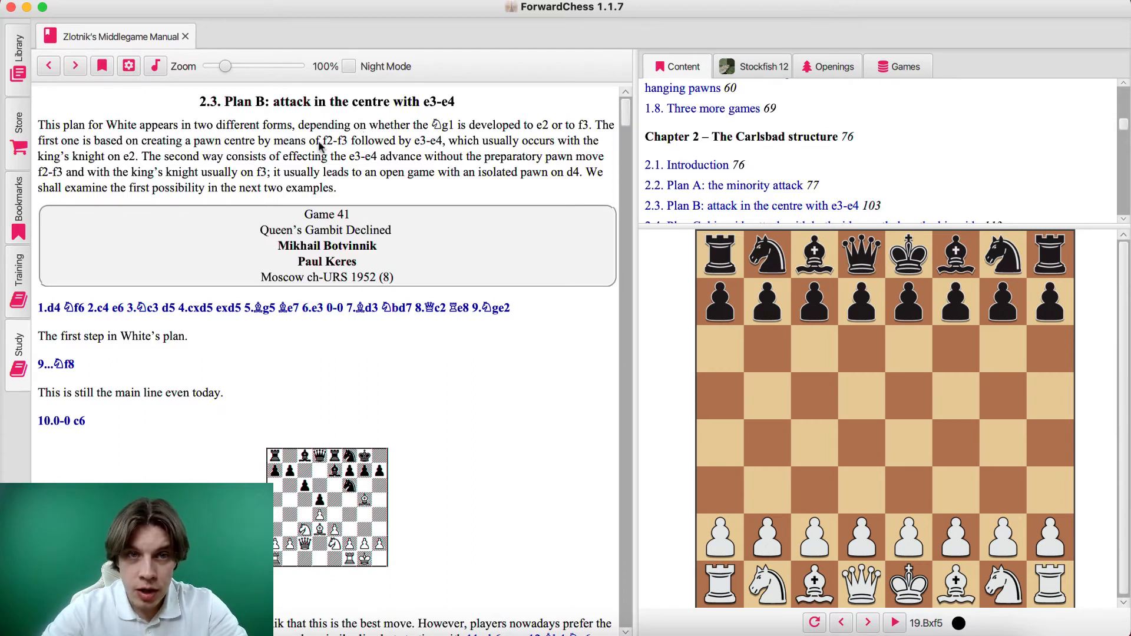
click(47, 307)
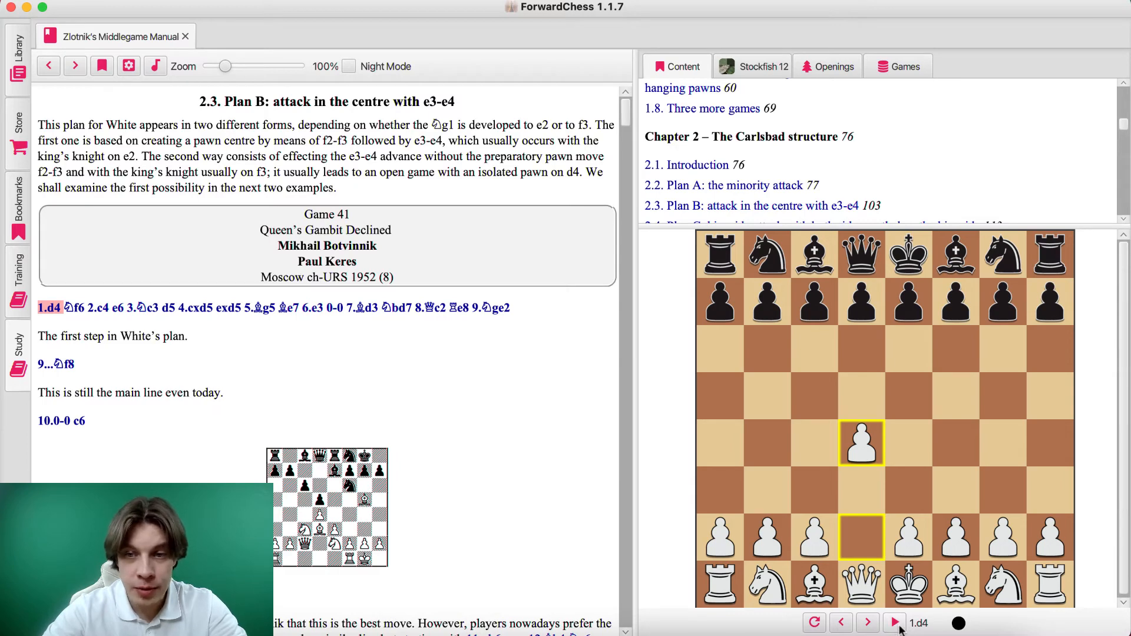
click(893, 623)
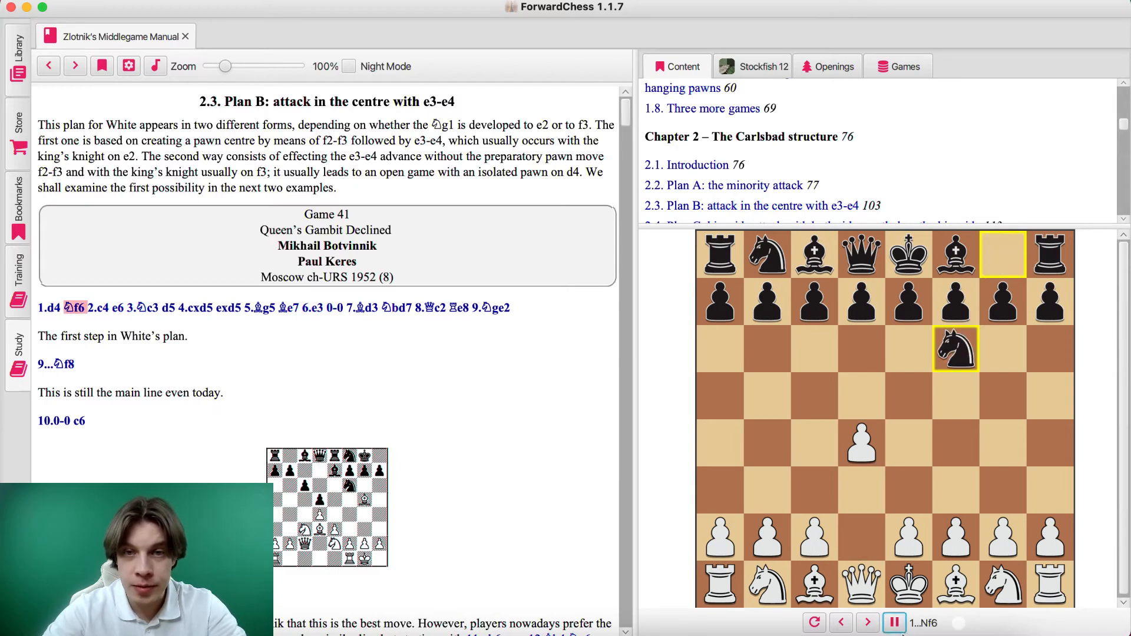
click(864, 622)
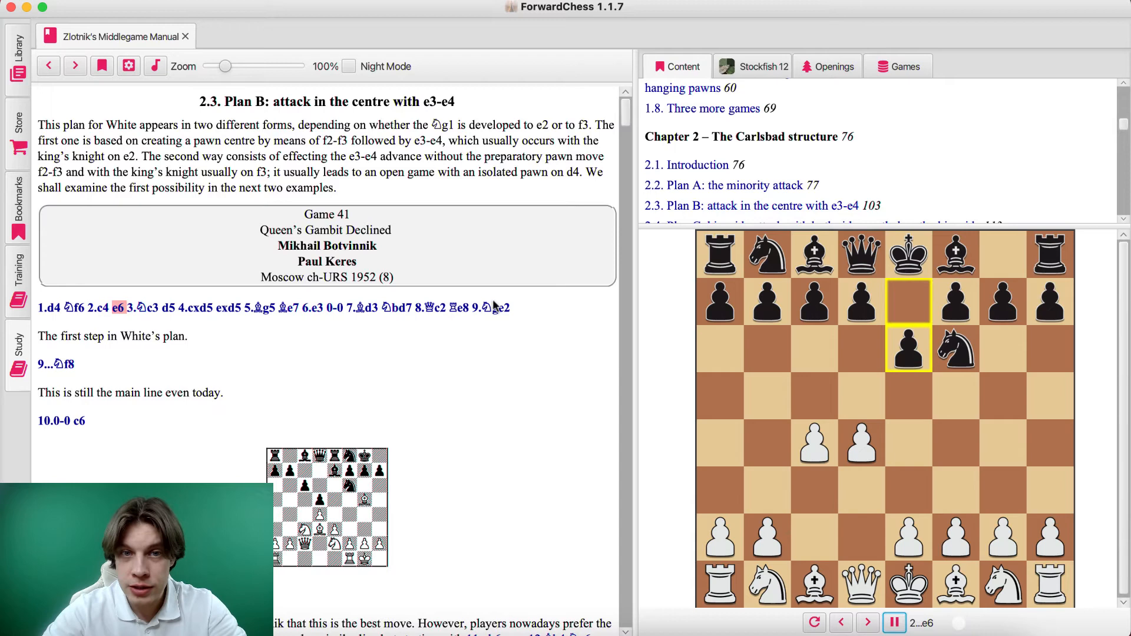
click(894, 623)
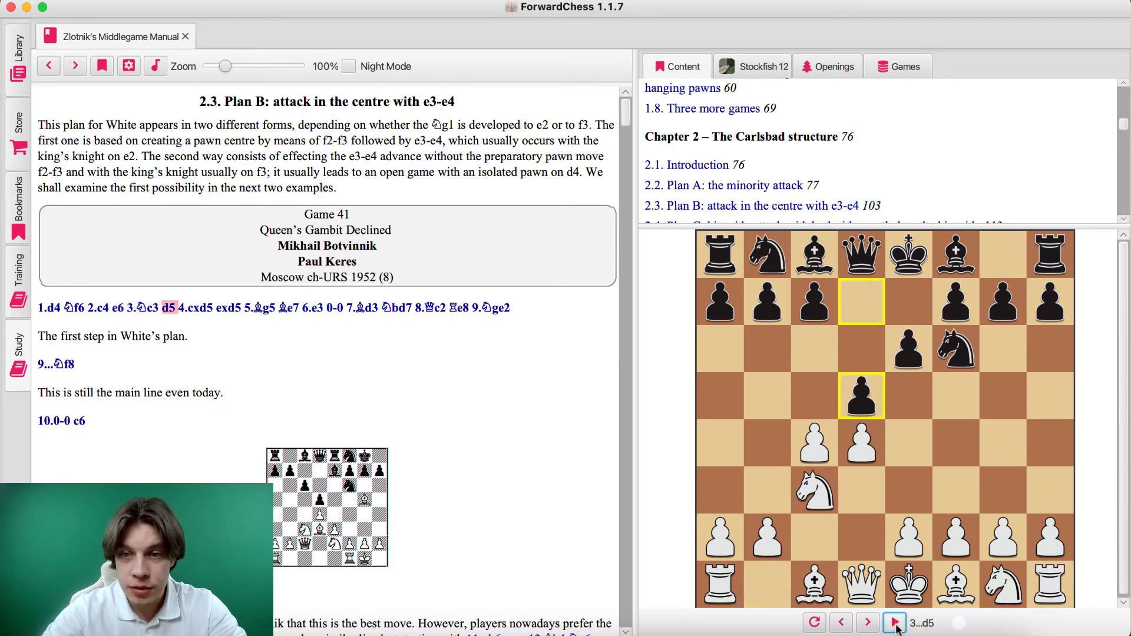
click(895, 622)
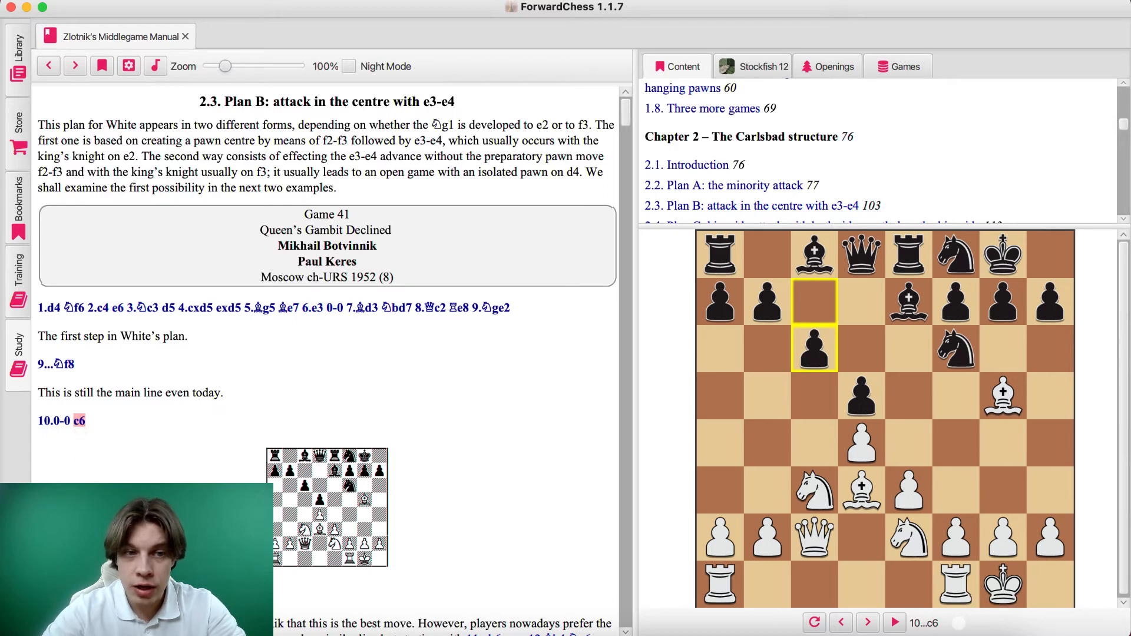
- Try 11.Rab1 and take it back, then bring up the Stockfish 12 panel
click(867, 620)
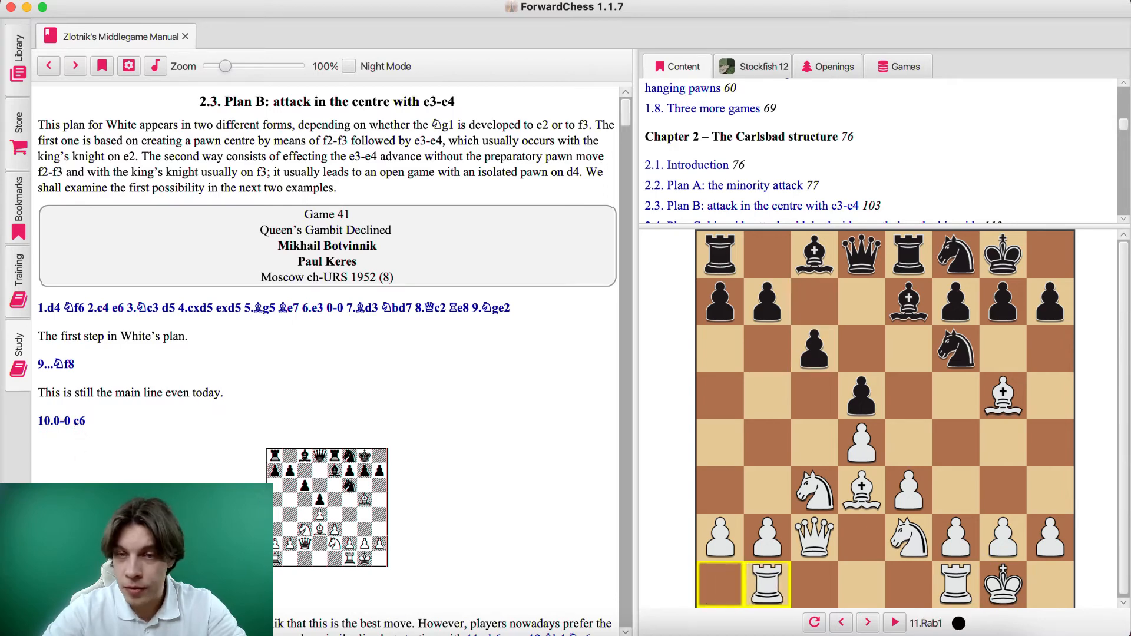
click(80, 421)
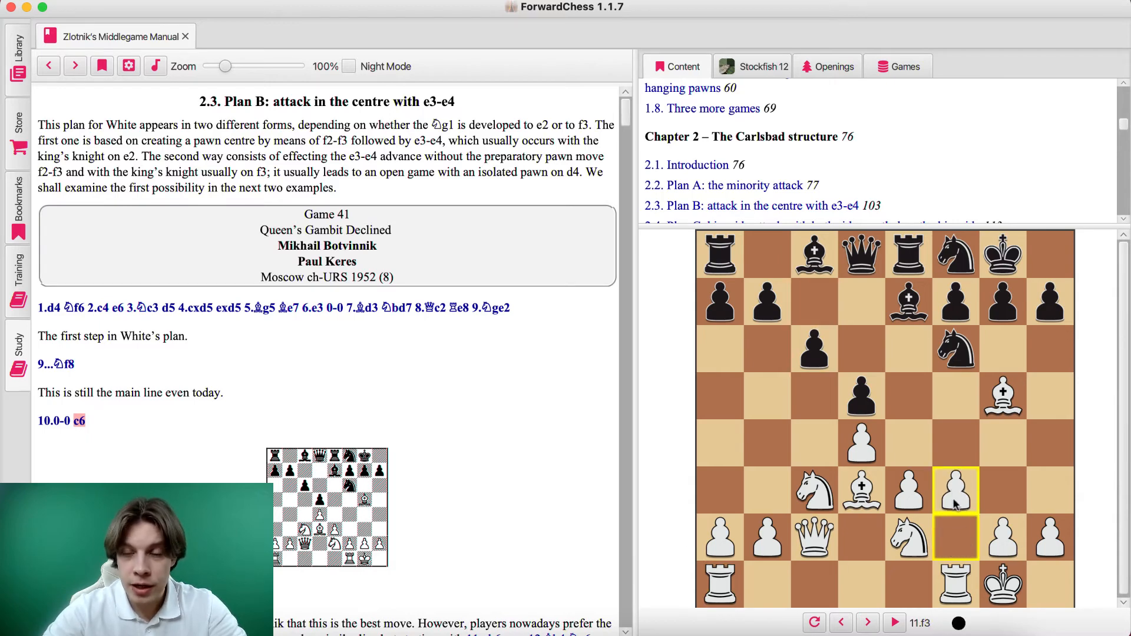
mouse_move(909, 429)
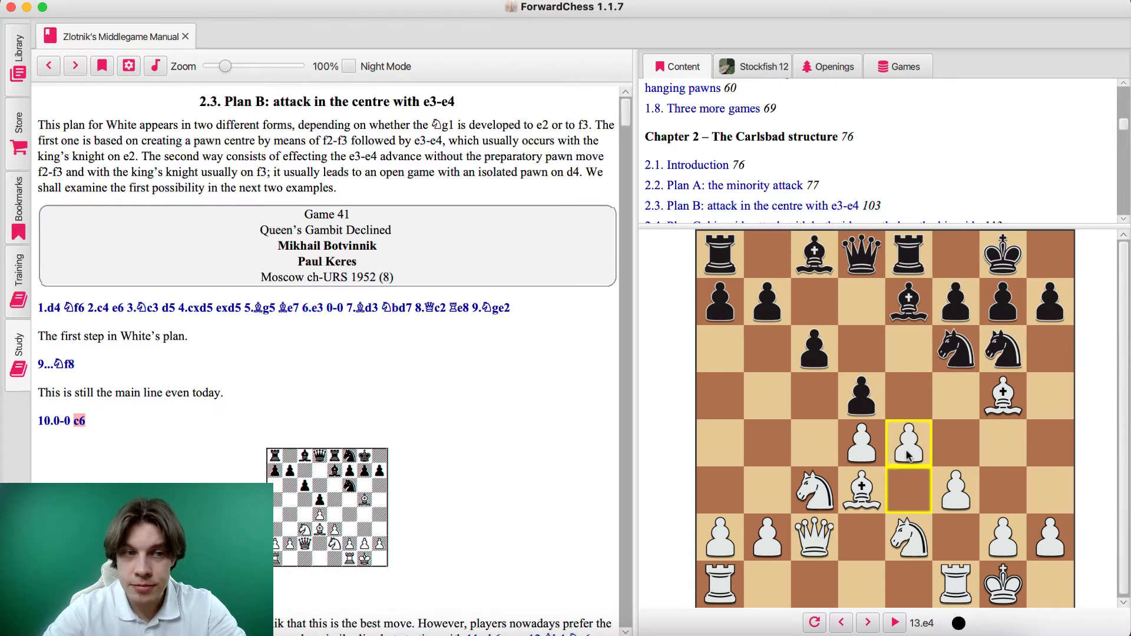
mouse_move(855, 557)
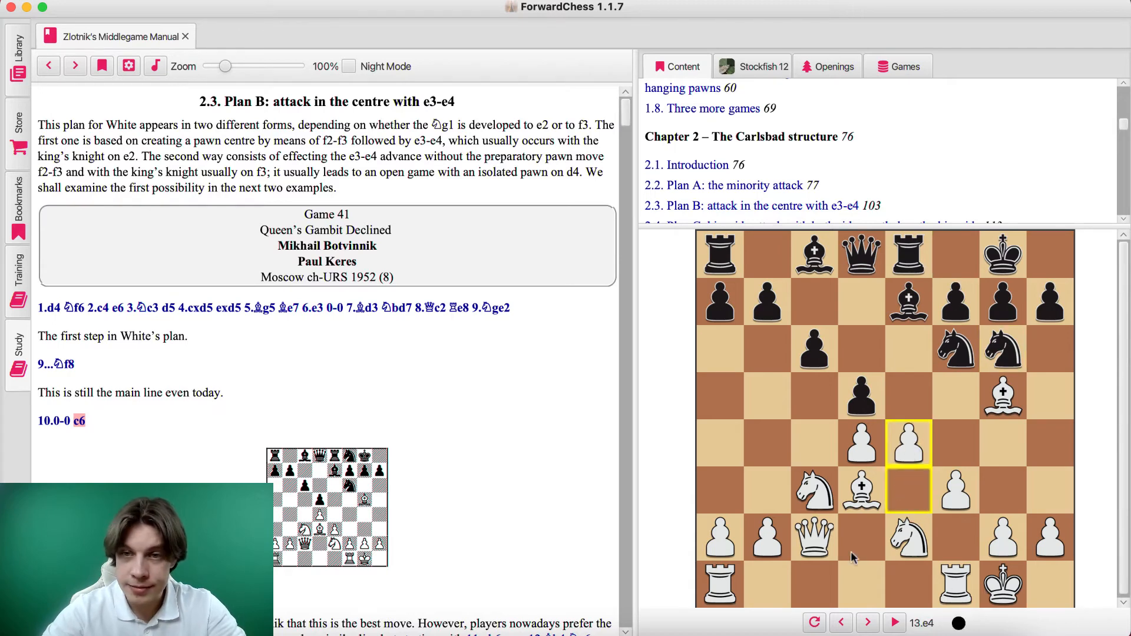
mouse_move(773, 541)
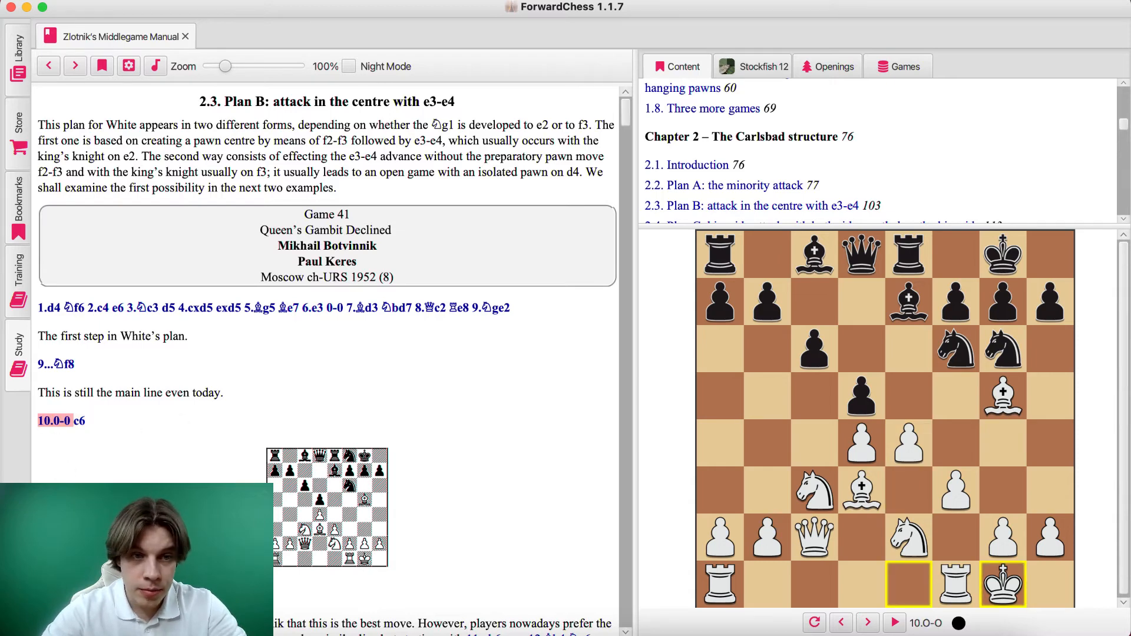
scroll(down, 3)
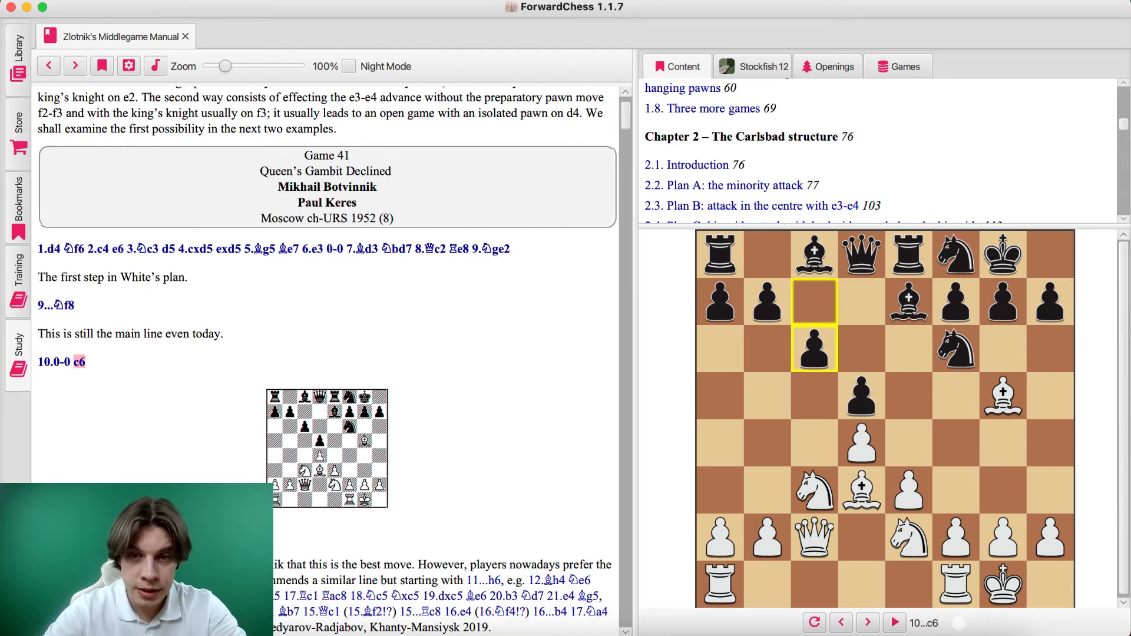
mouse_move(758, 71)
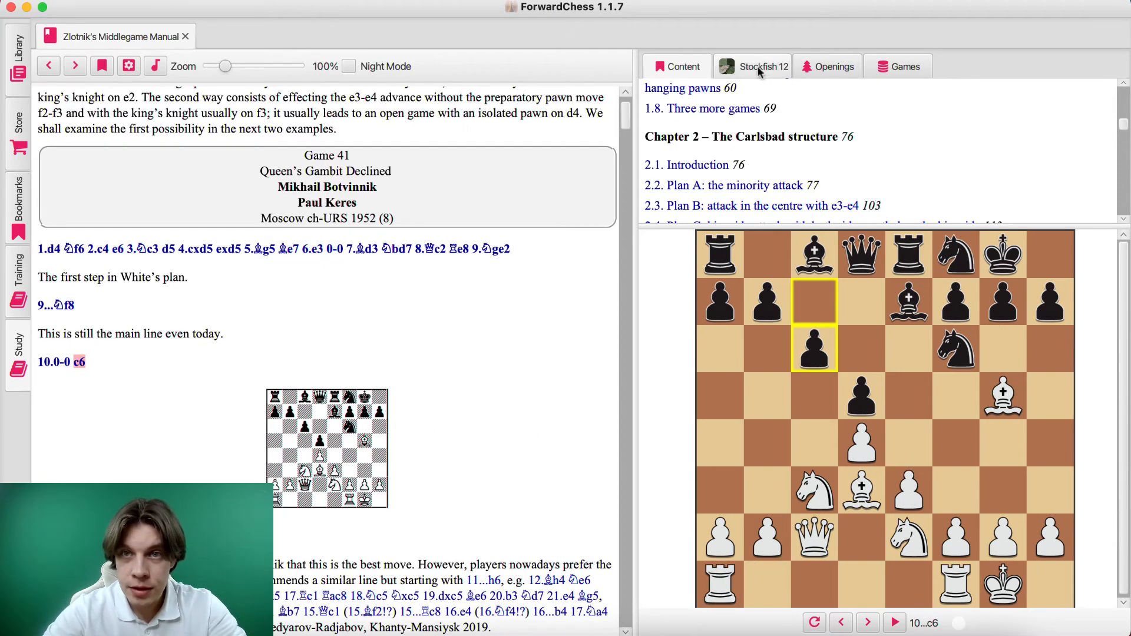
click(758, 66)
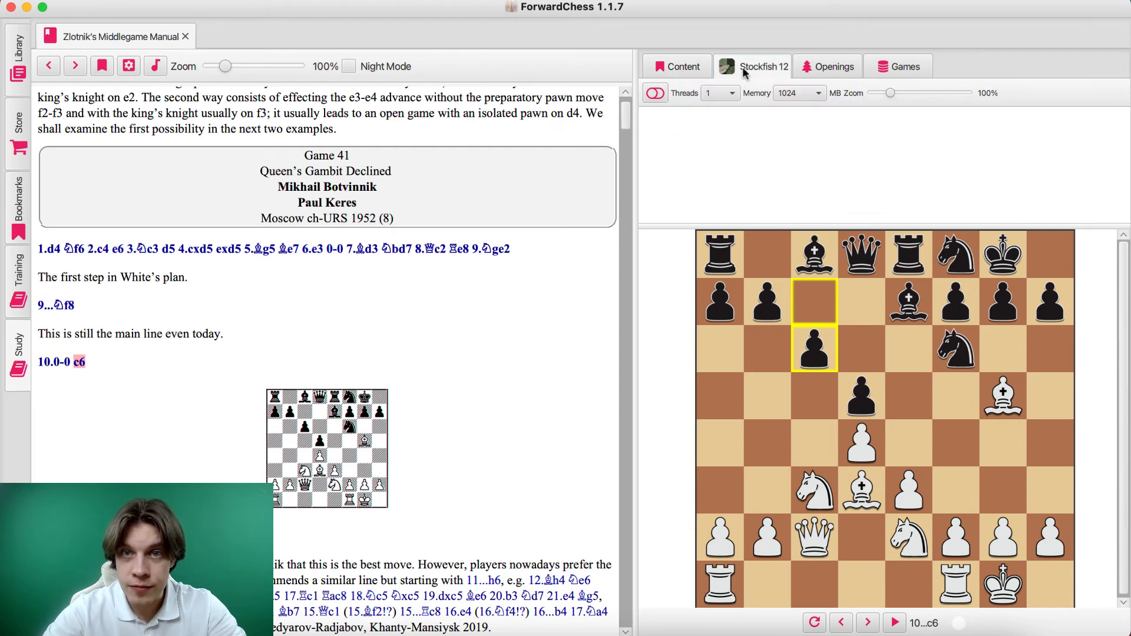
- Run Stockfish 12 for three lines from 11.f3, then view opening statistics
click(654, 92)
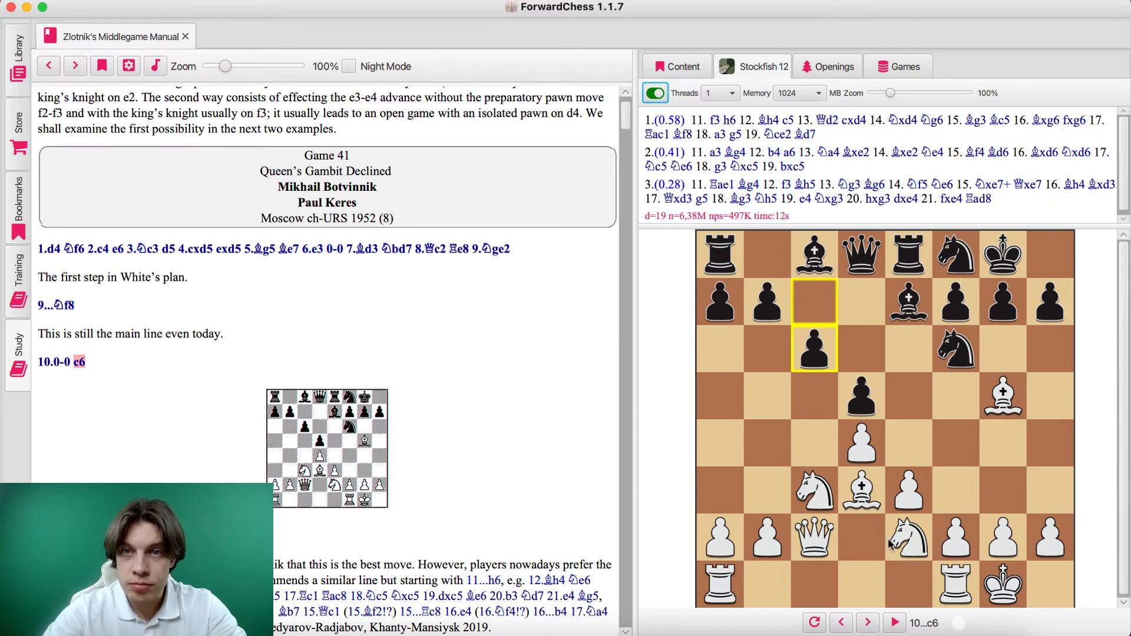
mouse_move(559, 522)
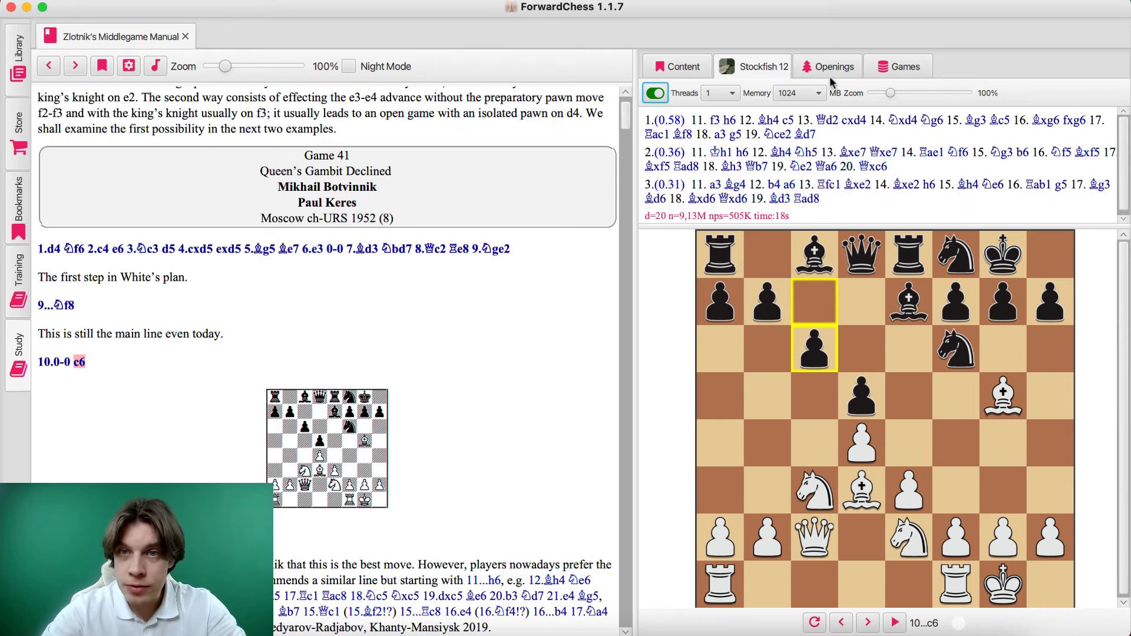
click(833, 66)
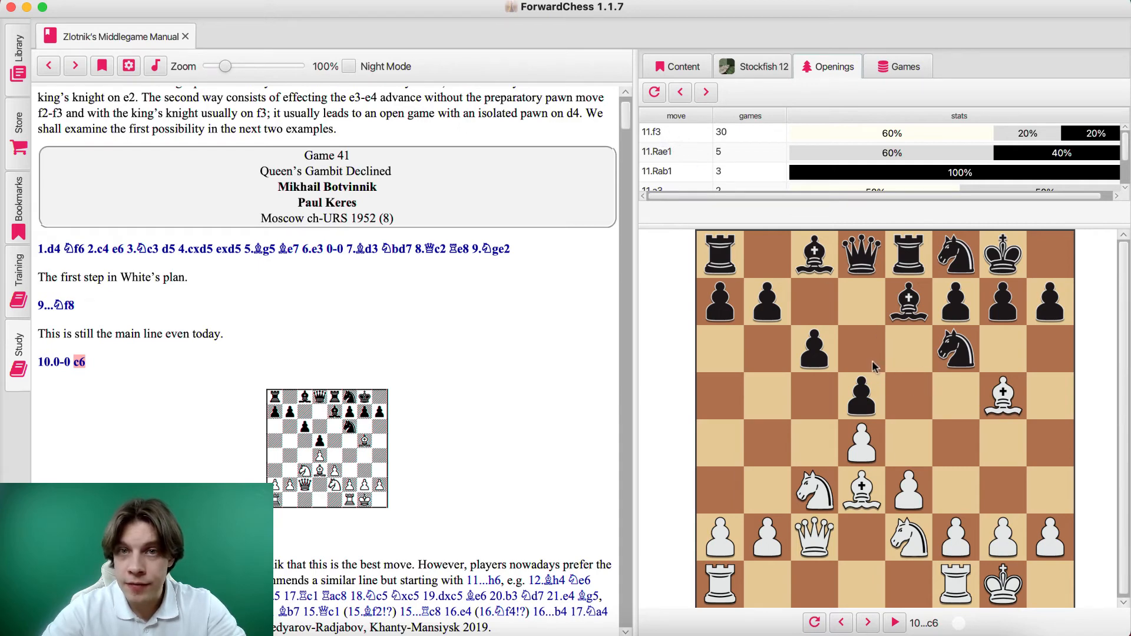
mouse_move(766, 229)
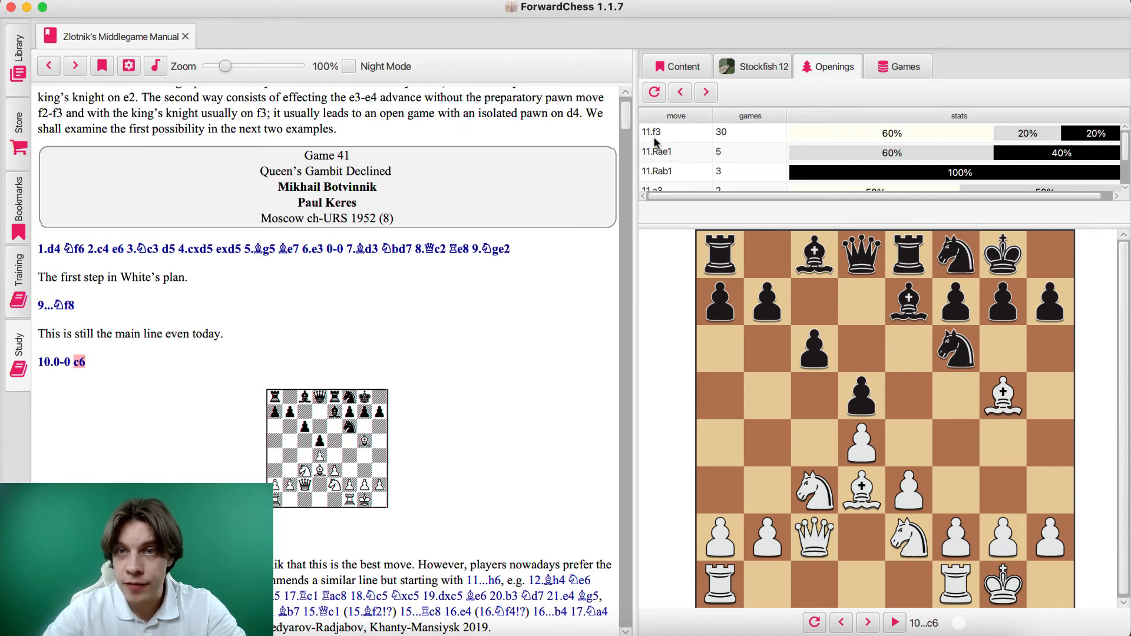
mouse_move(727, 136)
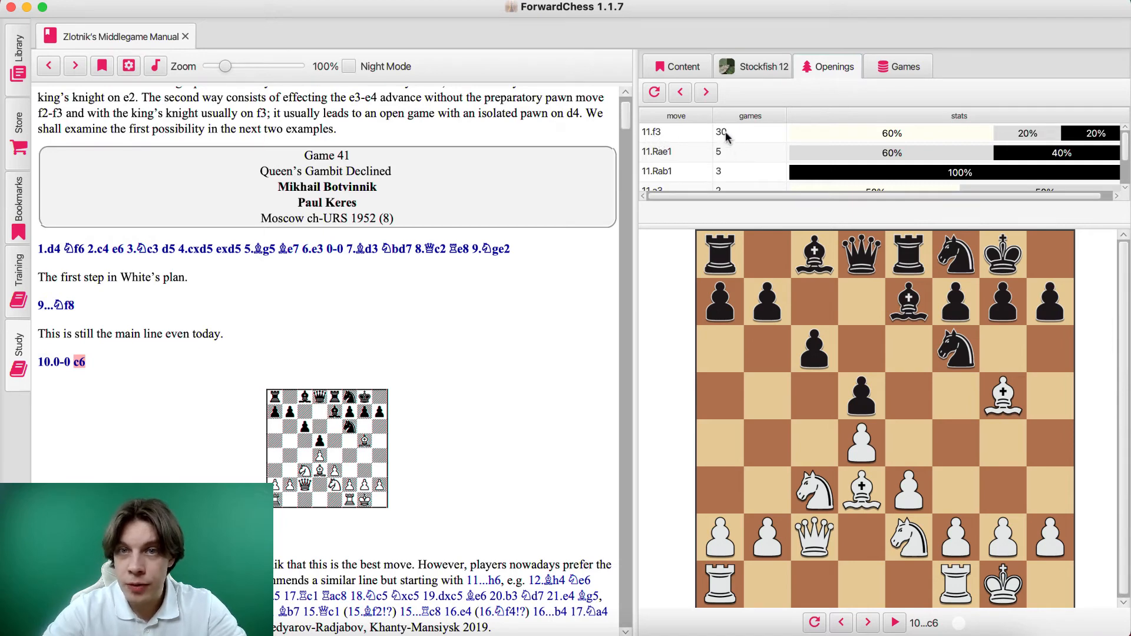
mouse_move(862, 135)
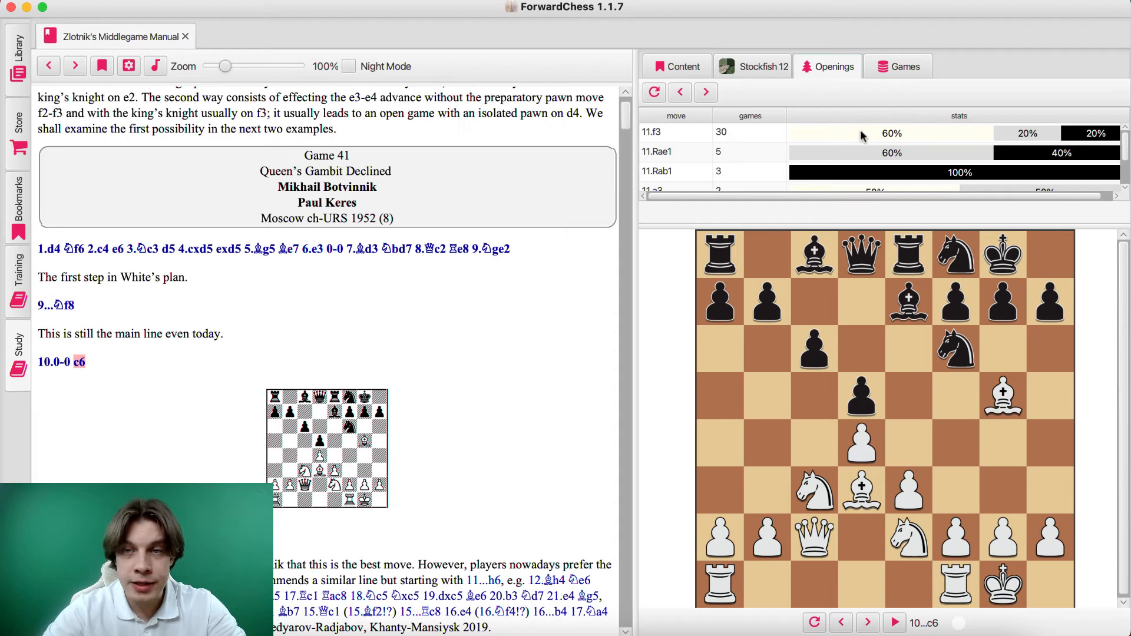
mouse_move(971, 132)
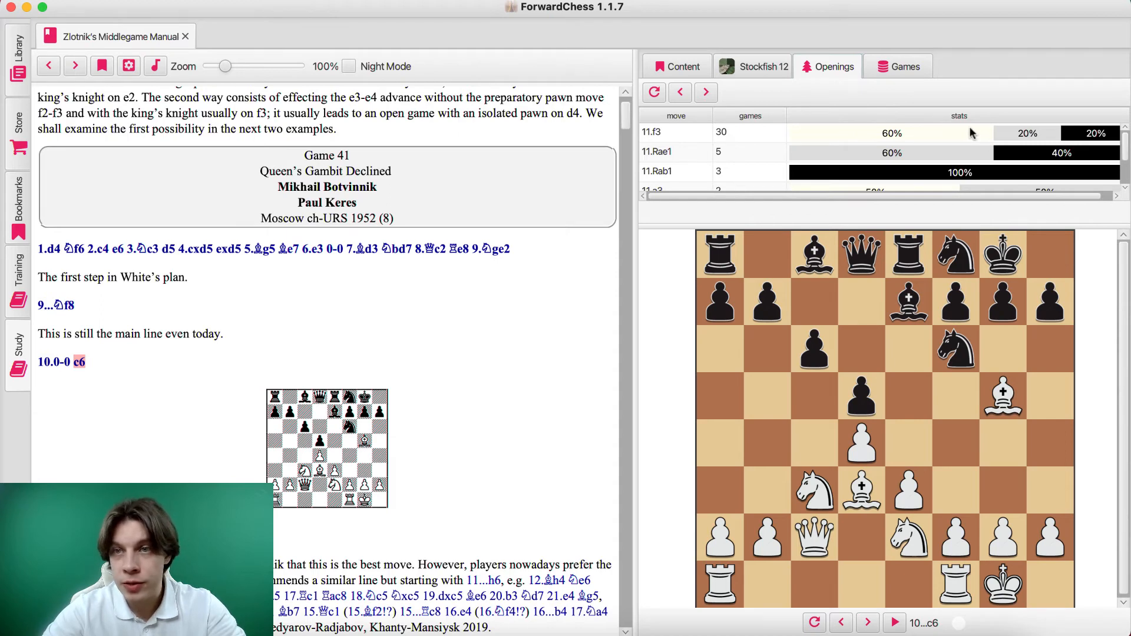
mouse_move(1043, 143)
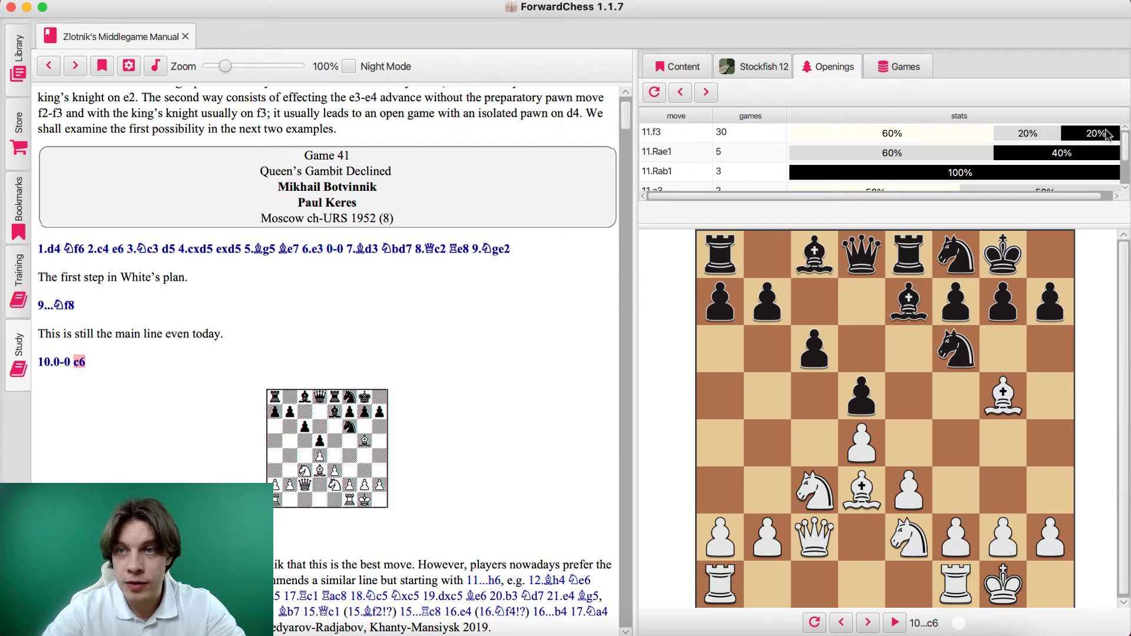
mouse_move(806, 143)
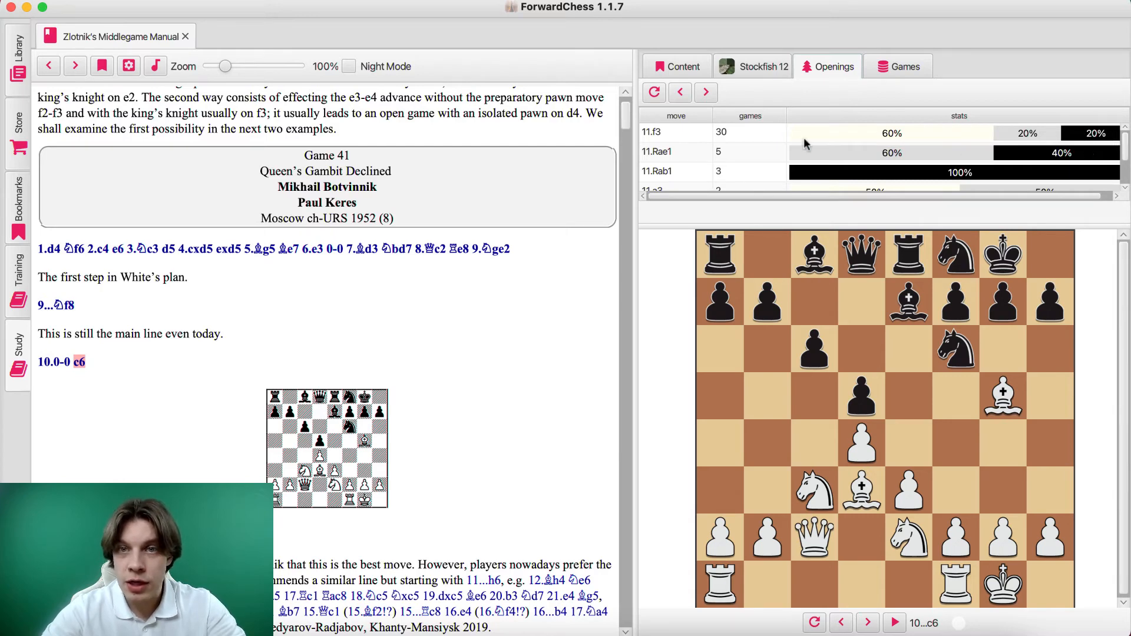
mouse_move(750, 160)
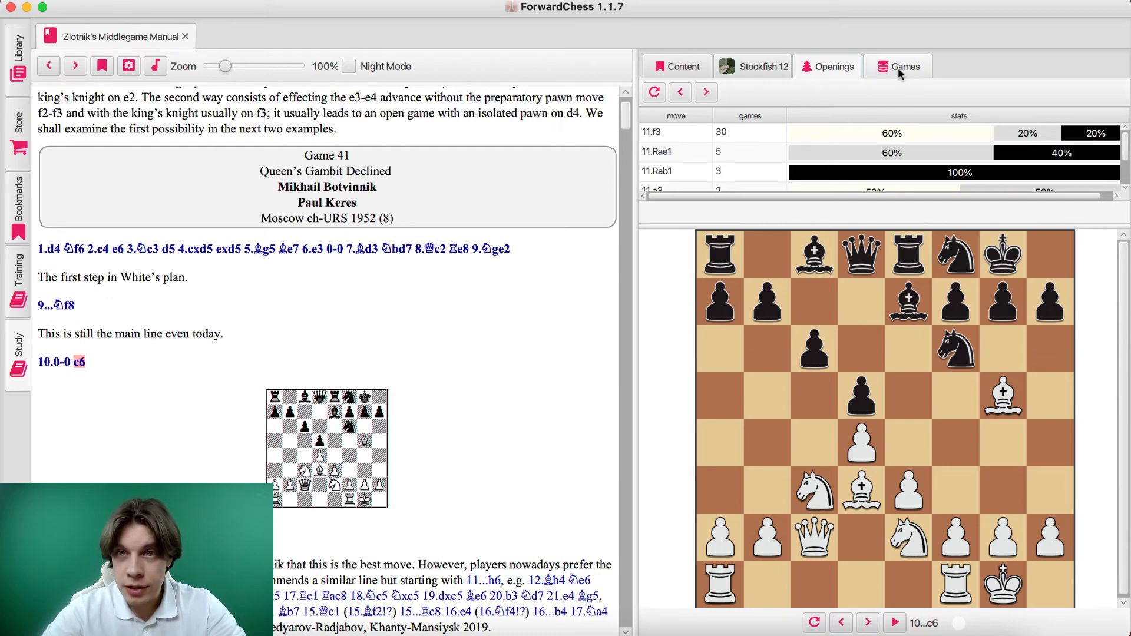
- Open the Games database panel for the 10...c6 position
click(898, 66)
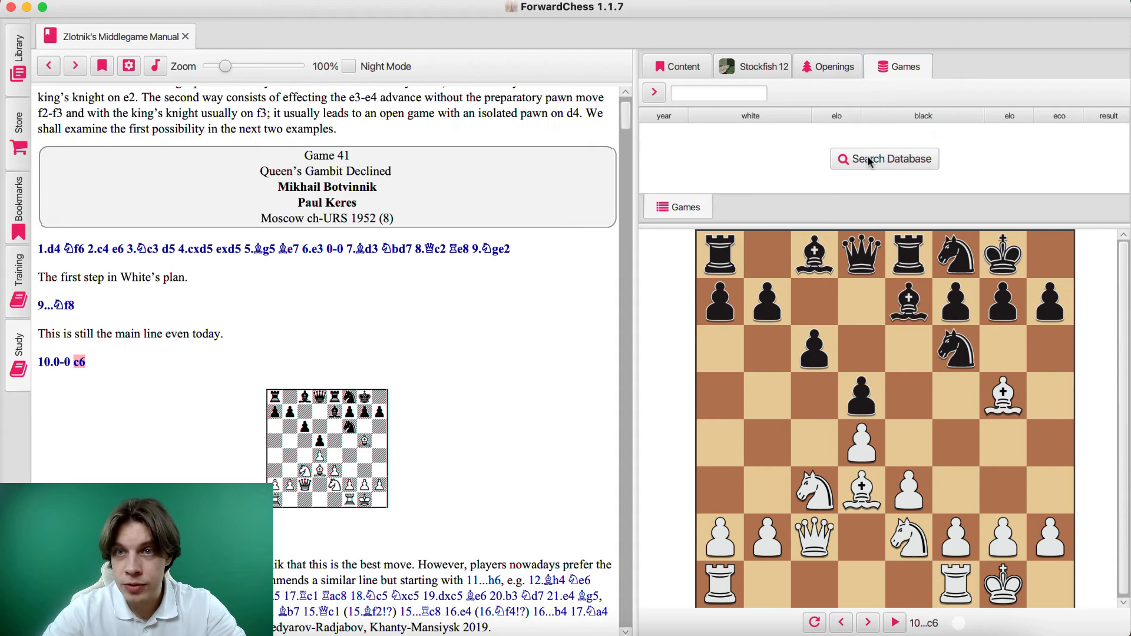
- Search the database and step through a 2018 game to 11...a5, 13.Bh4 and 15.e4
click(885, 158)
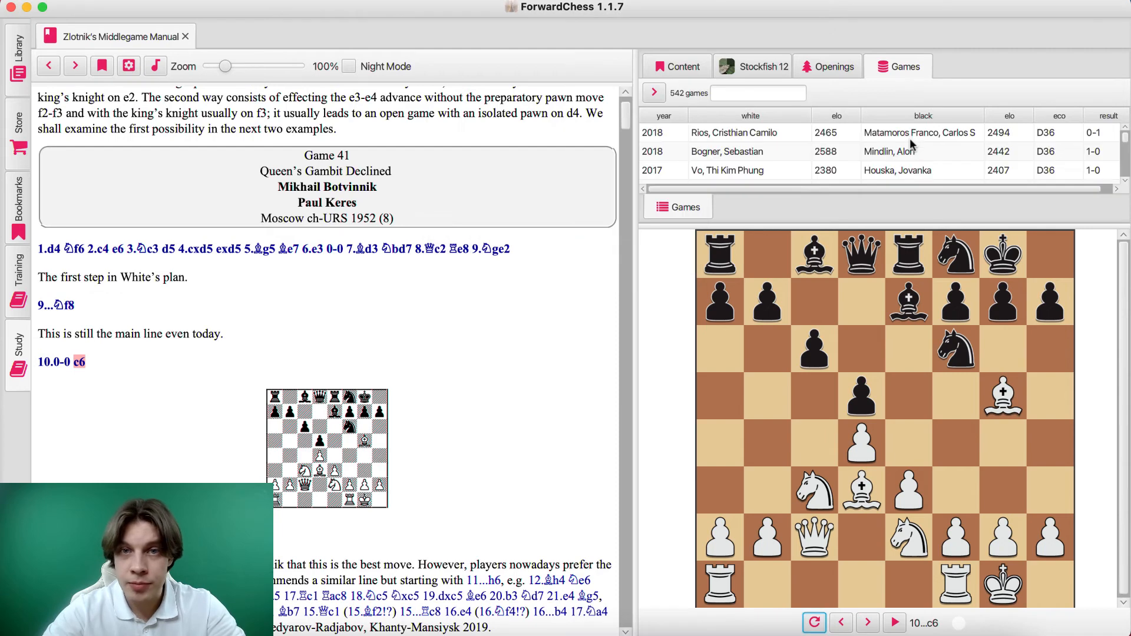
mouse_move(832, 139)
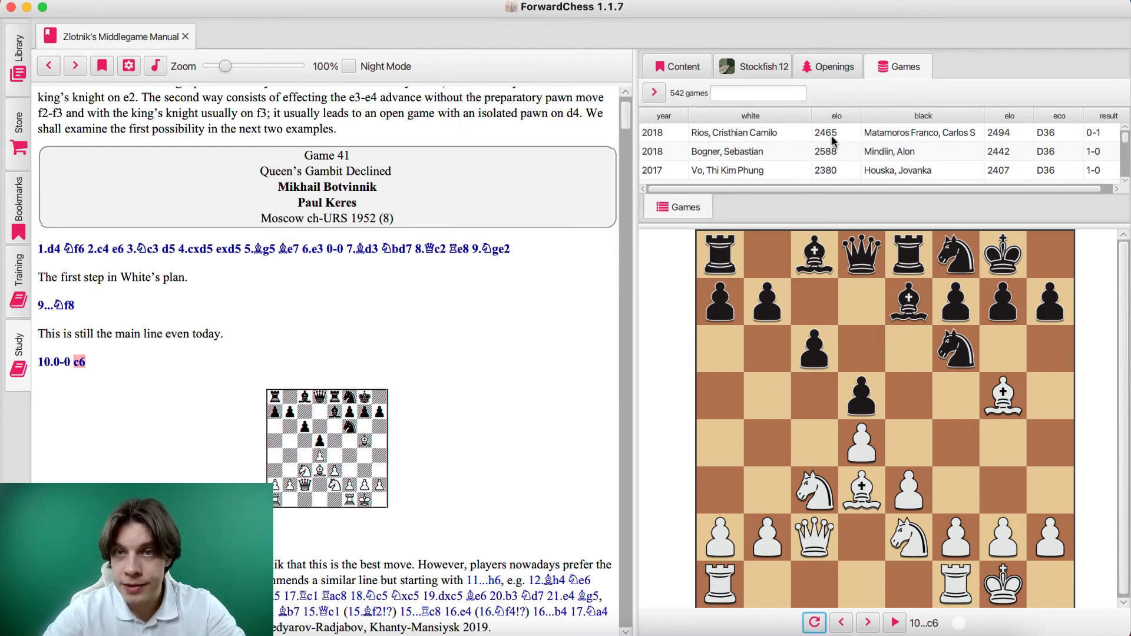
click(726, 152)
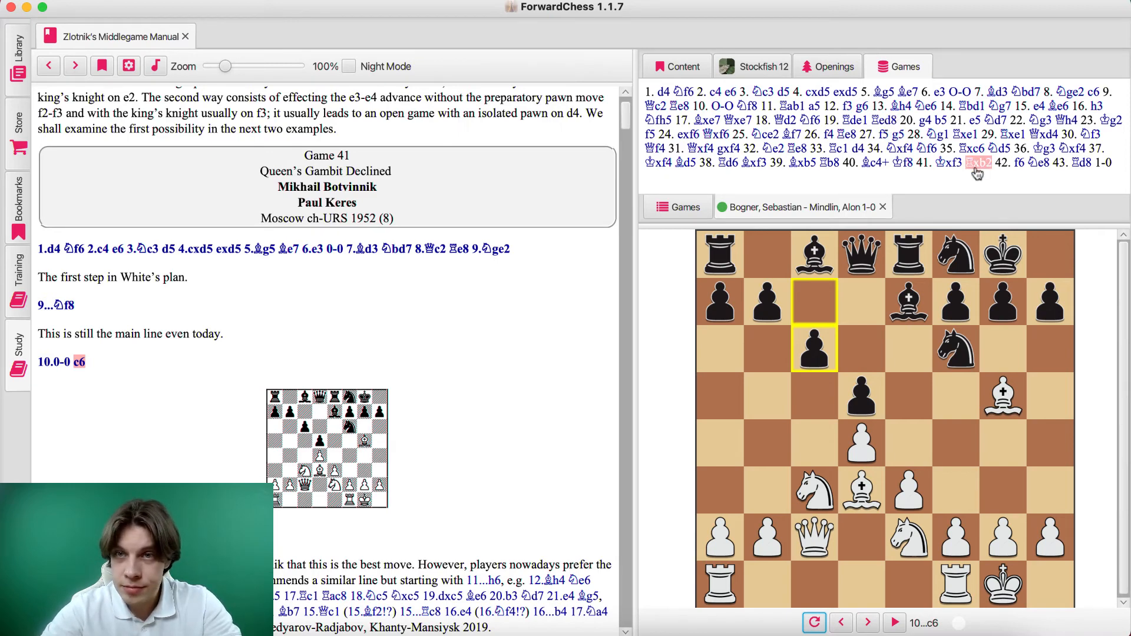
click(868, 622)
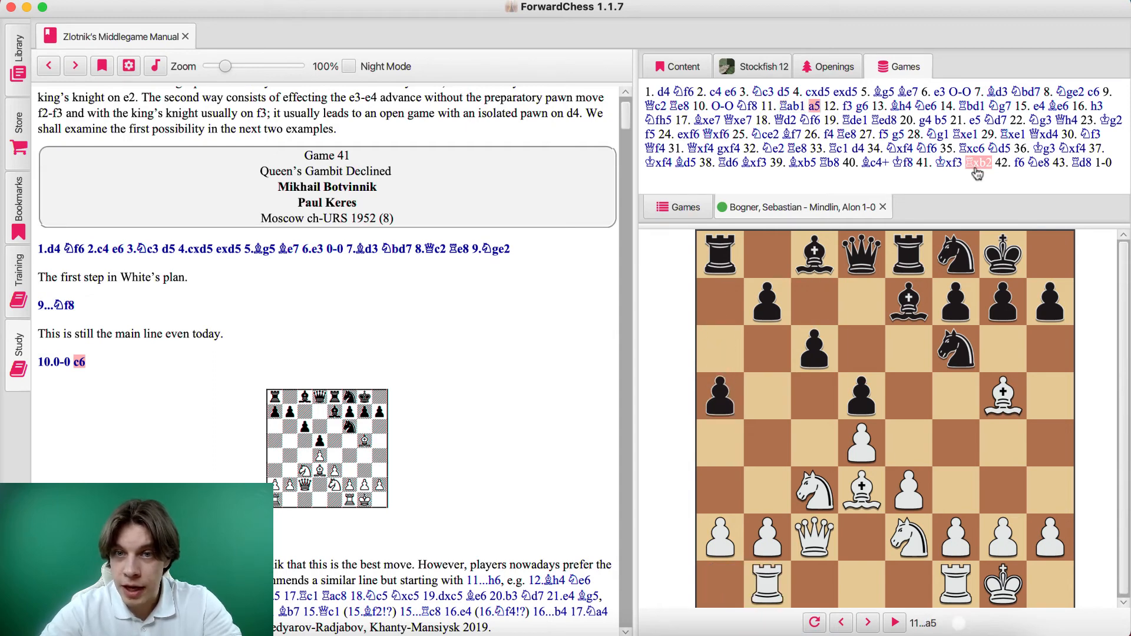
click(866, 622)
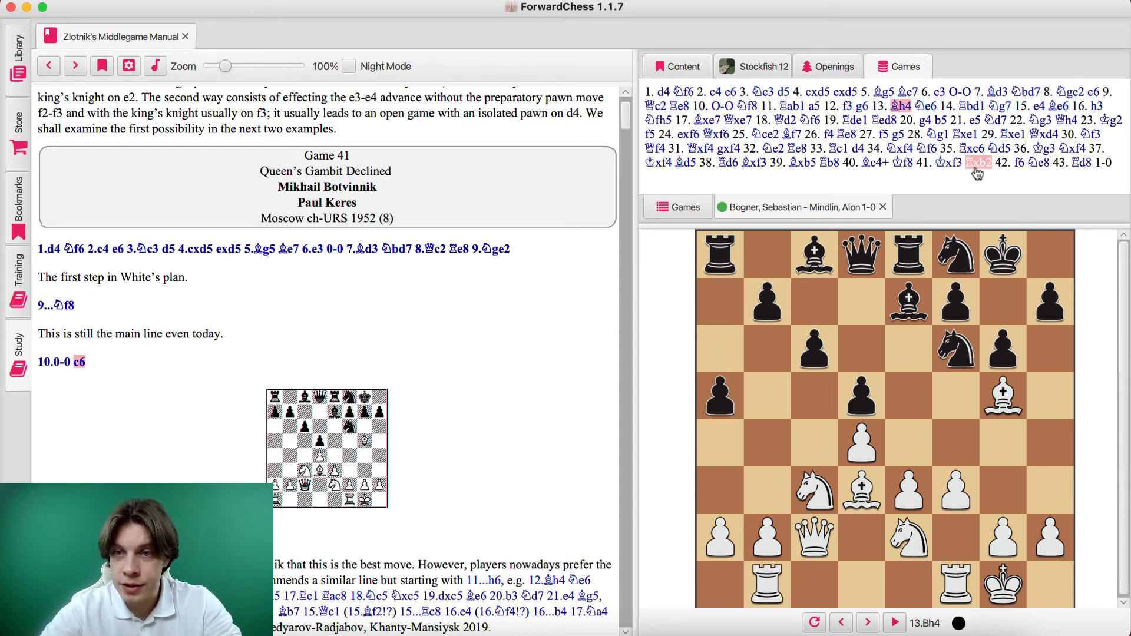
click(865, 623)
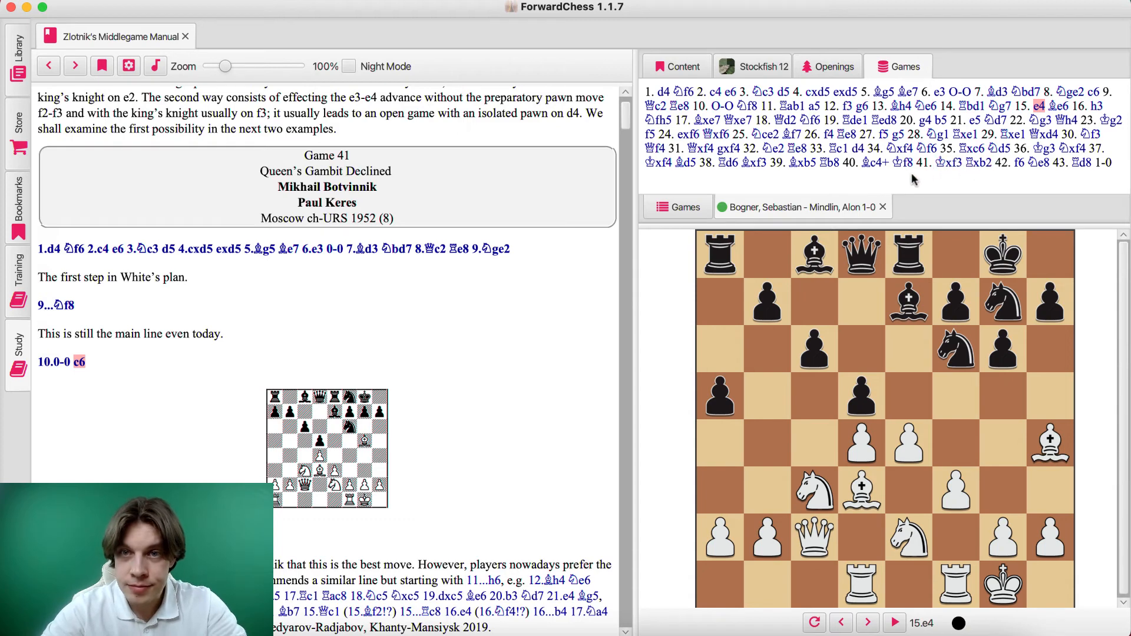
- Check the Stockfish analysis, then return to the book's contents
click(762, 66)
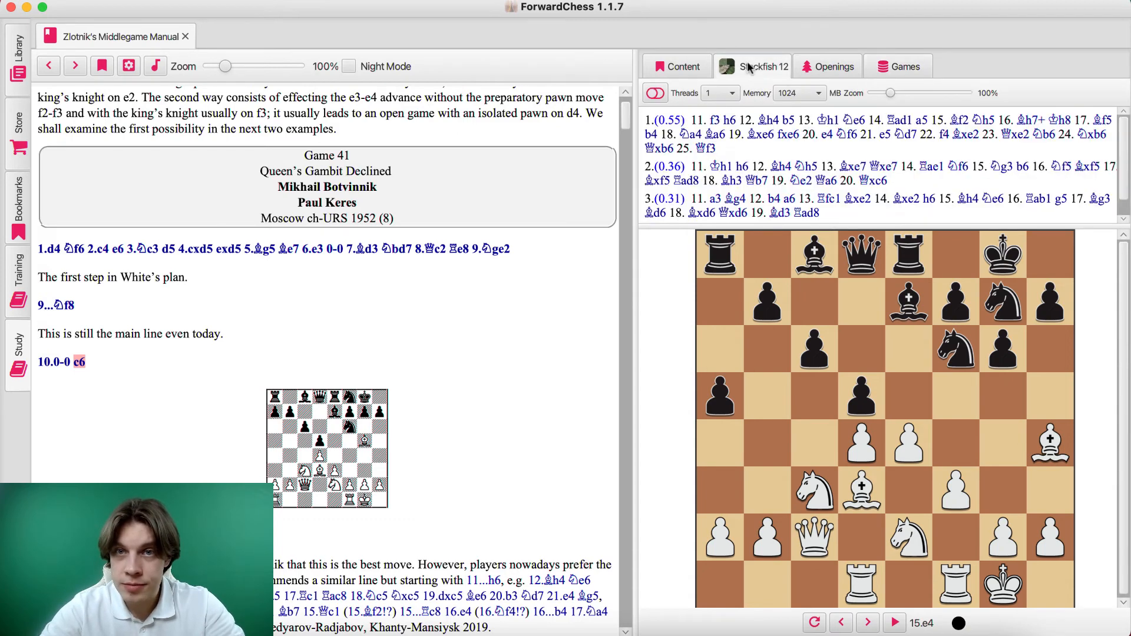
click(680, 65)
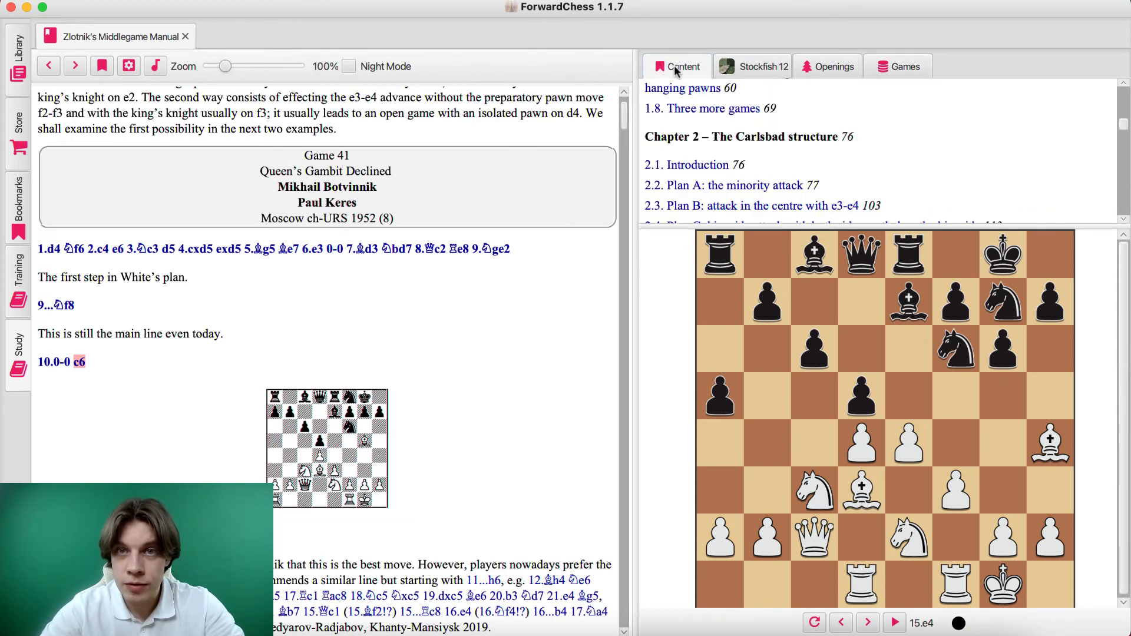
- Step the Botvinnik–Keres book game forward to 11...Bd6 and 12.Kh1
scroll(down, 3)
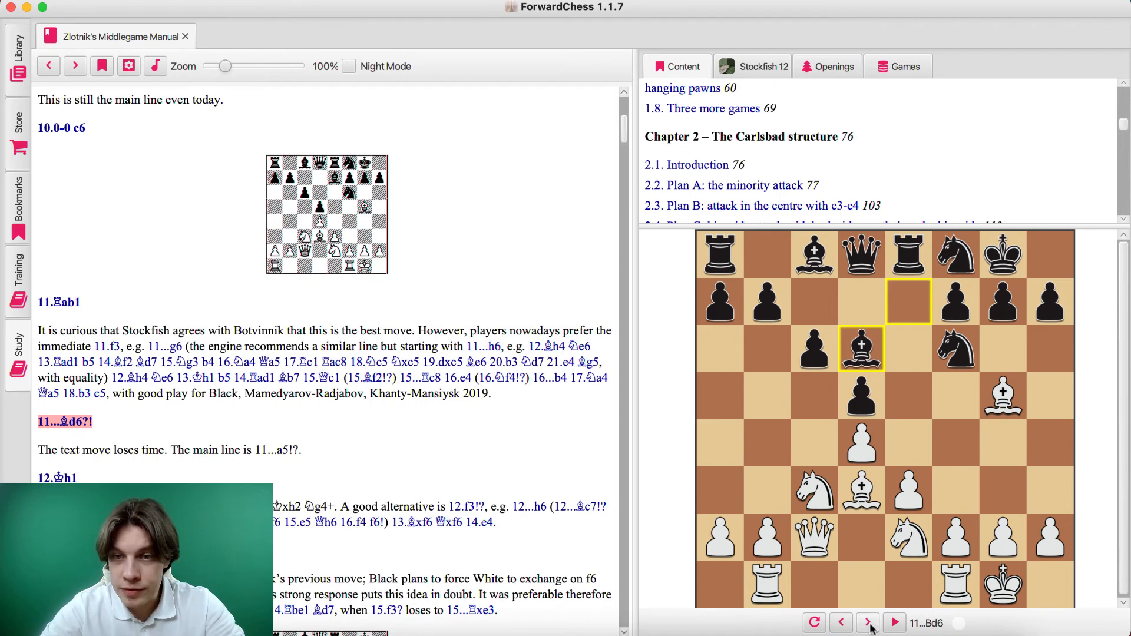
click(867, 623)
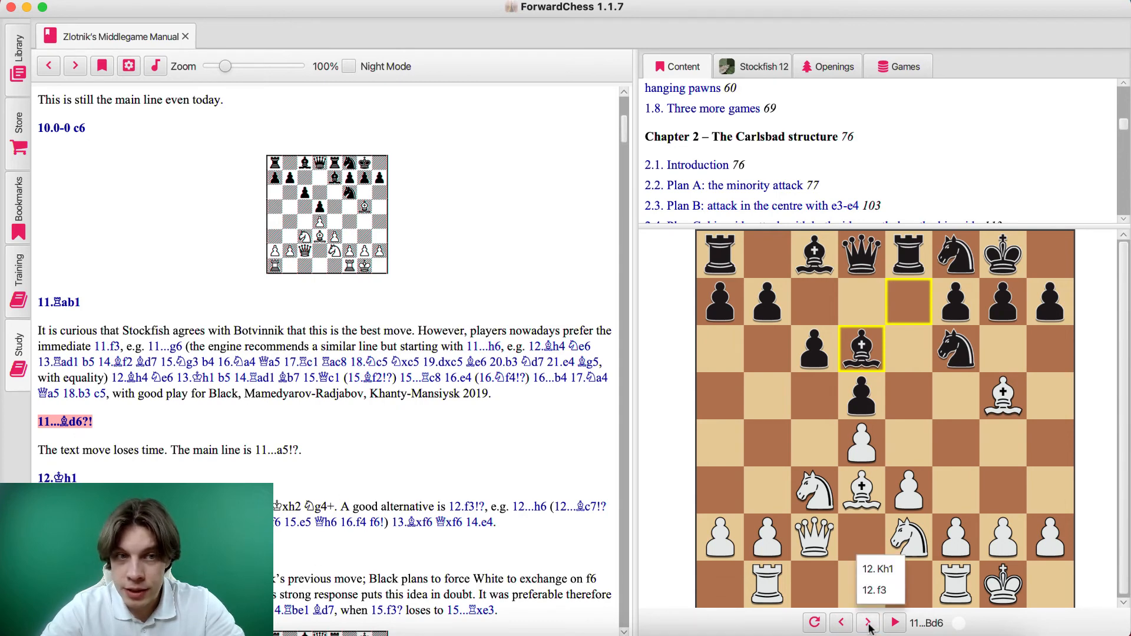
click(866, 623)
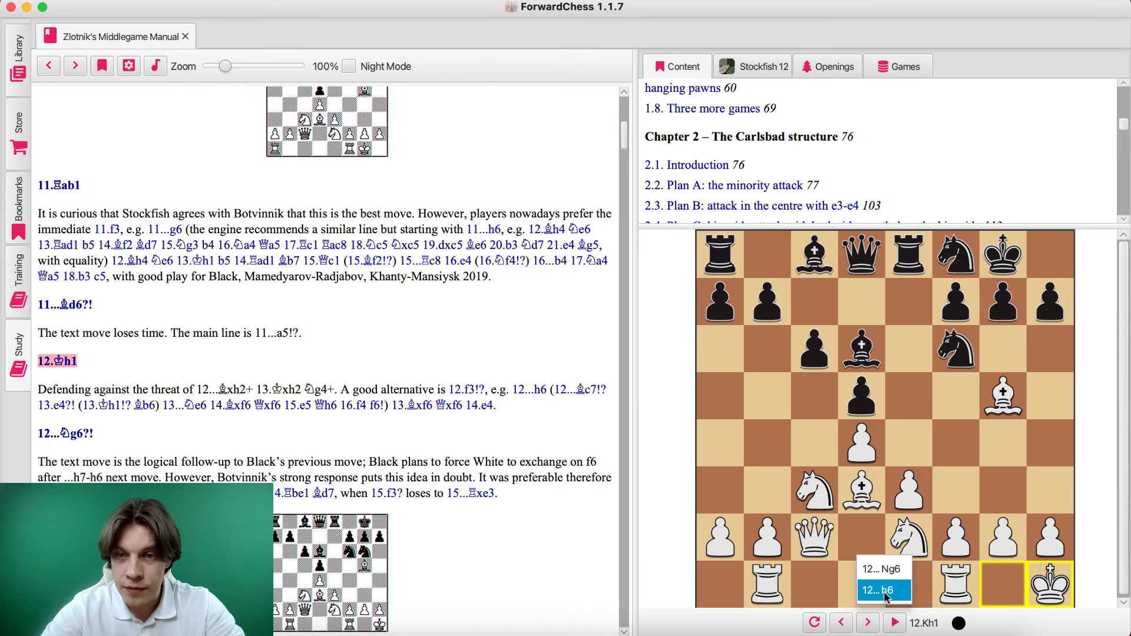
- Follow the sideline 12...h6 13.Bh4 a5 14.Rbe1 Bd7 to 14...Bd7
click(883, 590)
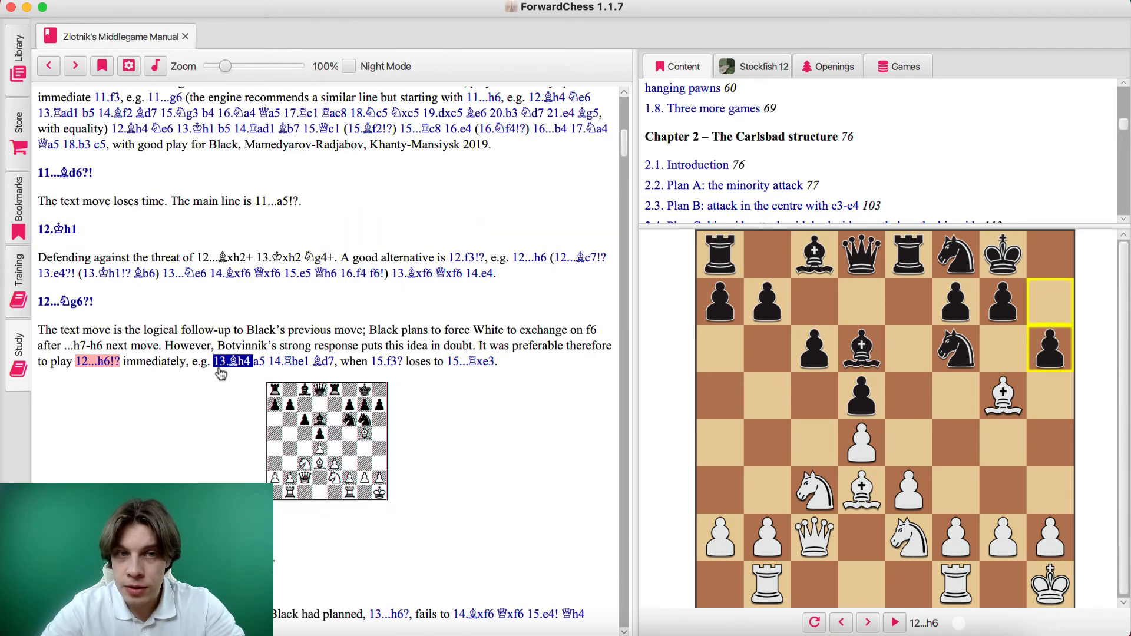
click(255, 361)
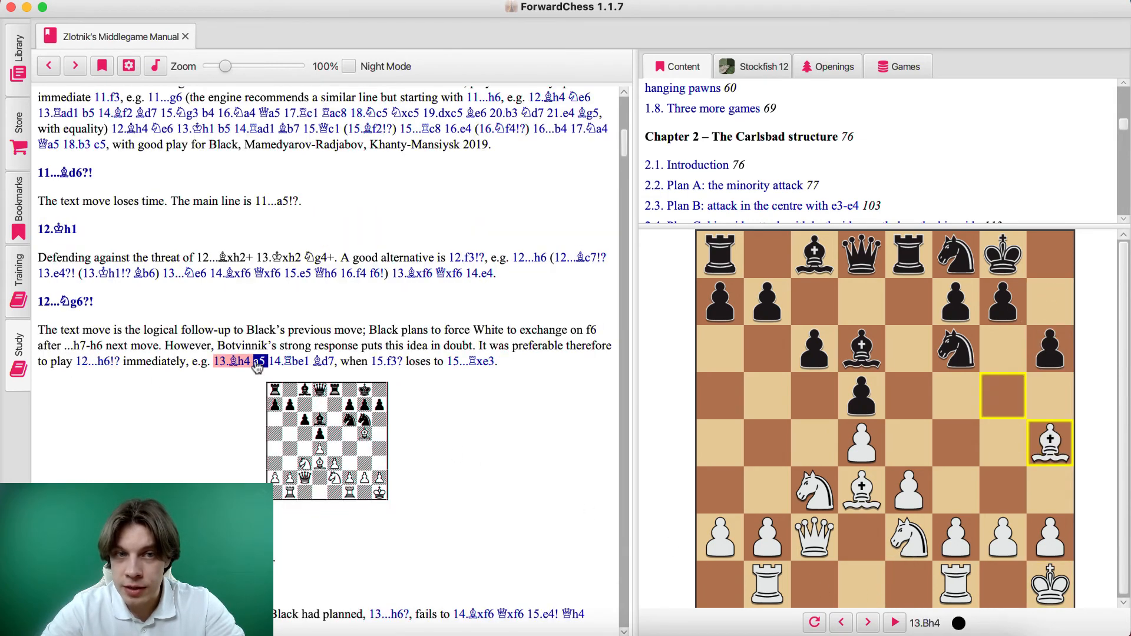
click(296, 378)
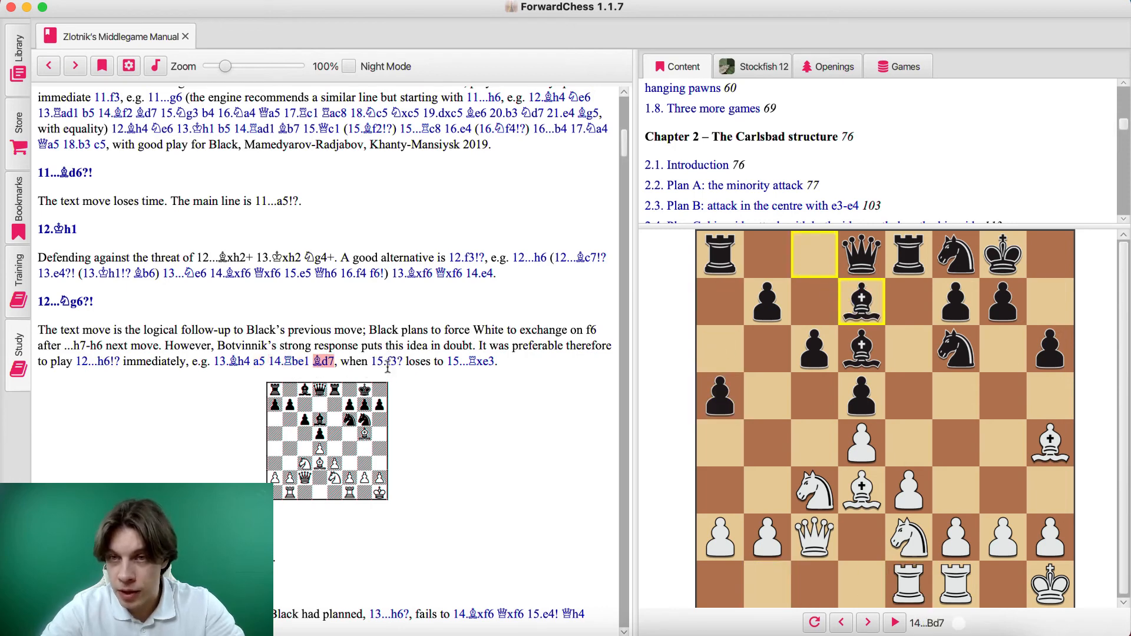
click(231, 361)
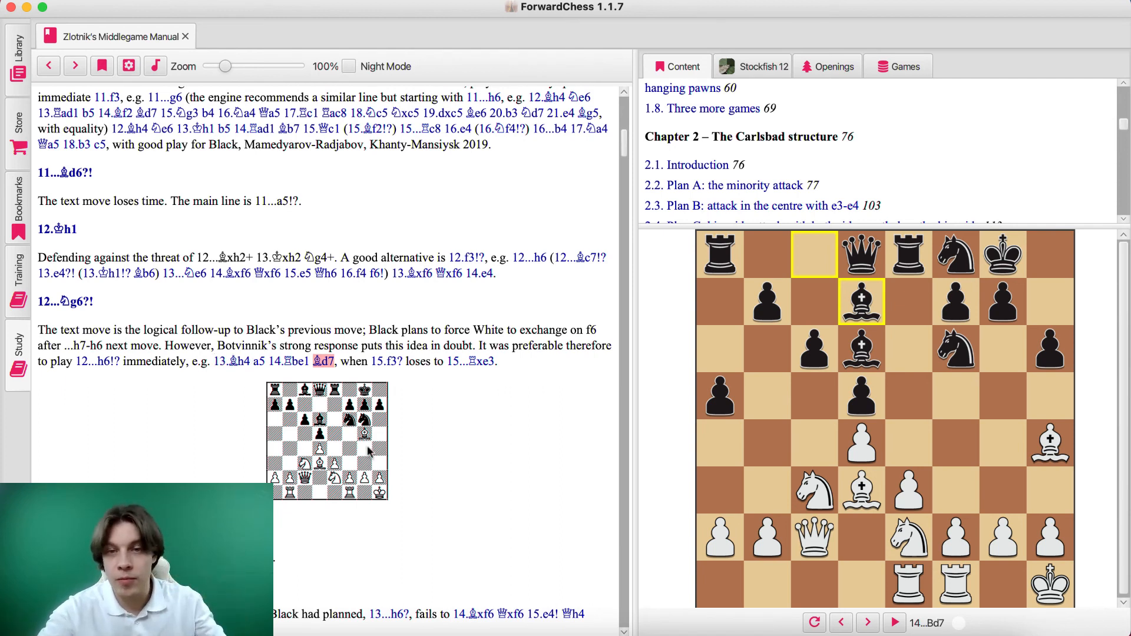
mouse_move(727, 514)
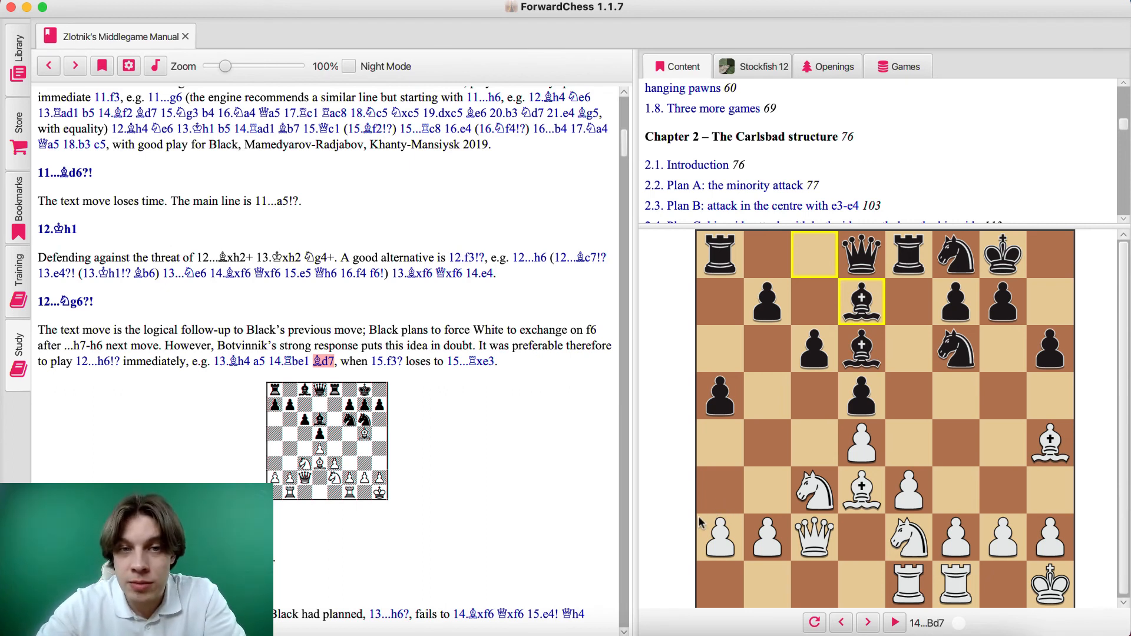
mouse_move(706, 535)
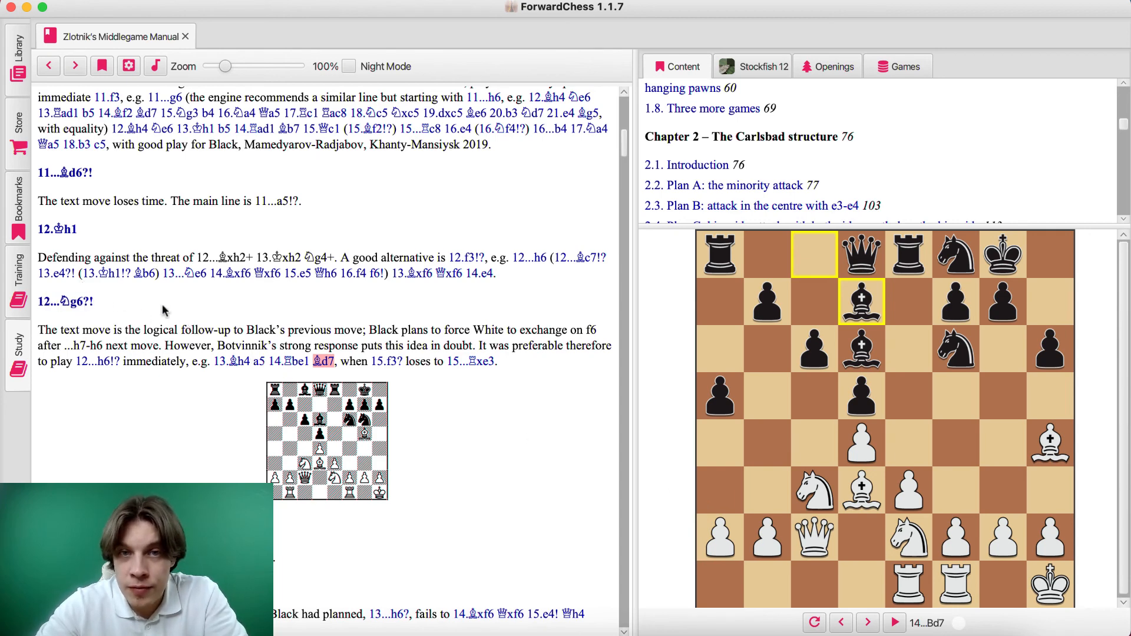
- Return to the main game via 12.Kh1 to 12...Ng6, and scroll to notes on moves 13–17
click(59, 229)
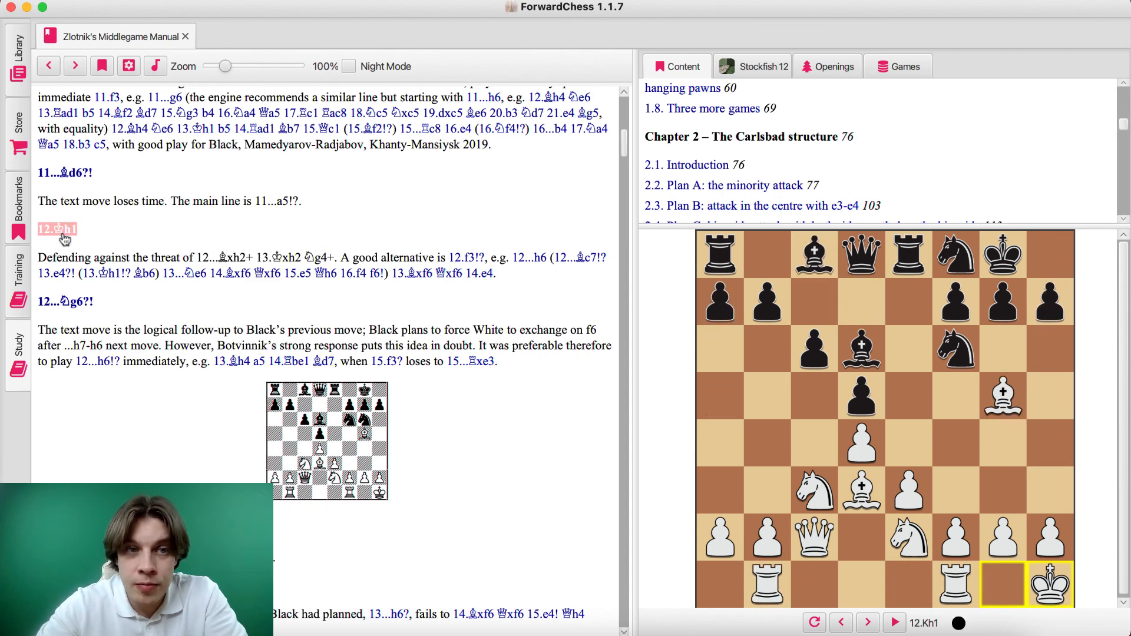
click(65, 301)
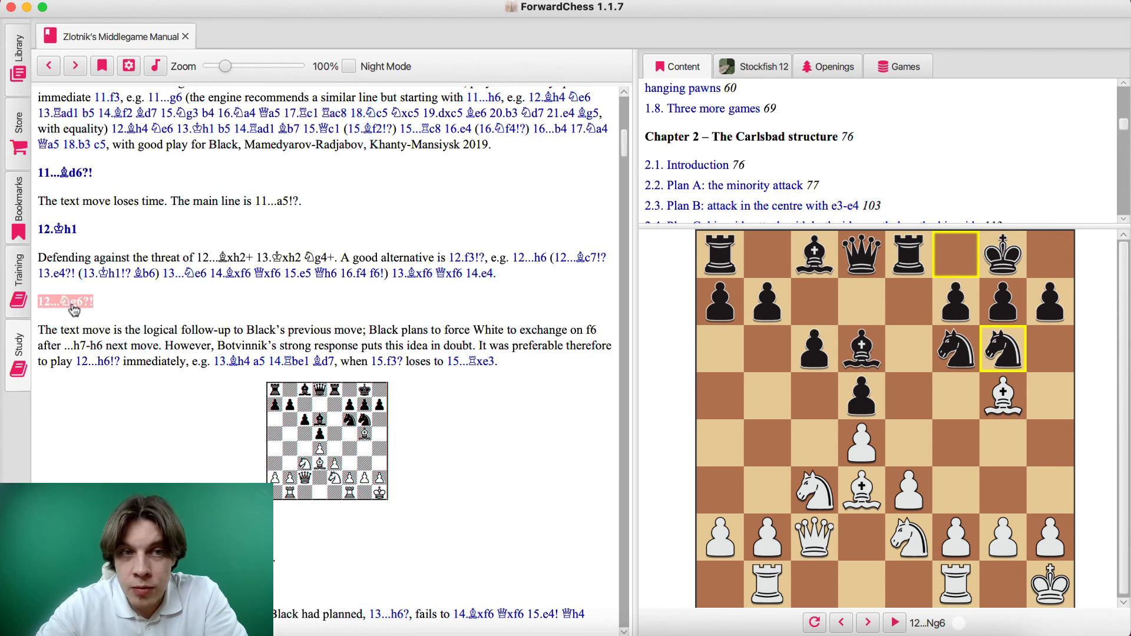
mouse_move(139, 424)
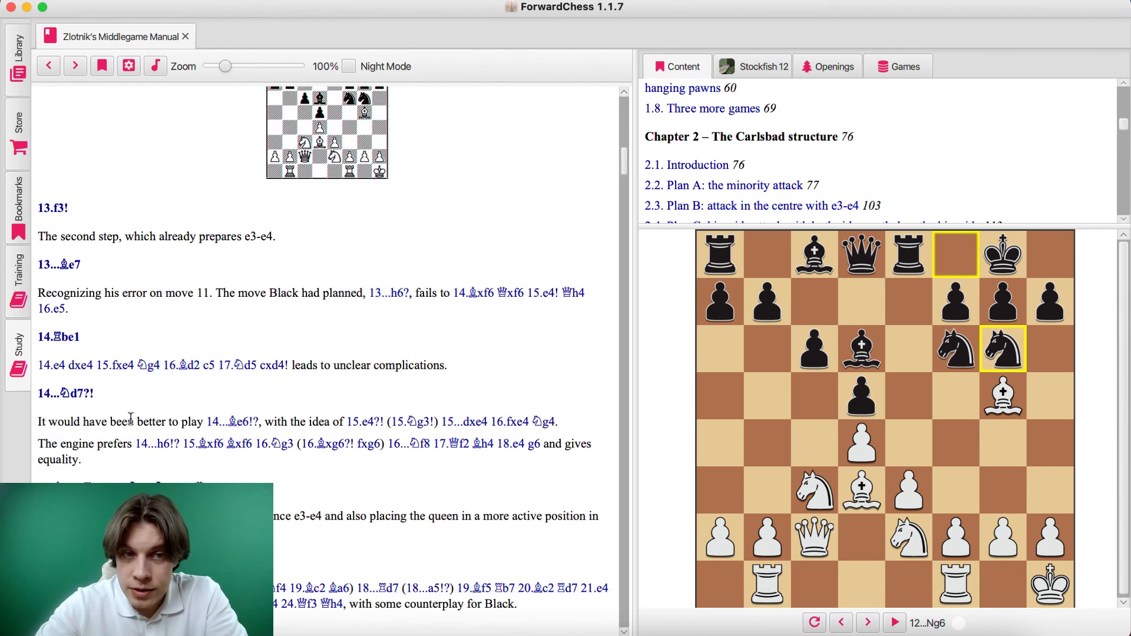
scroll(down, 3)
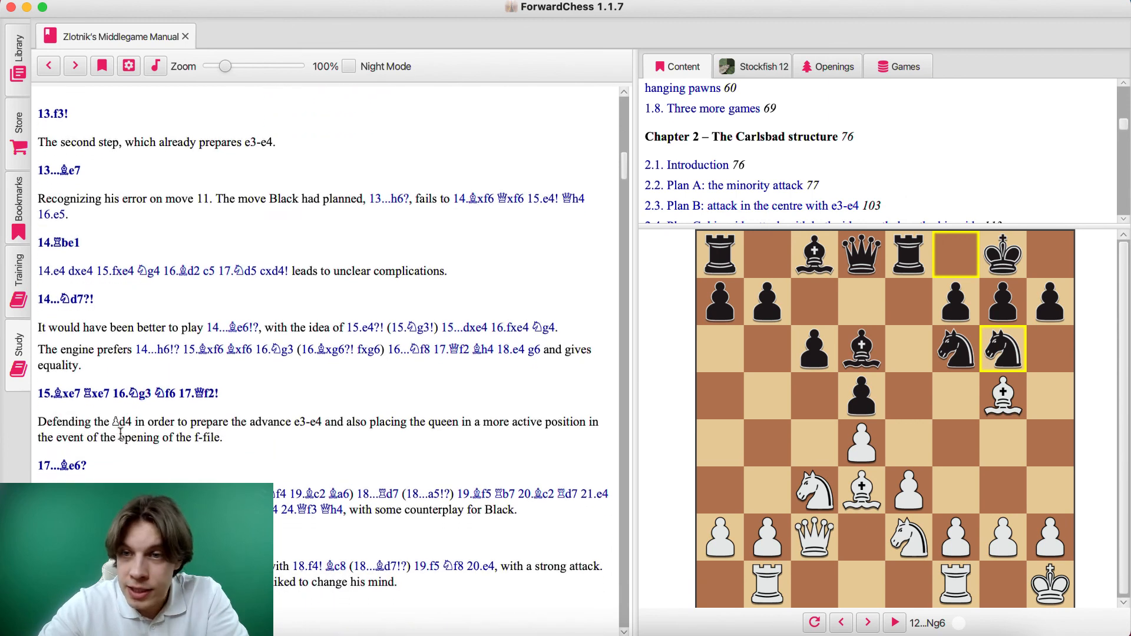